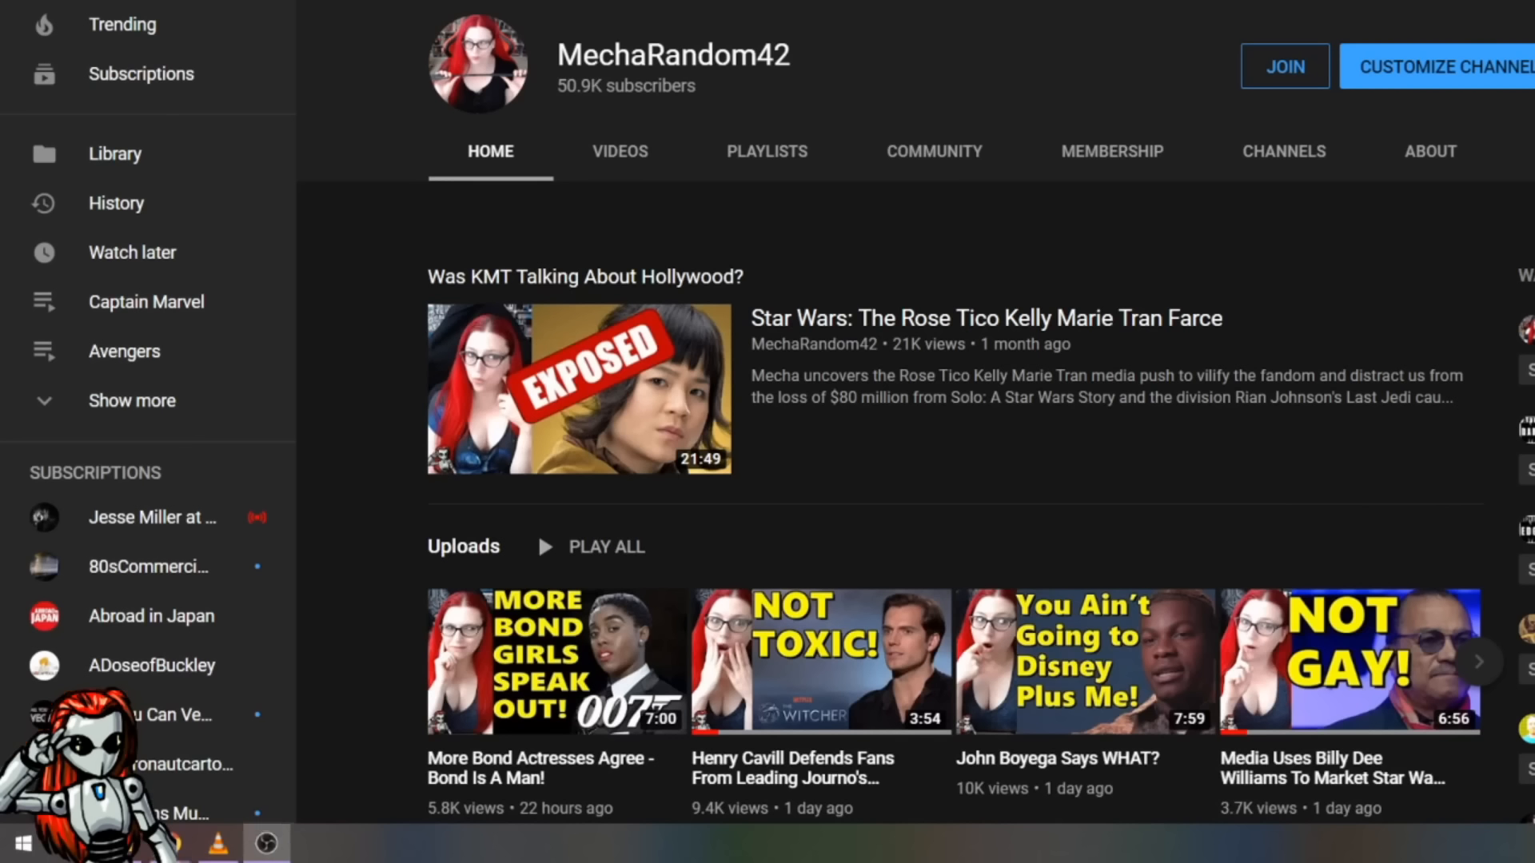
pyautogui.moveTo(617, 381)
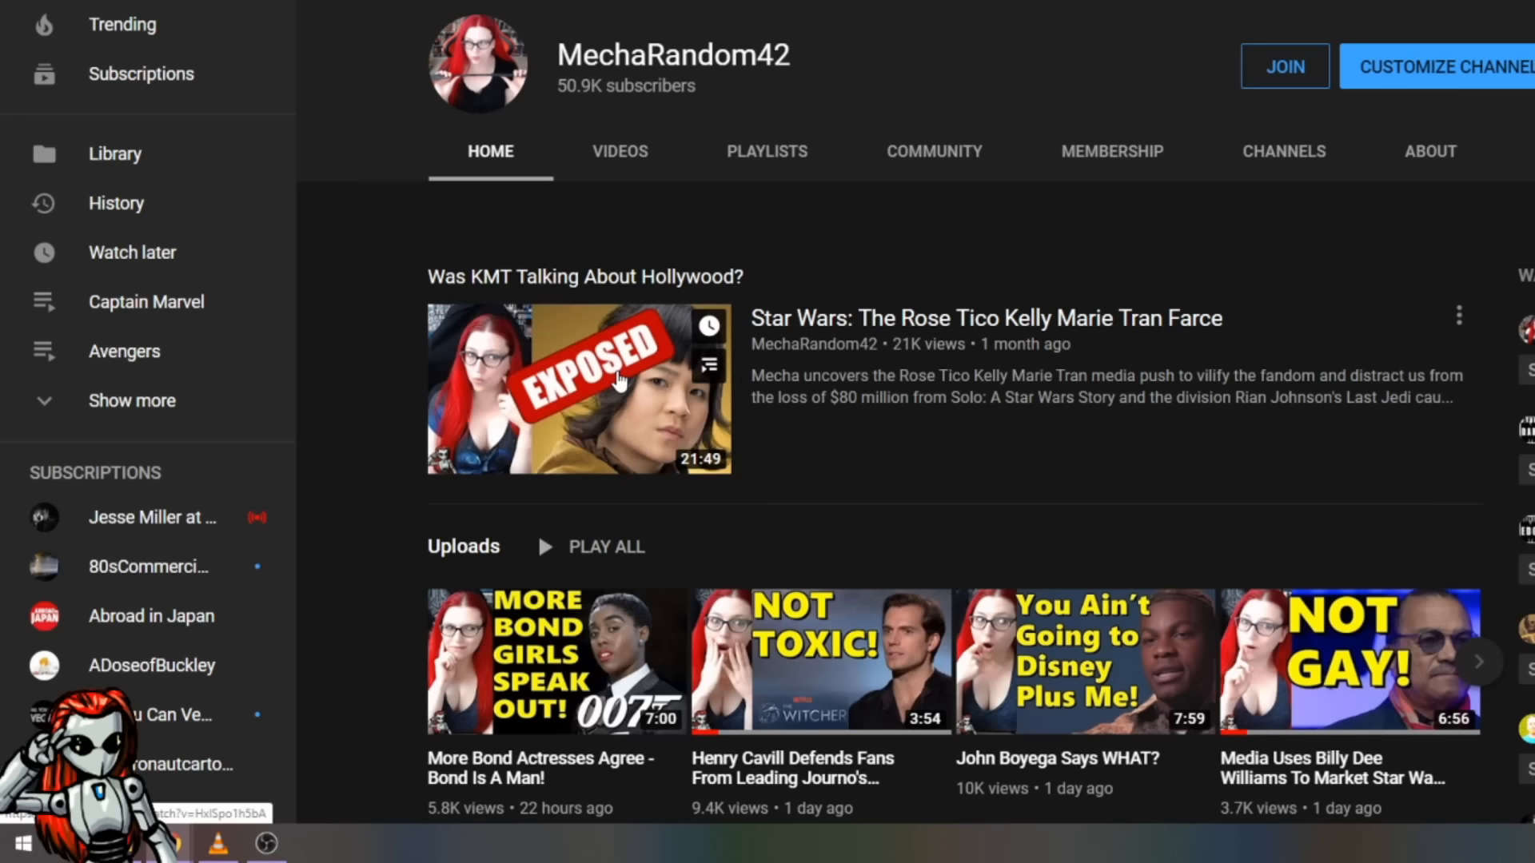
# View the Rose Tico video's share options, return to the channel page and bring up its Join membership offer
pyautogui.click(579, 387)
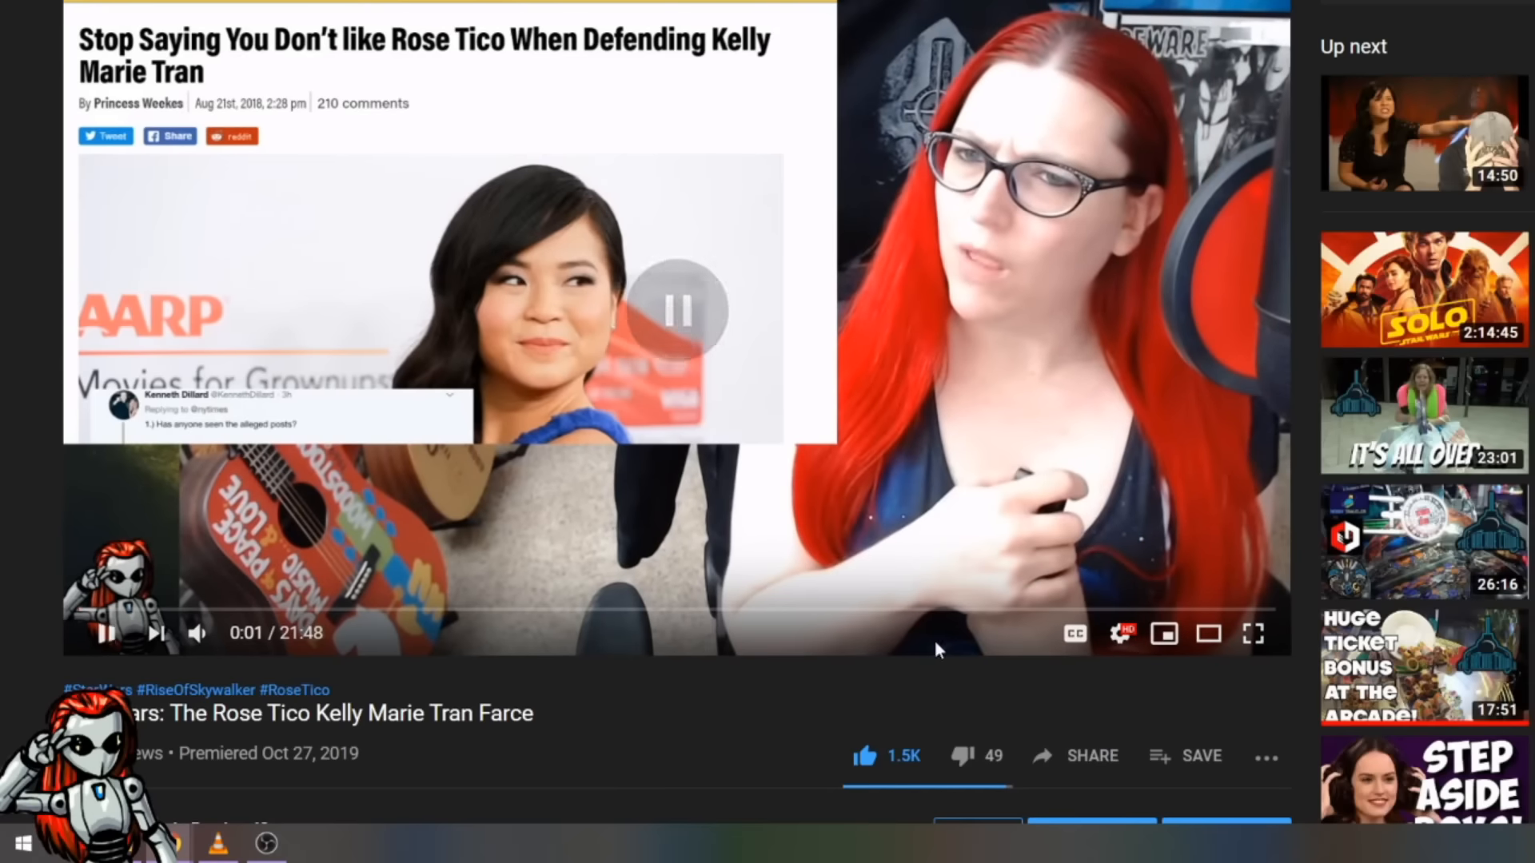
pyautogui.click(1075, 755)
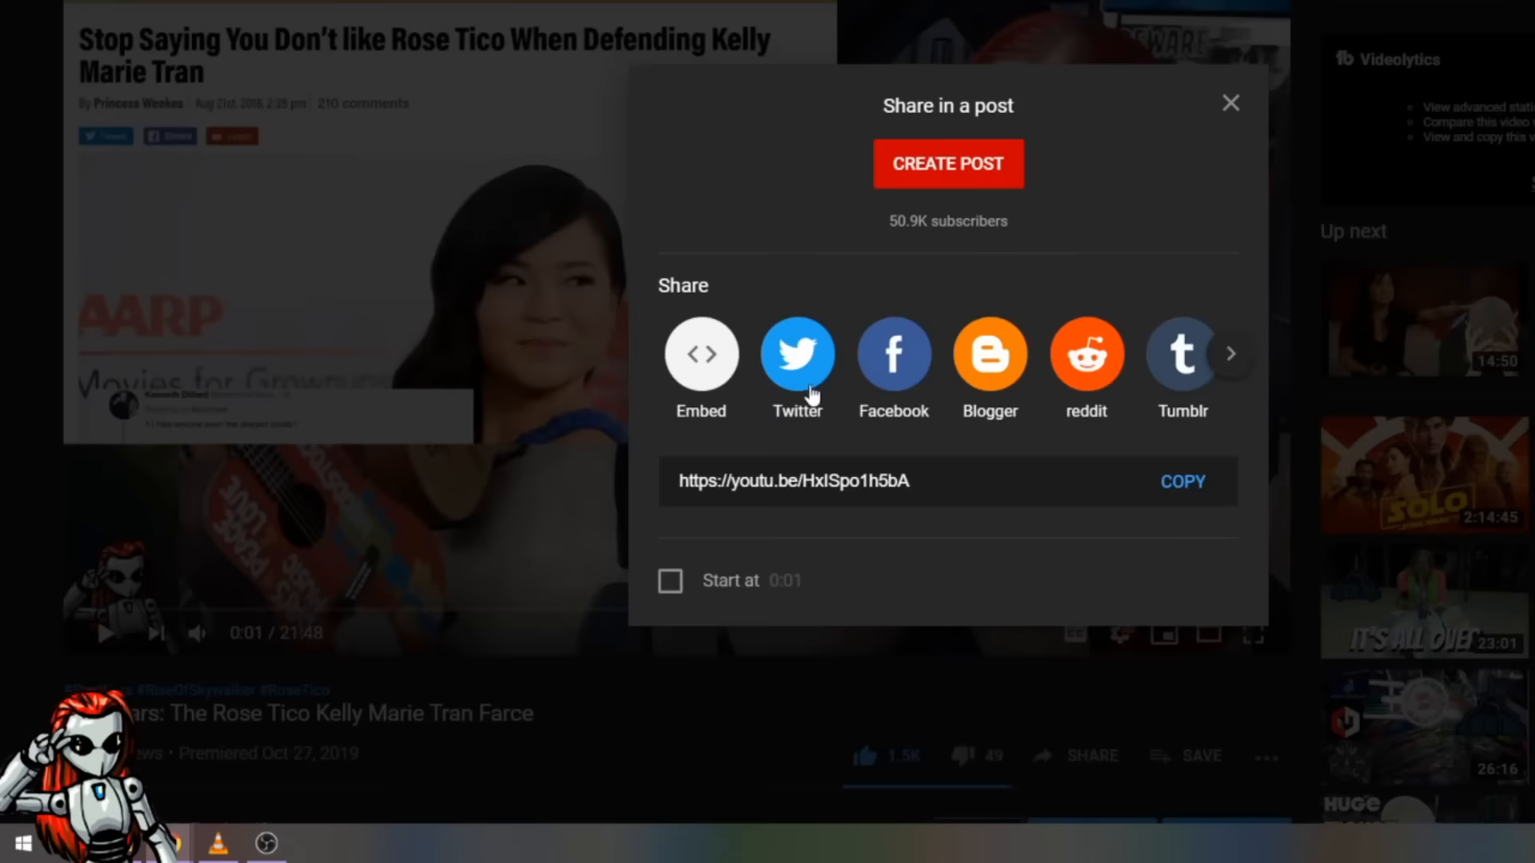
pyautogui.moveTo(990, 360)
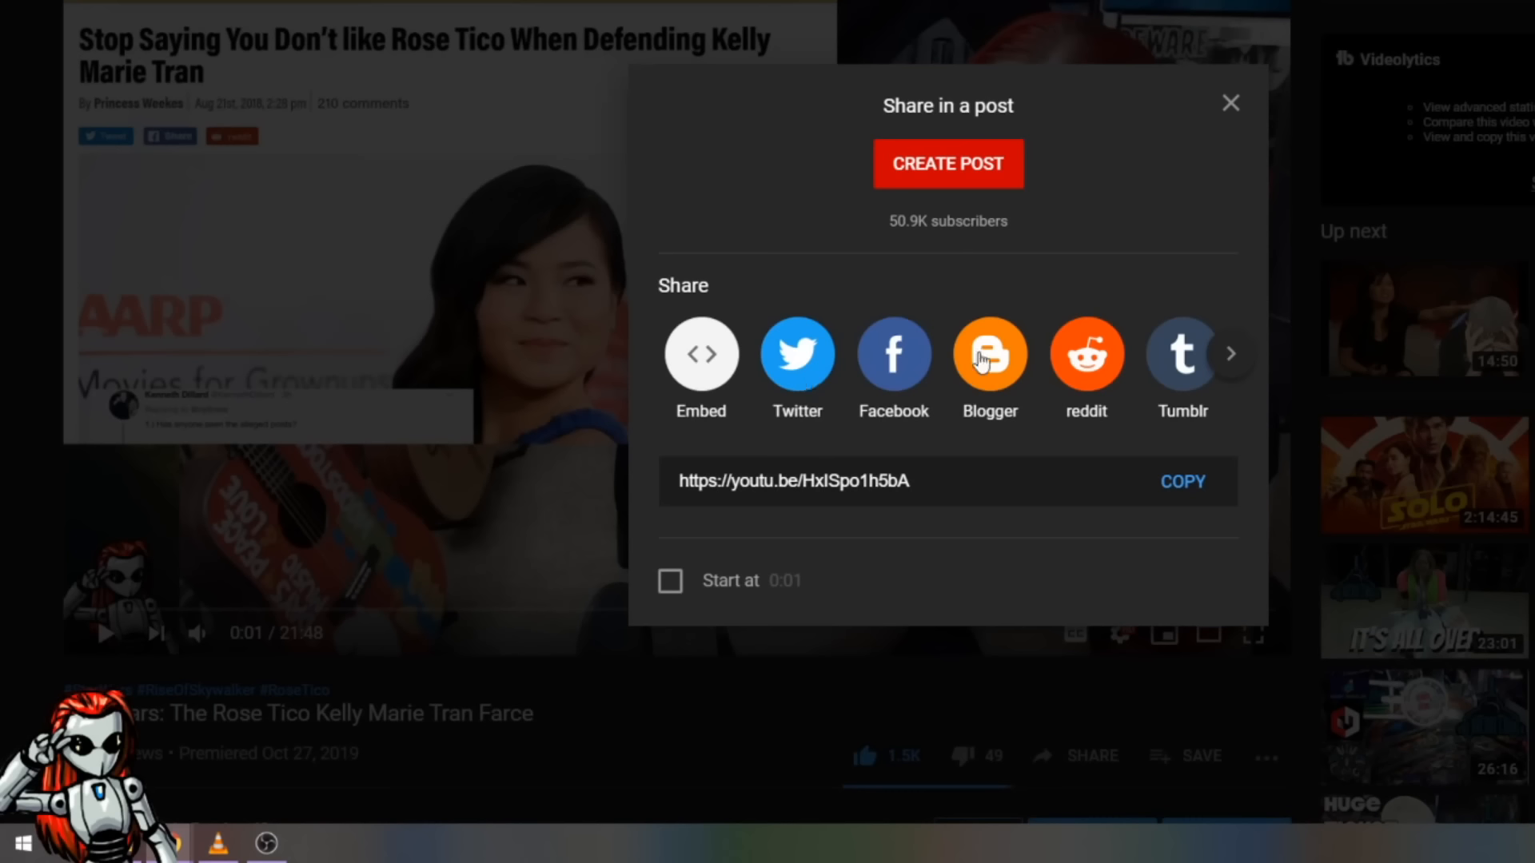
pyautogui.moveTo(1321, 190)
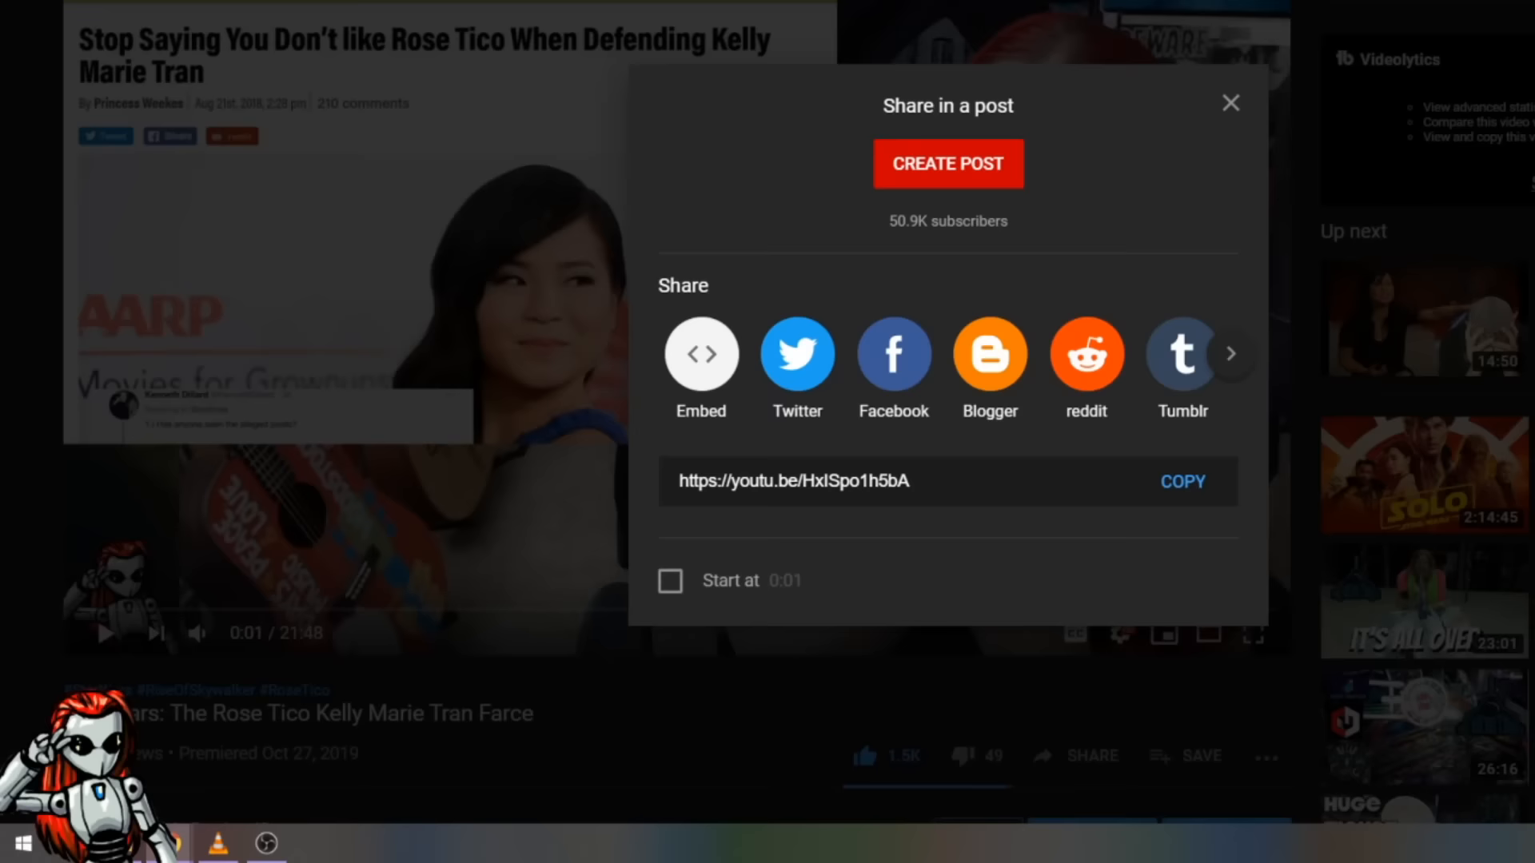
pyautogui.click(1231, 103)
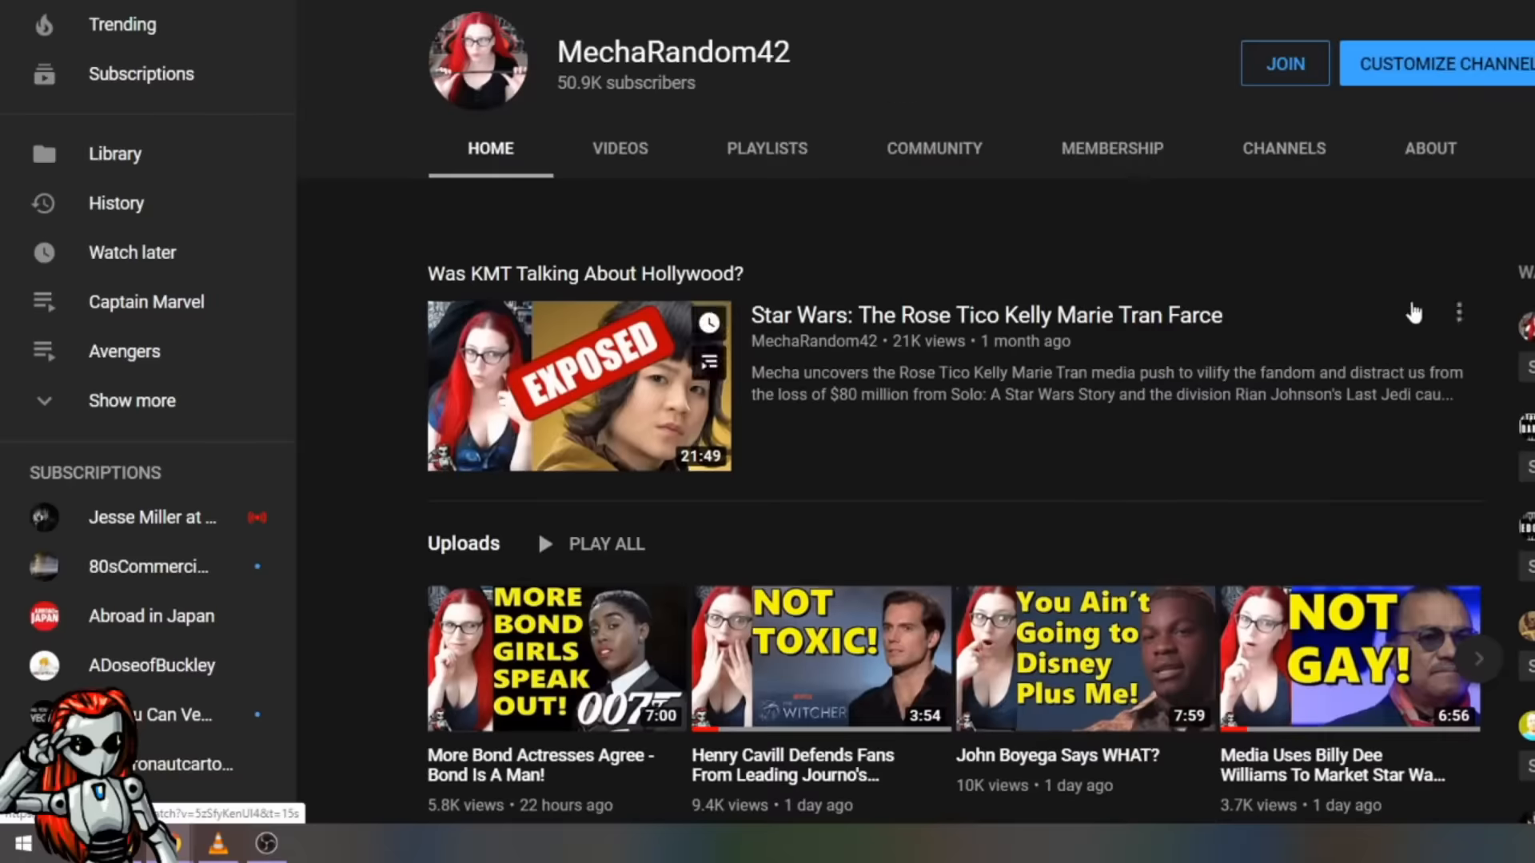
pyautogui.click(1284, 63)
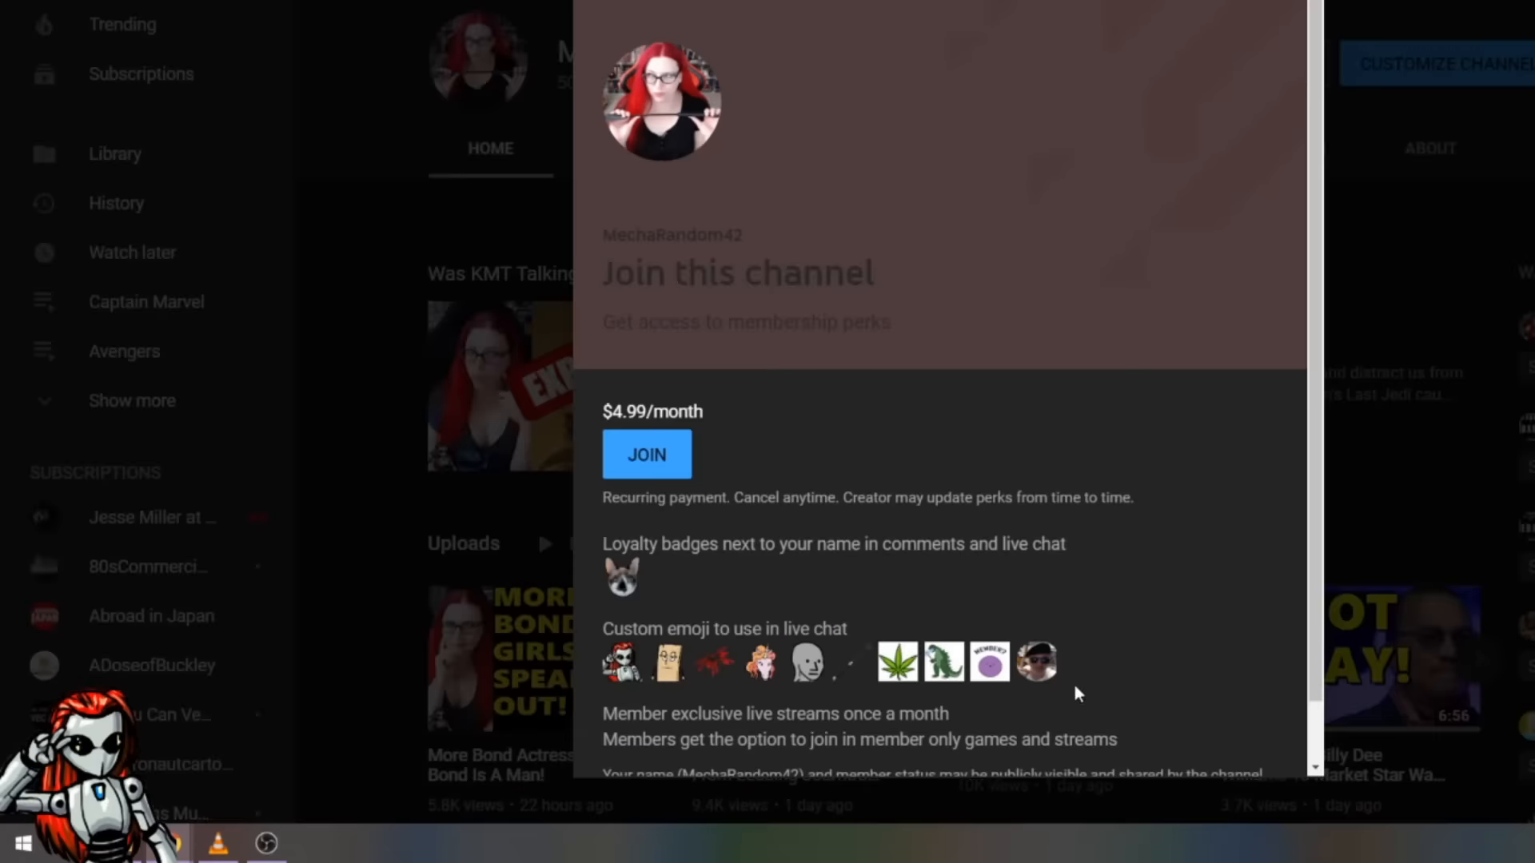
pyautogui.moveTo(1403, 646)
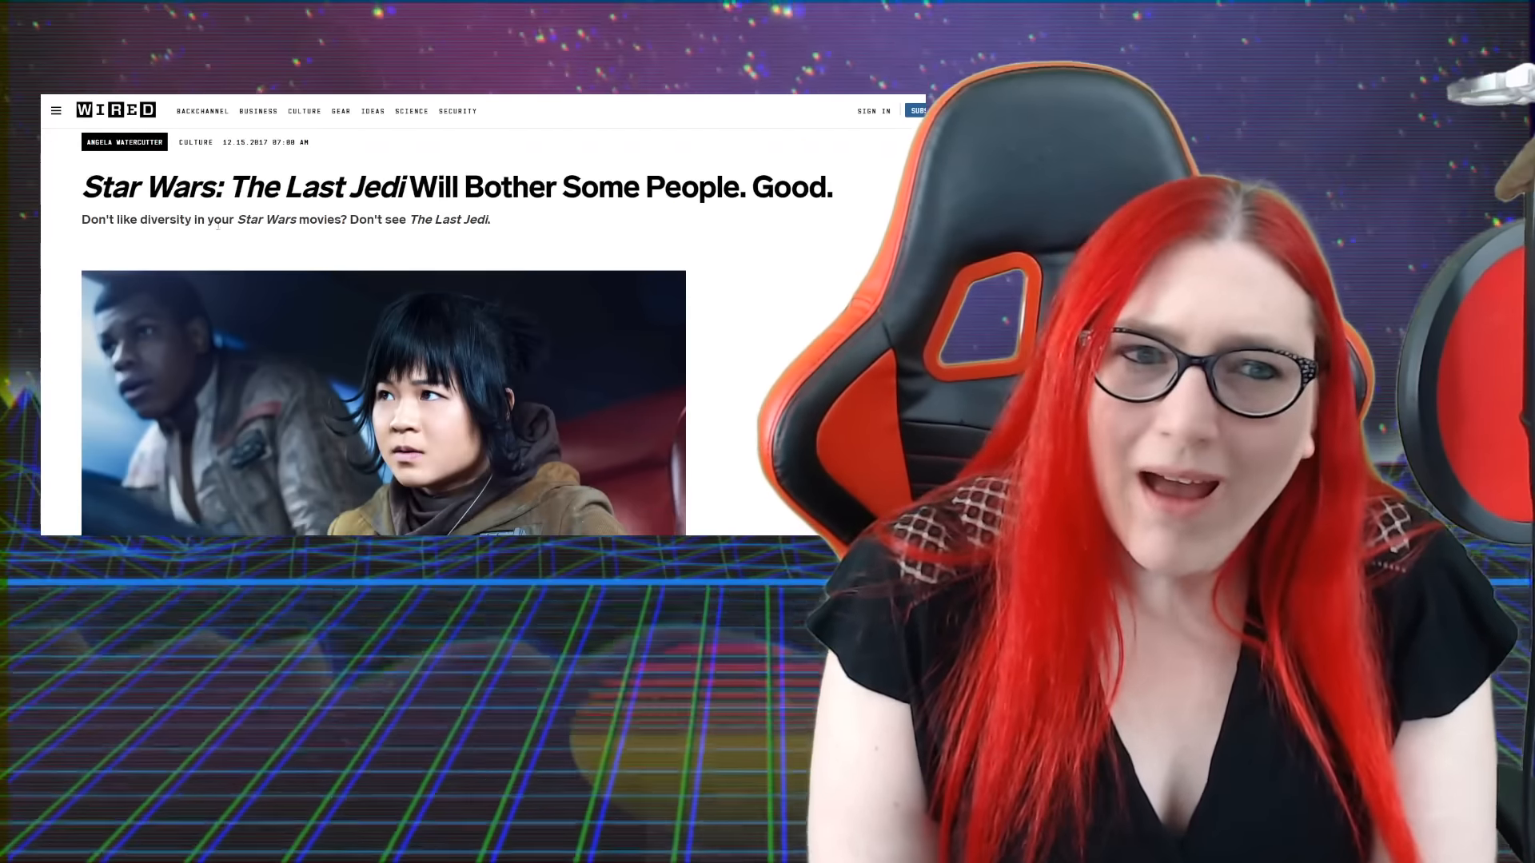
# Highlight the subtitle phrase about diversity in Star Wars, then scroll to the first paragraph
pyautogui.moveTo(90, 219); pyautogui.dragTo(420, 219)
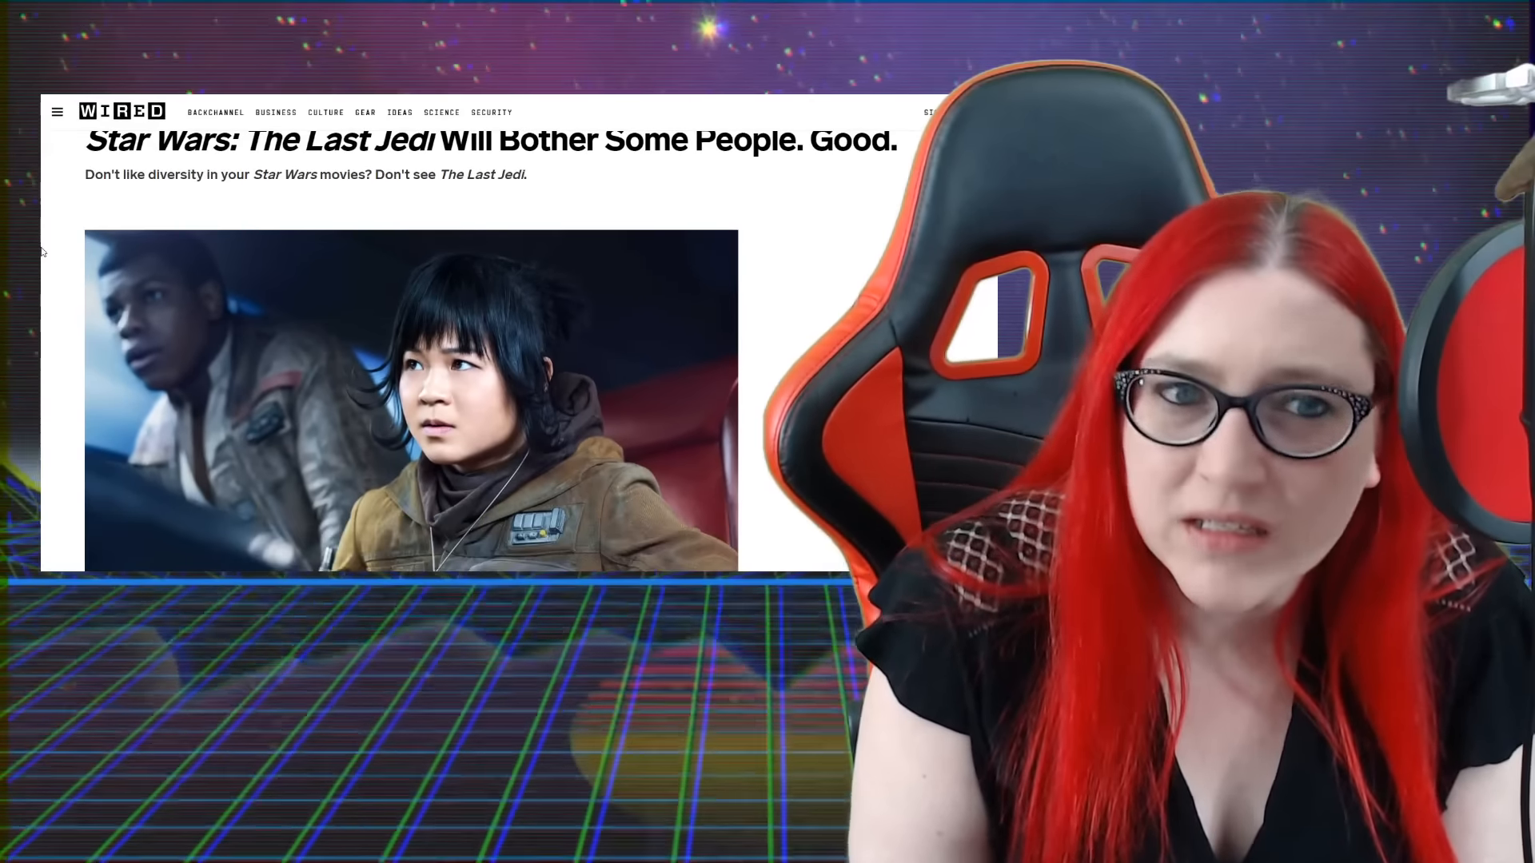
pyautogui.moveTo(125, 175); pyautogui.dragTo(304, 174)
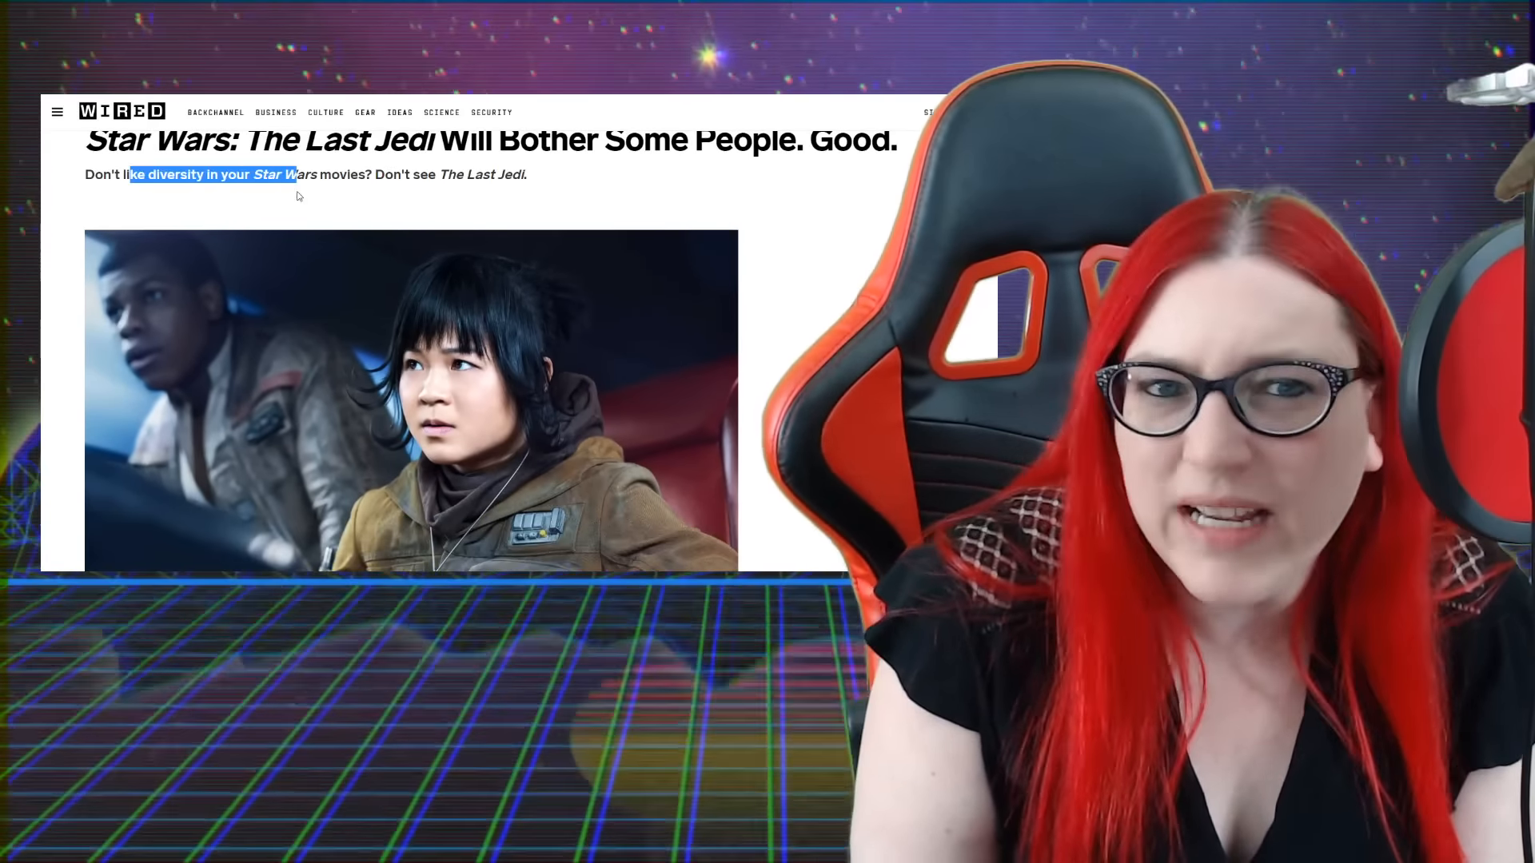
pyautogui.scroll(-3)
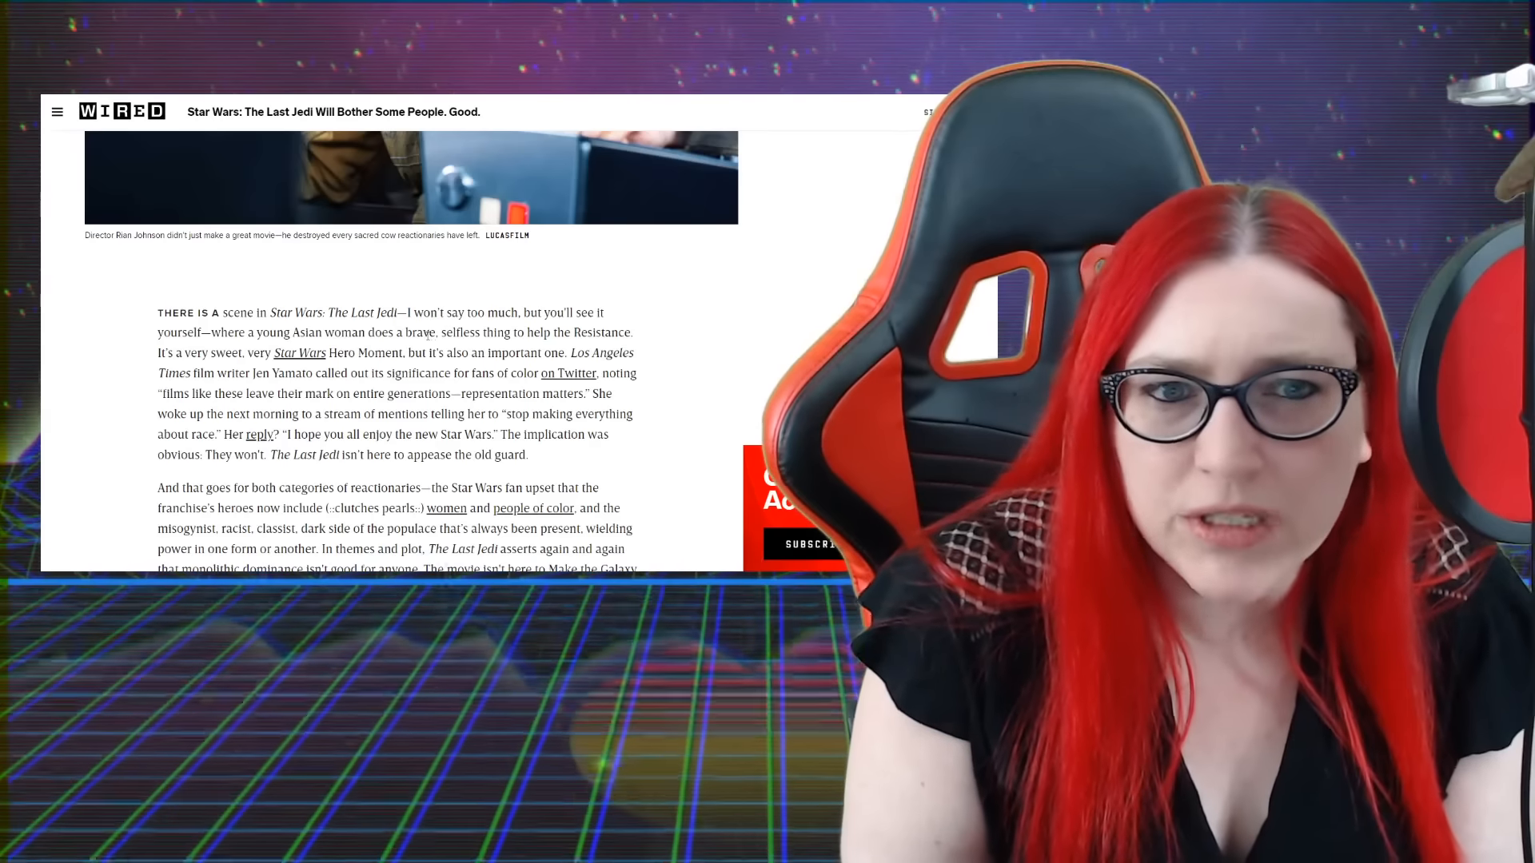
pyautogui.moveTo(272, 333); pyautogui.dragTo(365, 332)
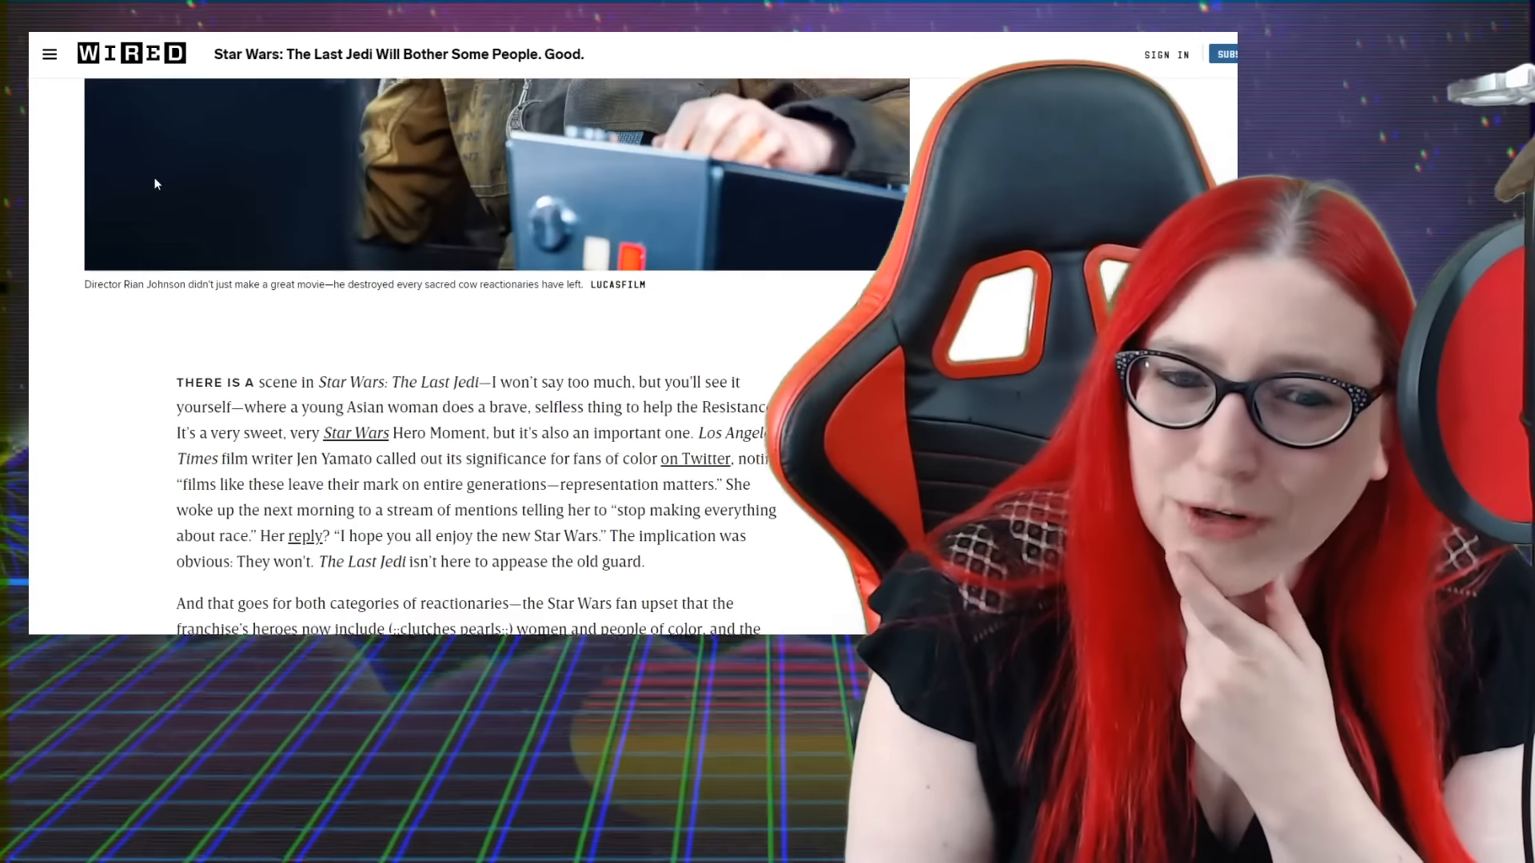
# Scroll down and highlight the Jen Yamato and 'representation matters' passages while reading them
pyautogui.scroll(-3)
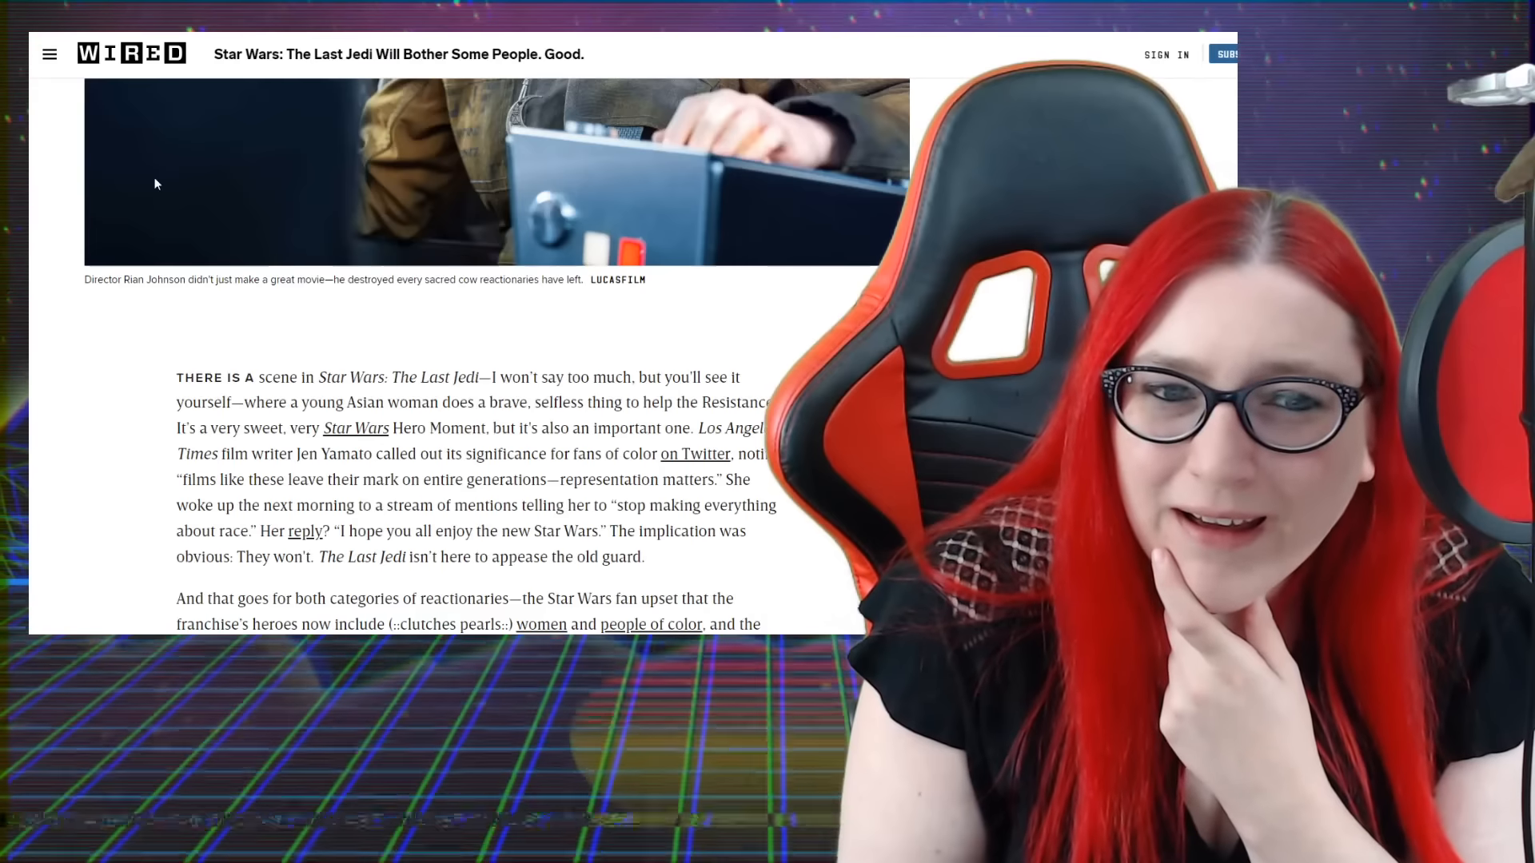
pyautogui.scroll(-3)
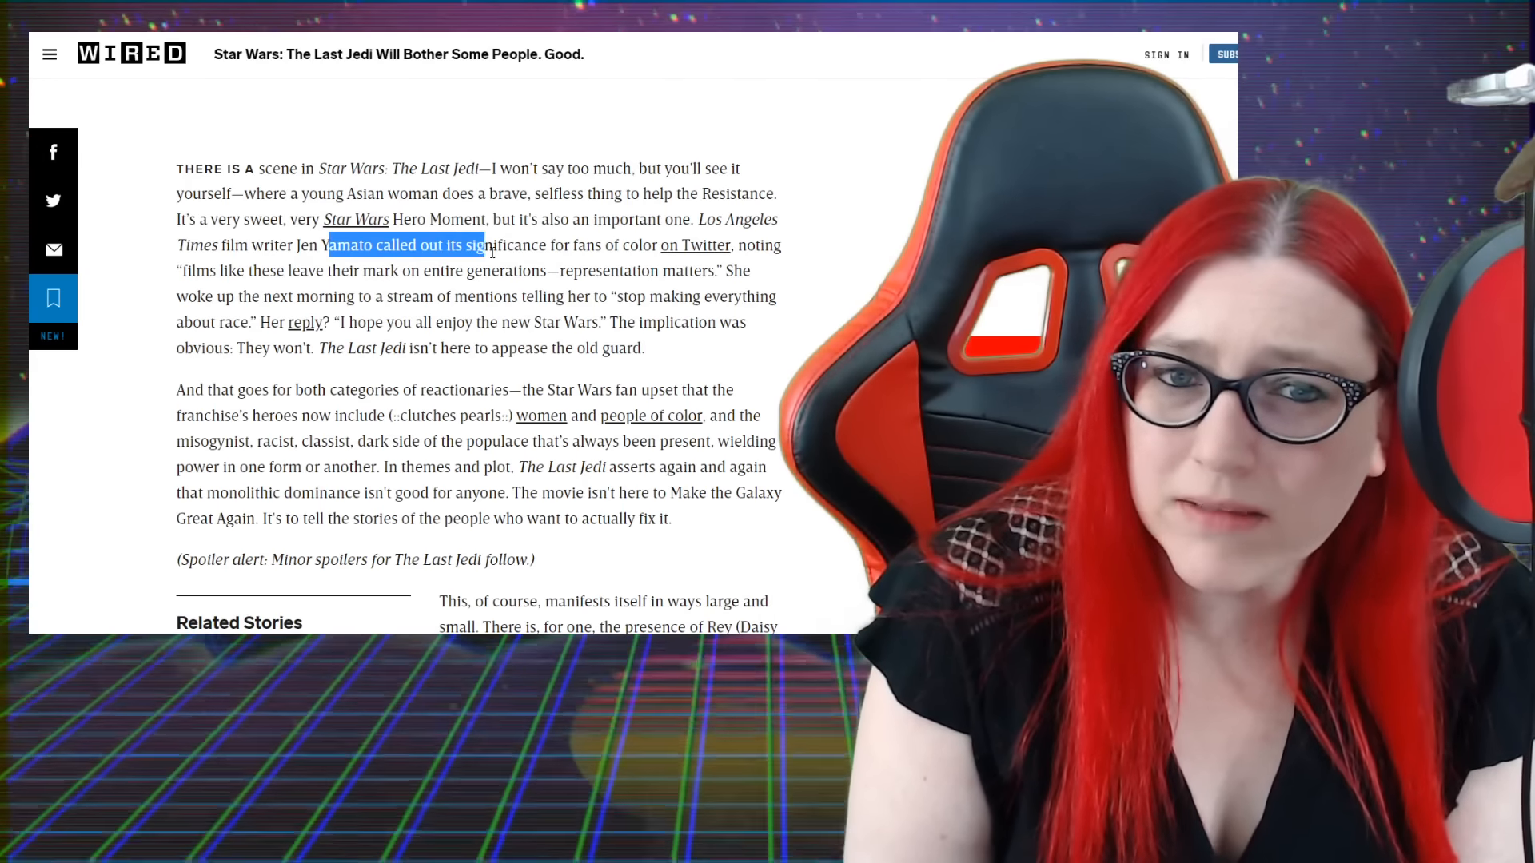
pyautogui.moveTo(485, 245); pyautogui.dragTo(608, 272)
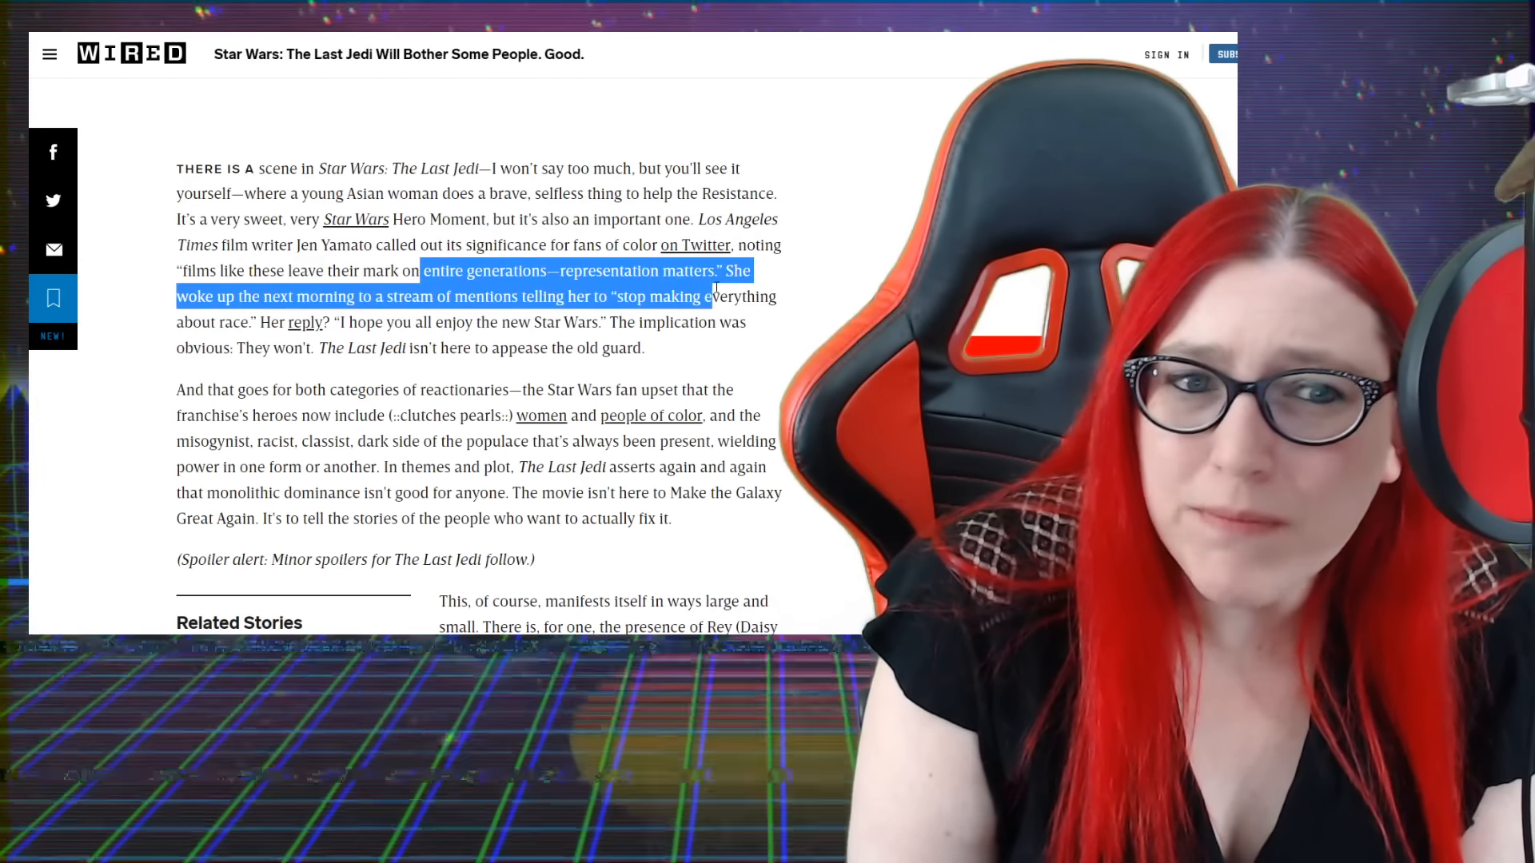
pyautogui.moveTo(715, 297); pyautogui.dragTo(602, 322)
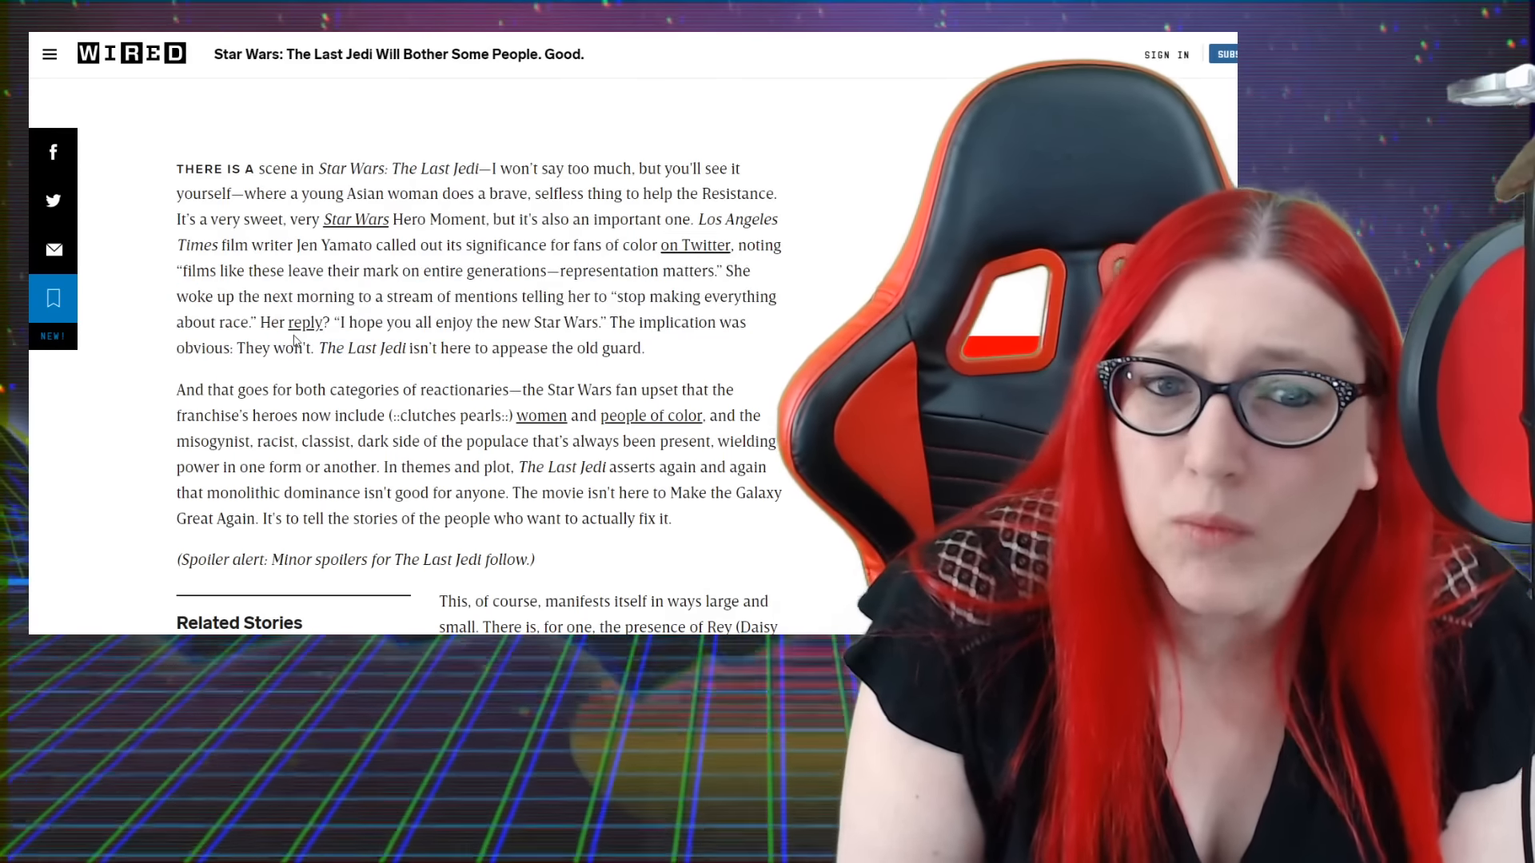
pyautogui.moveTo(243, 347); pyautogui.dragTo(577, 347)
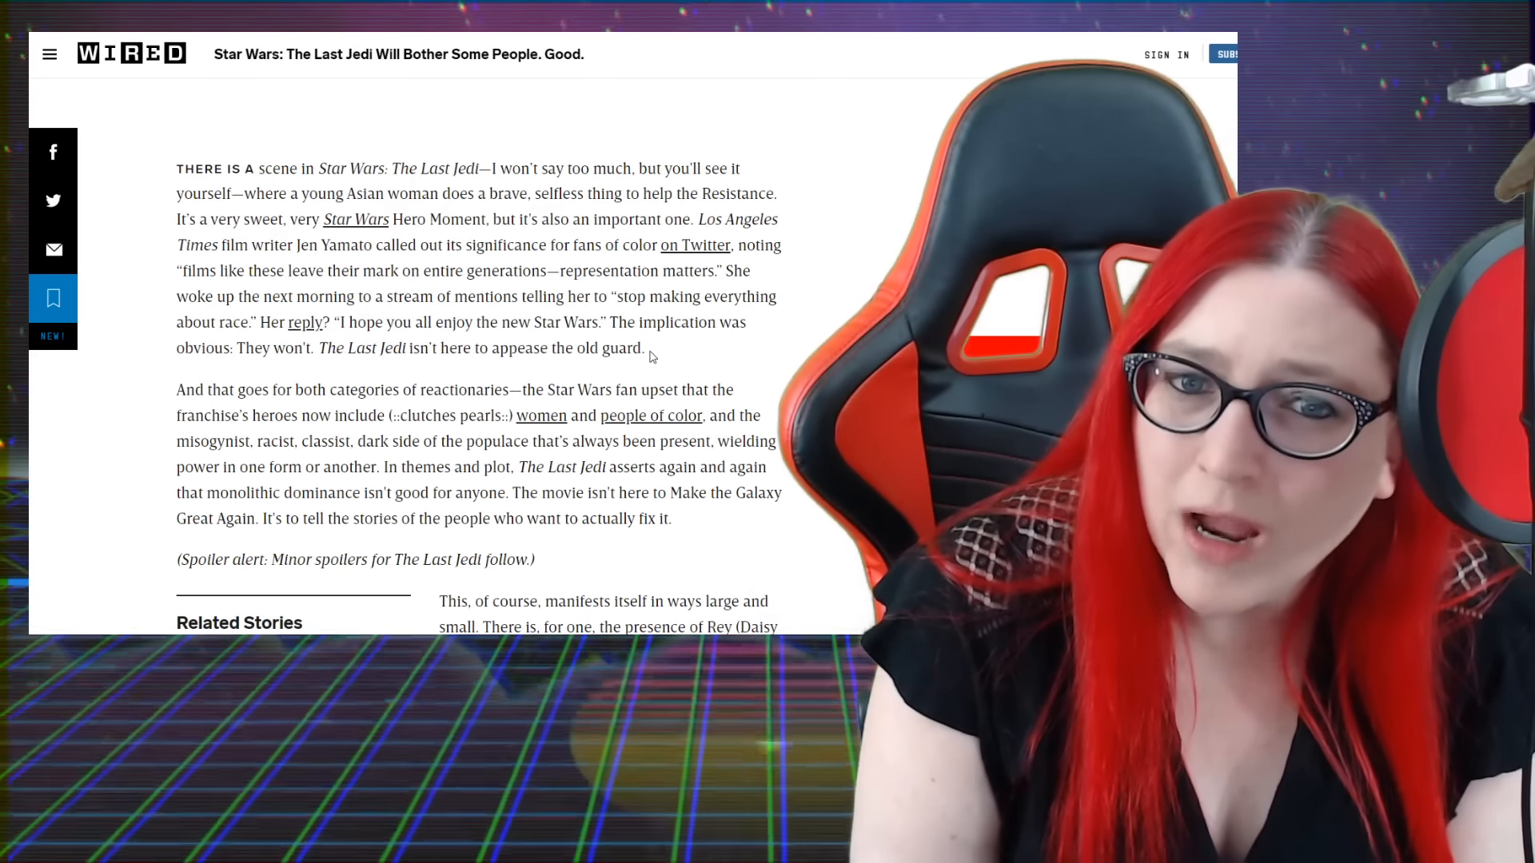
pyautogui.moveTo(318, 347); pyautogui.dragTo(645, 347)
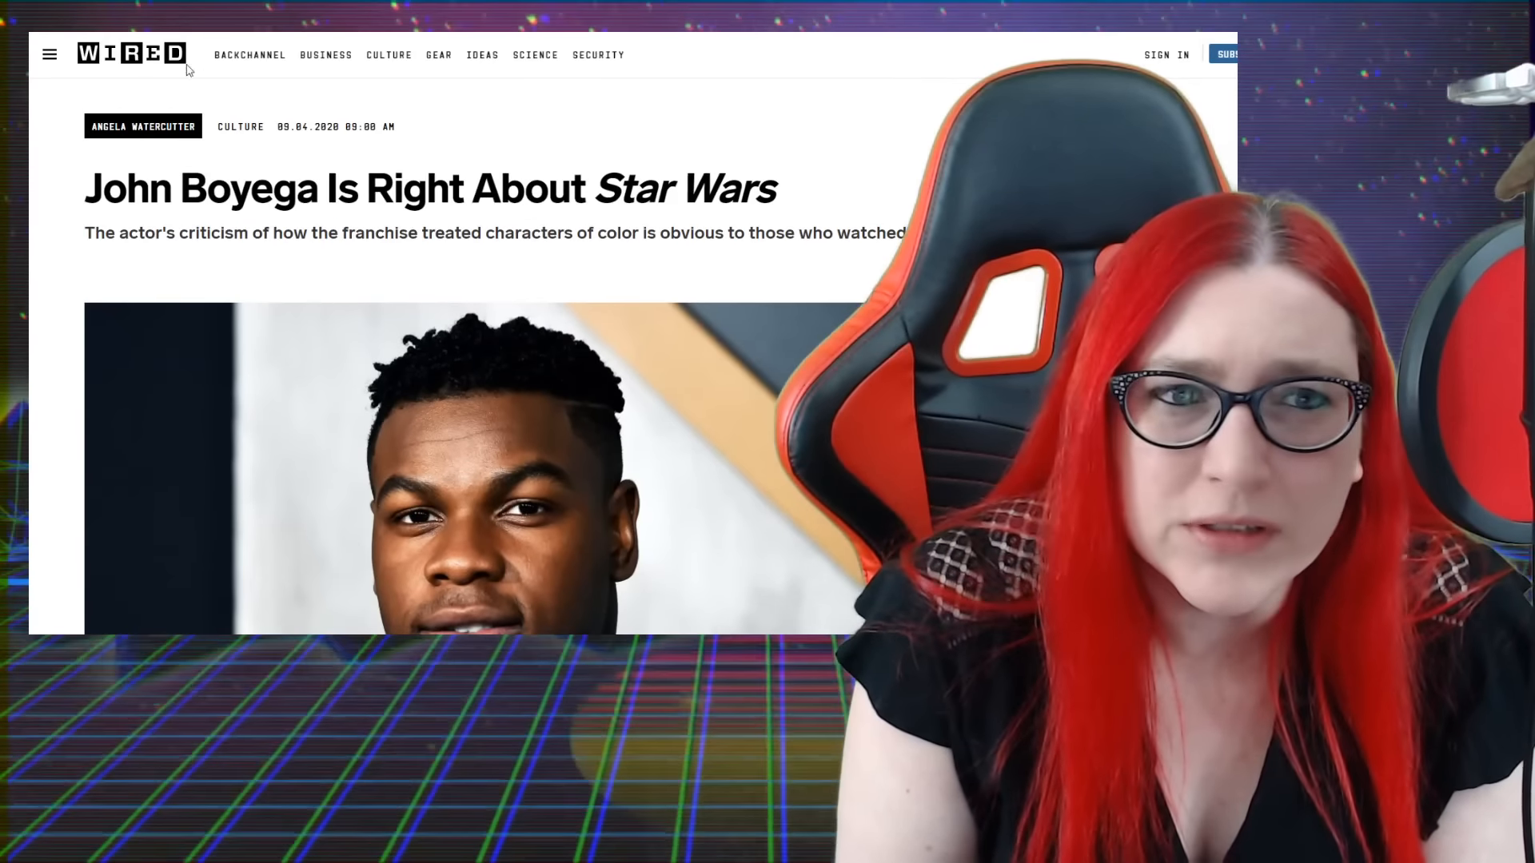
# Scroll through the Wired article and highlight the quote about marketing a Black character
pyautogui.scroll(-3)
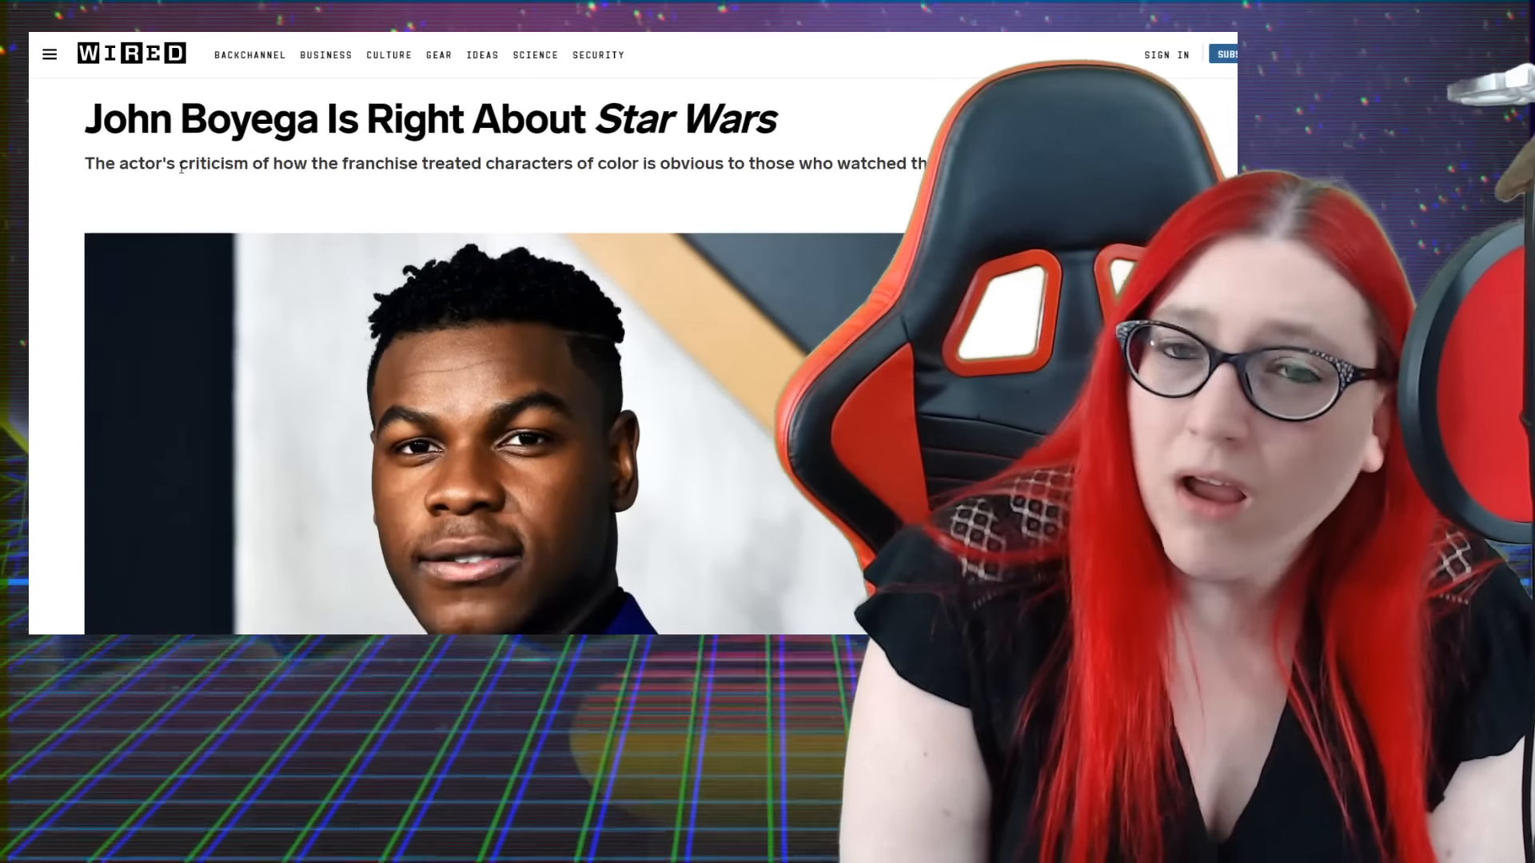
pyautogui.scroll(-3)
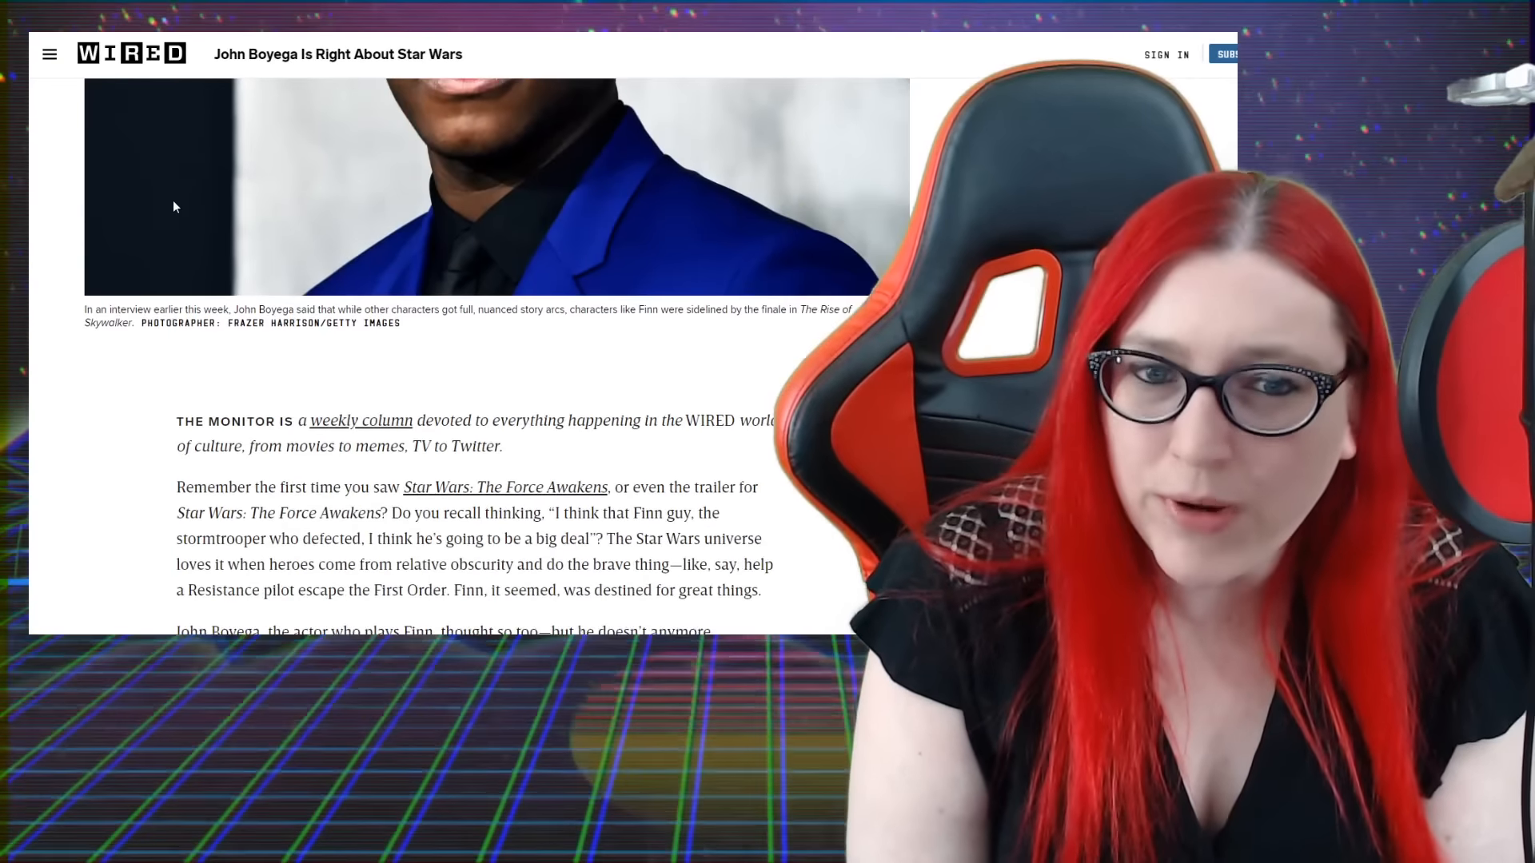
pyautogui.scroll(-3)
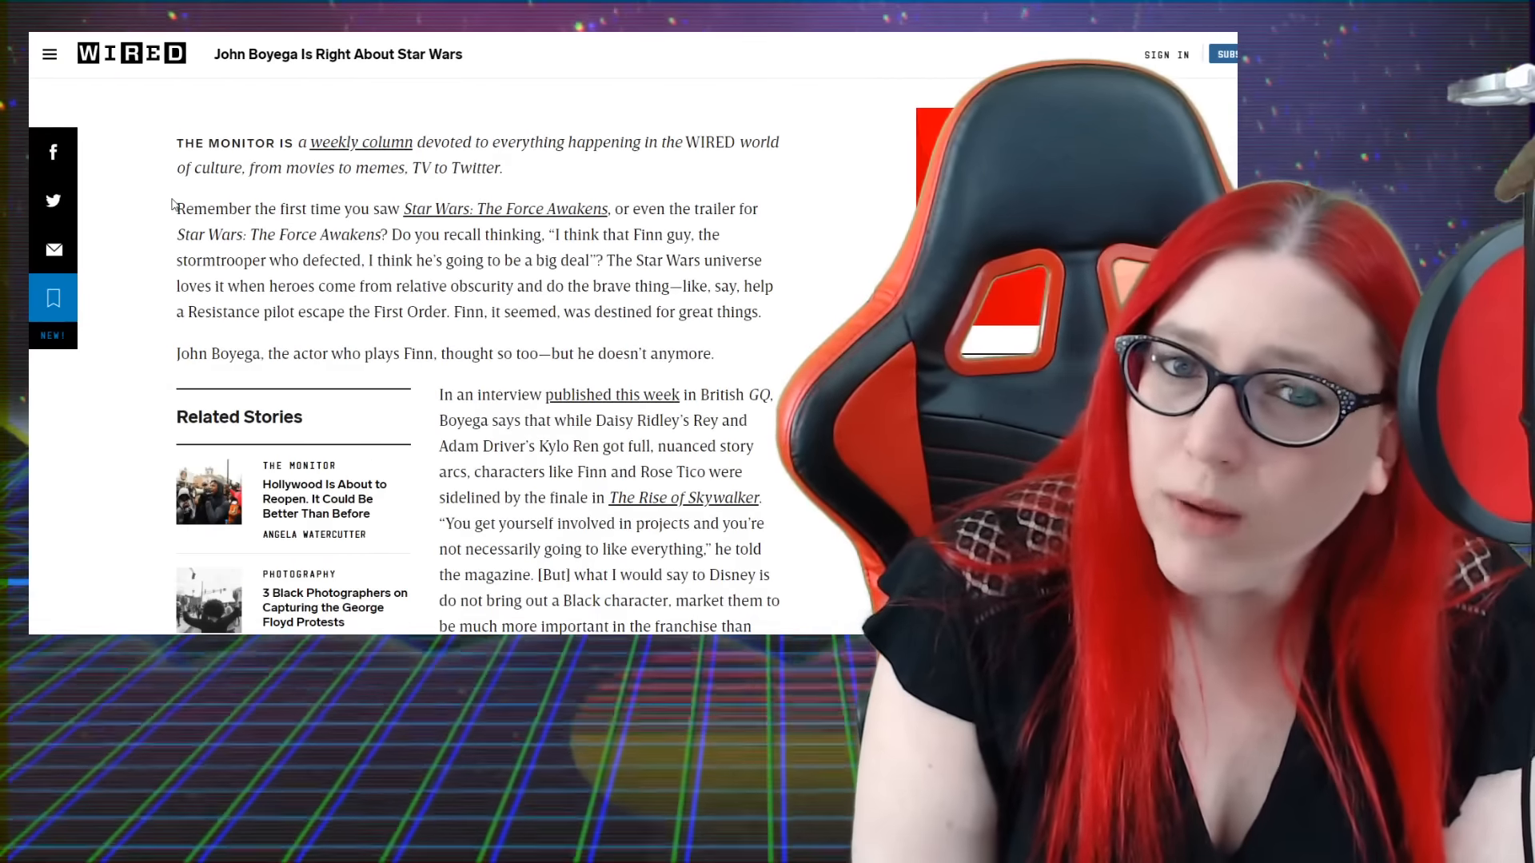
pyautogui.scroll(-3)
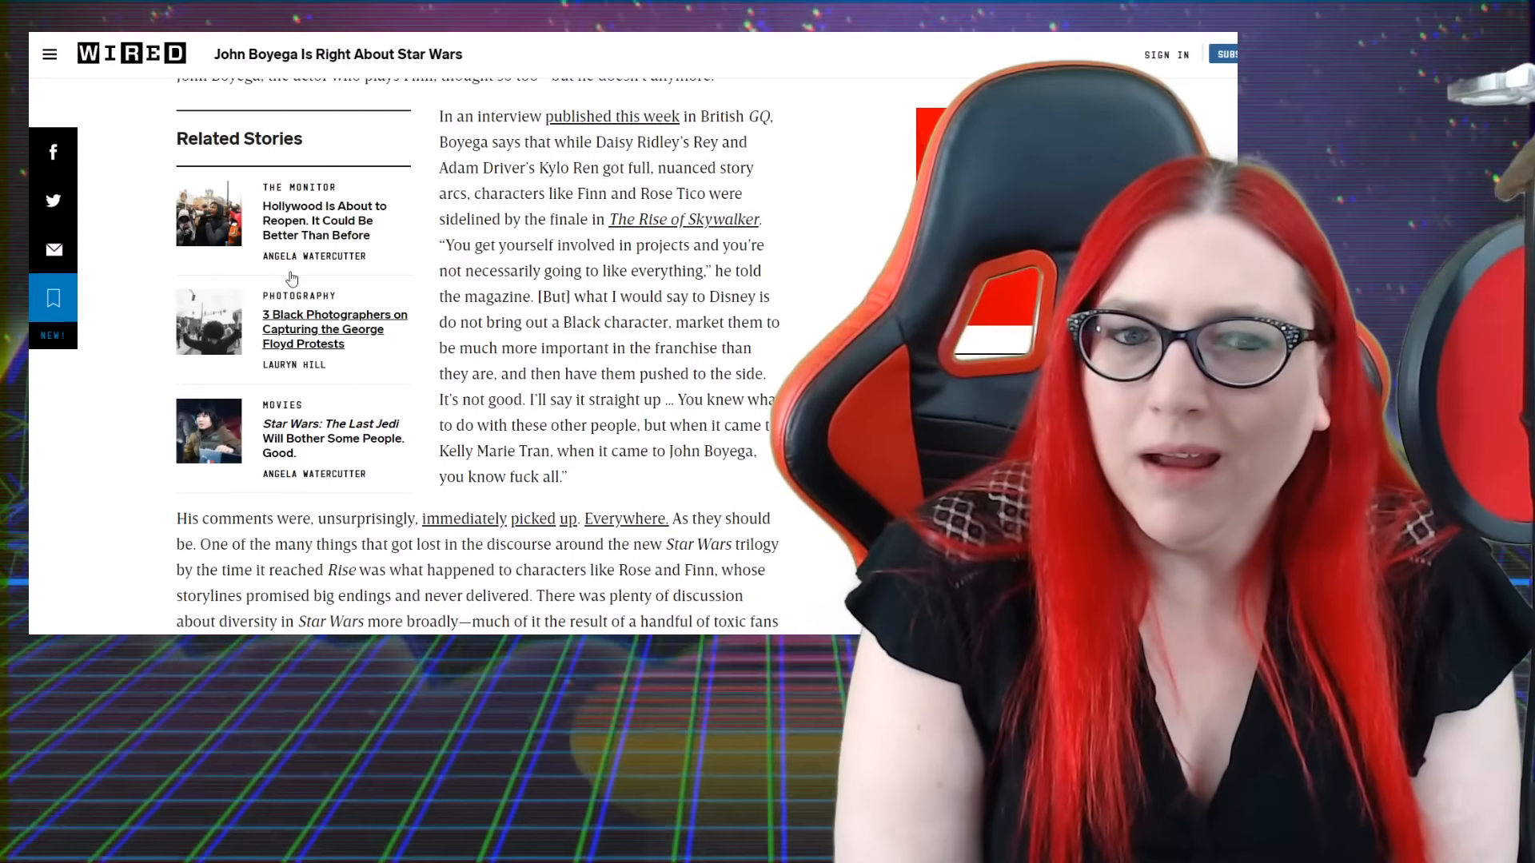
pyautogui.scroll(3)
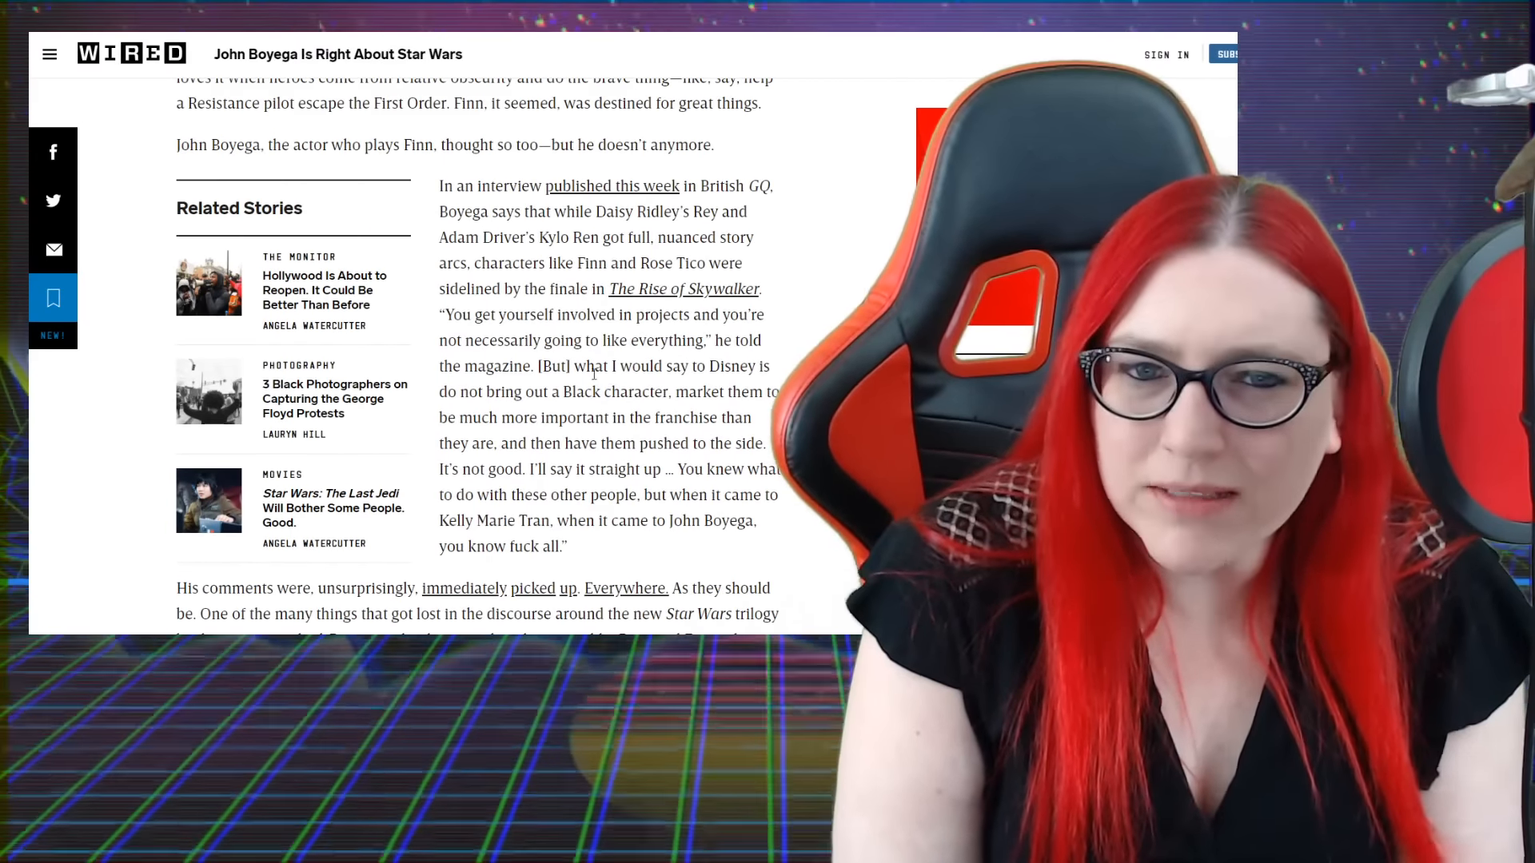
pyautogui.moveTo(480, 391); pyautogui.dragTo(529, 417)
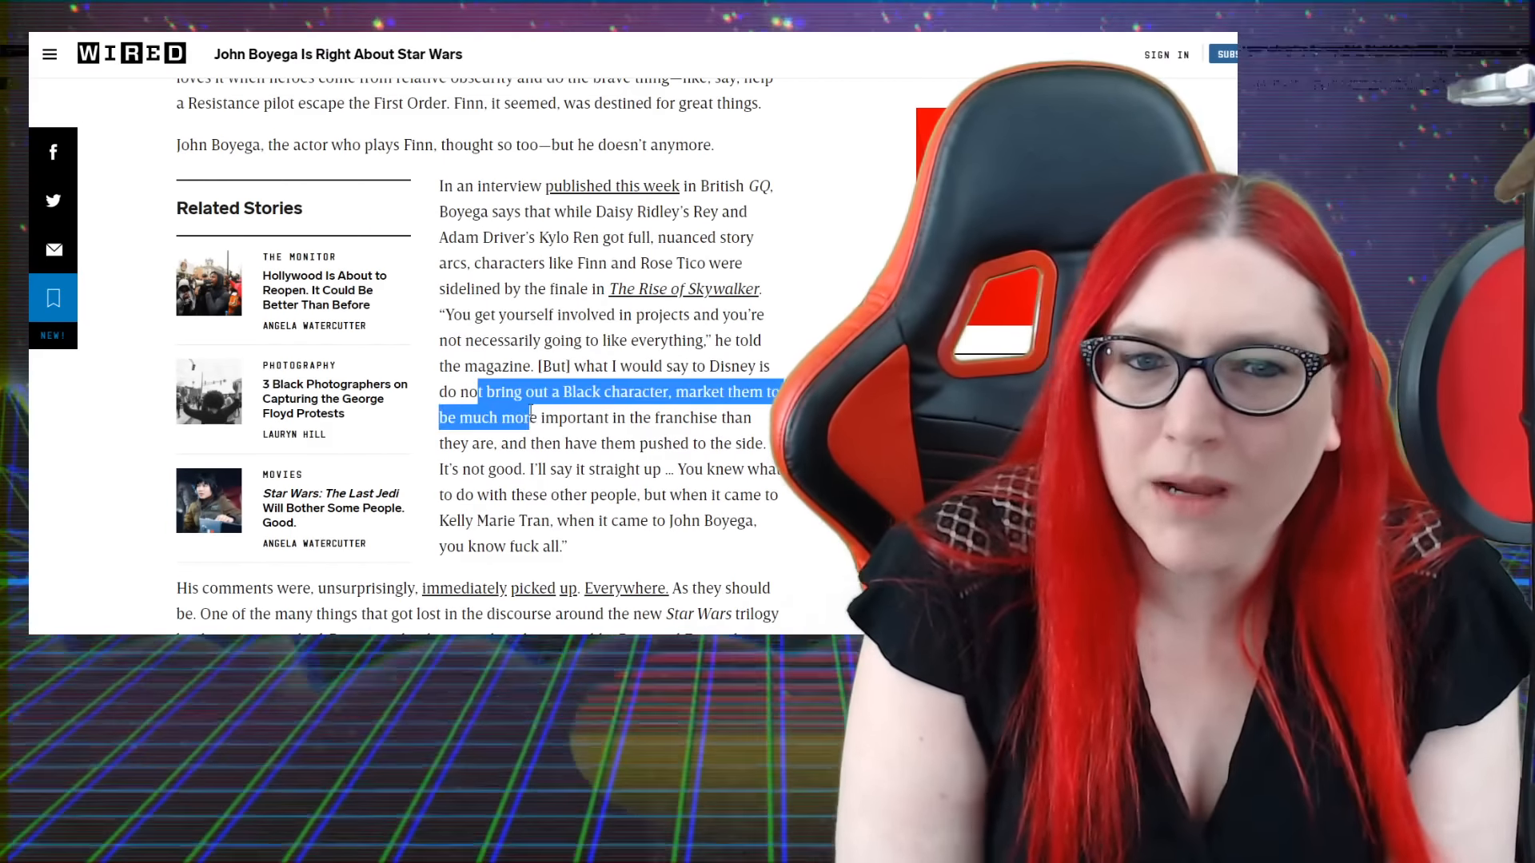
# Highlight parts of Boyega's GQ quote about Disney while reading, then continue down the article
pyautogui.scroll(-3)
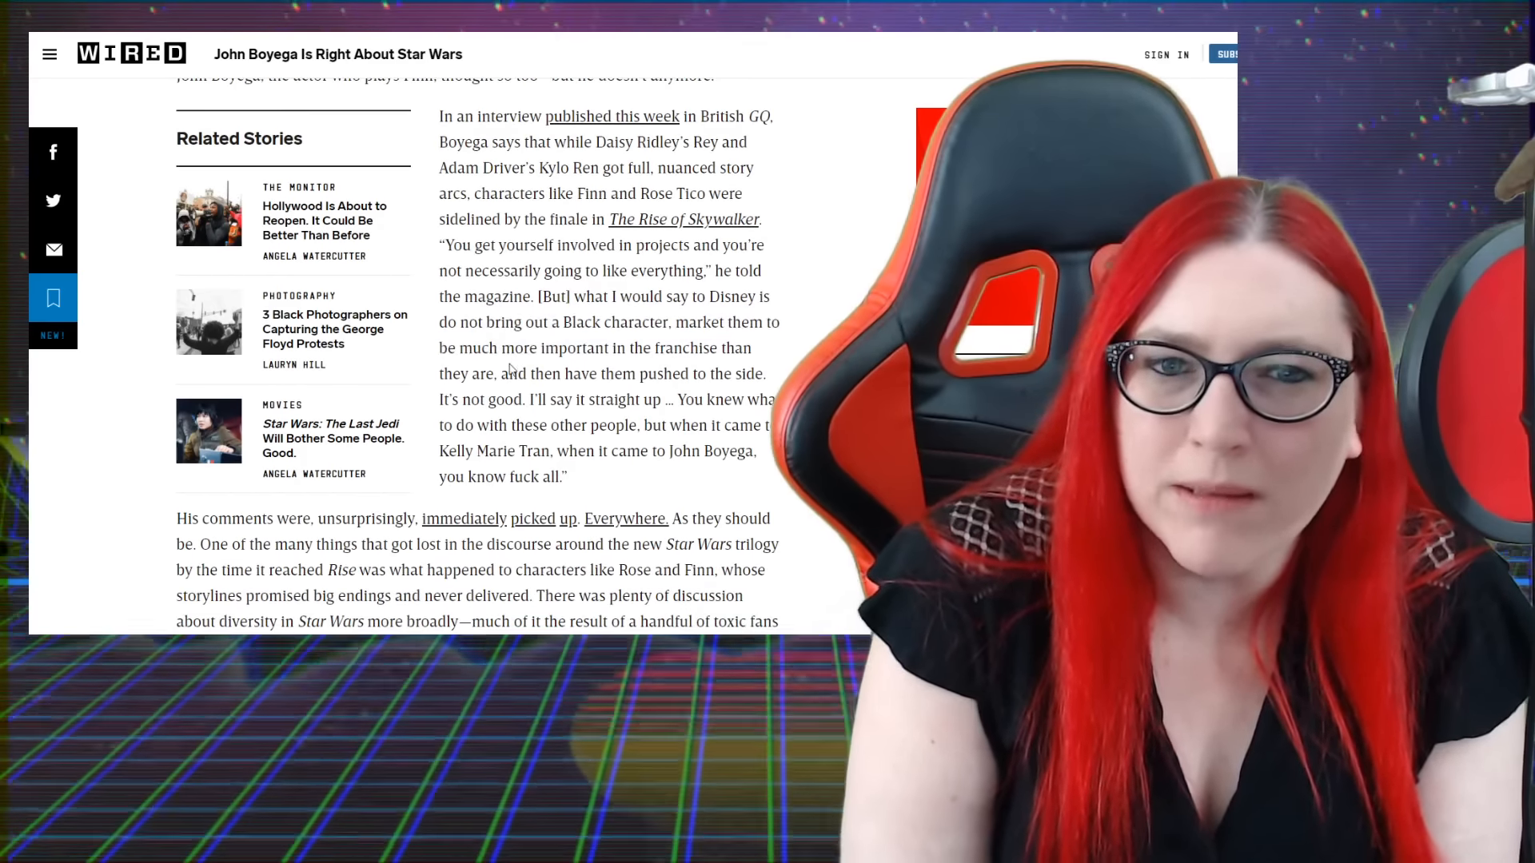
pyautogui.moveTo(494, 347); pyautogui.dragTo(604, 400)
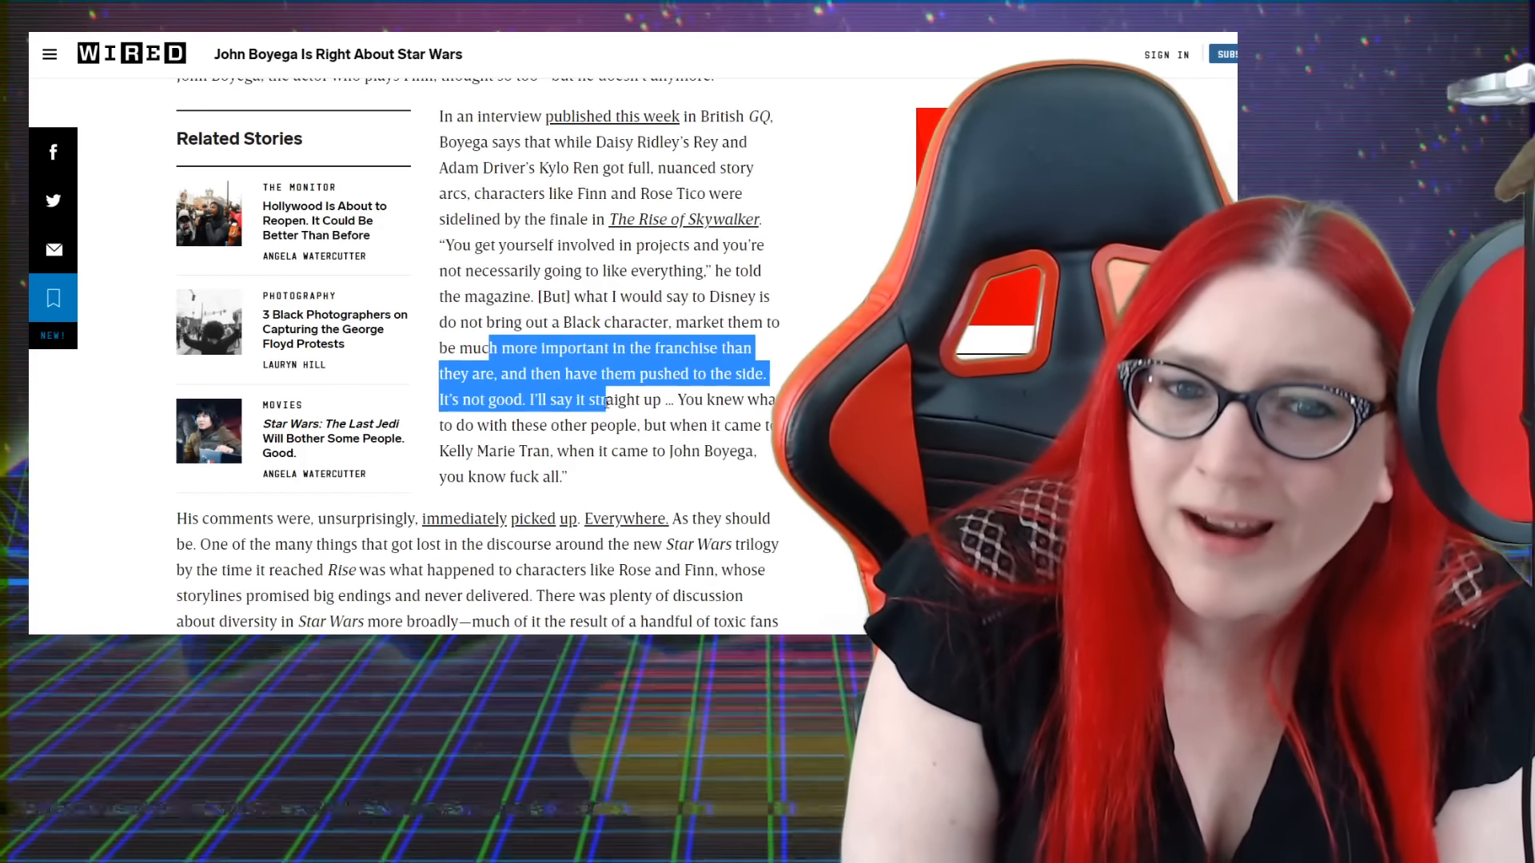
pyautogui.scroll(-3)
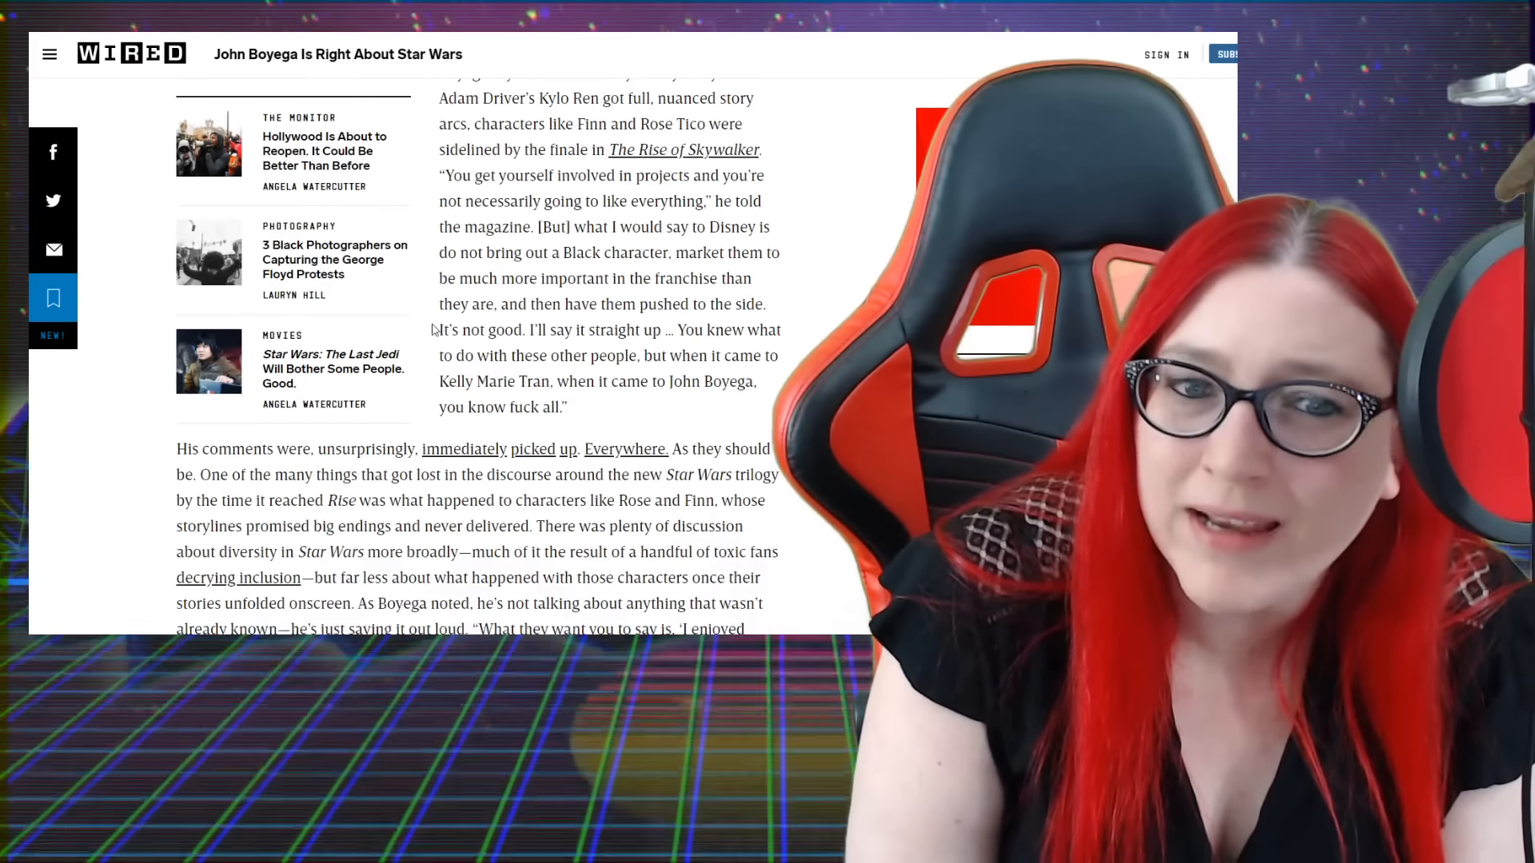
pyautogui.moveTo(441, 329); pyautogui.dragTo(587, 355)
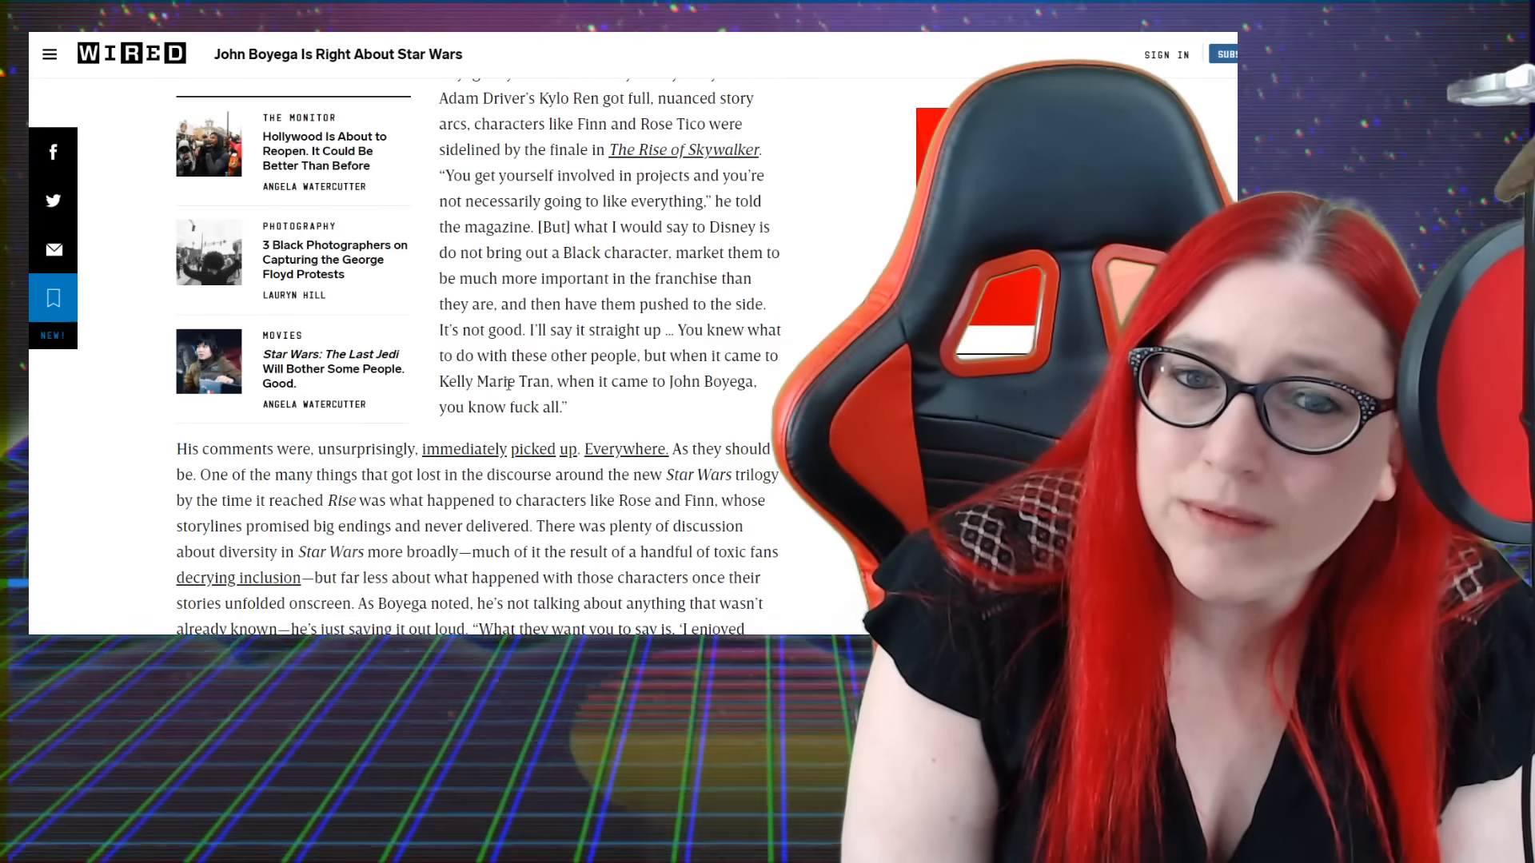
pyautogui.scroll(-3)
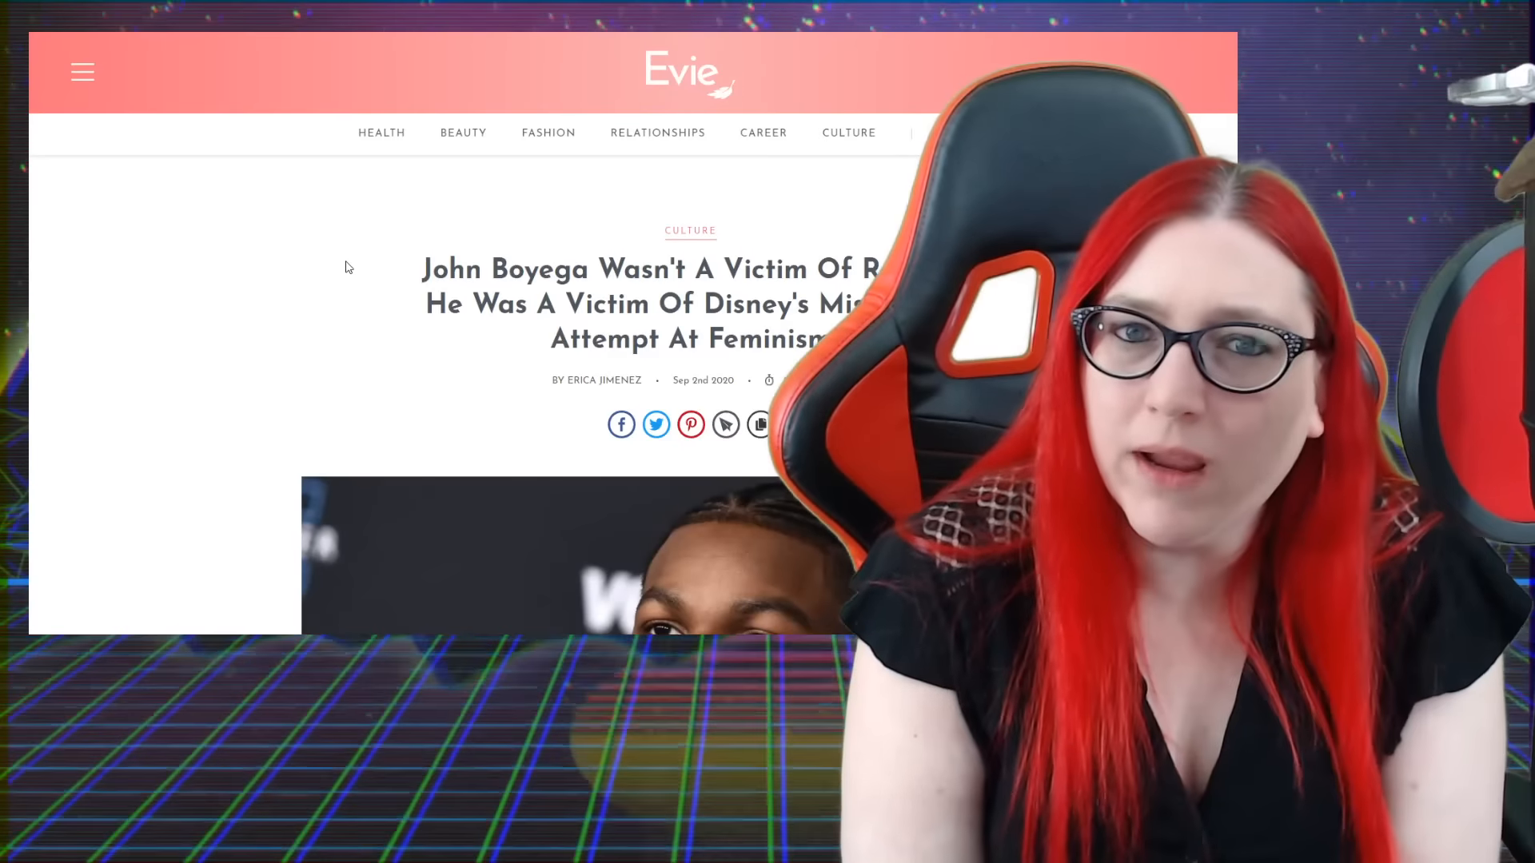
# Scroll past the headline and Boyega photo to the opening line about his lackluster storyline
pyautogui.scroll(-3)
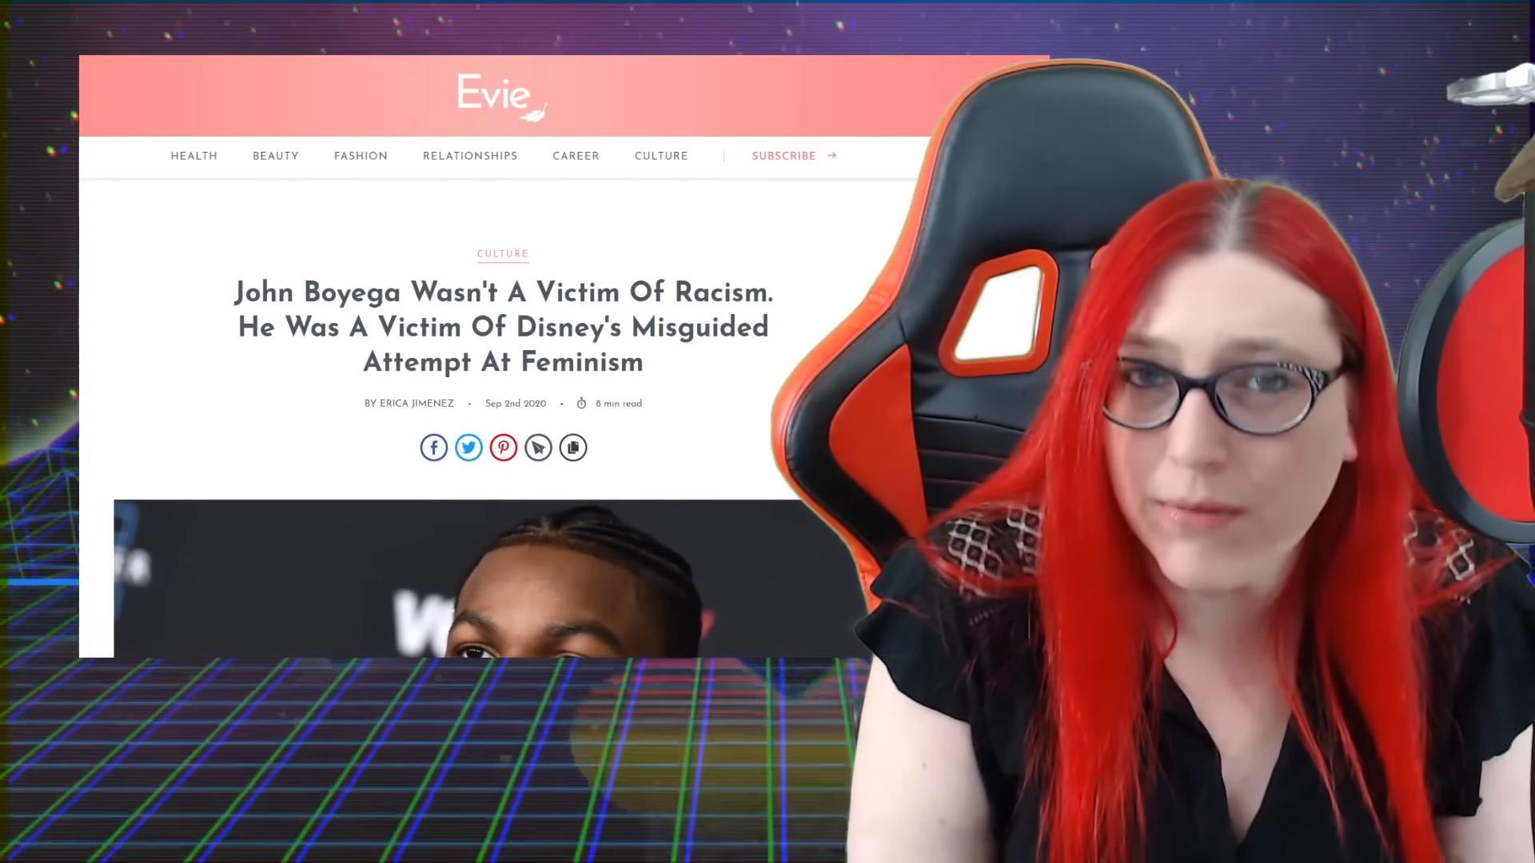
pyautogui.scroll(-3)
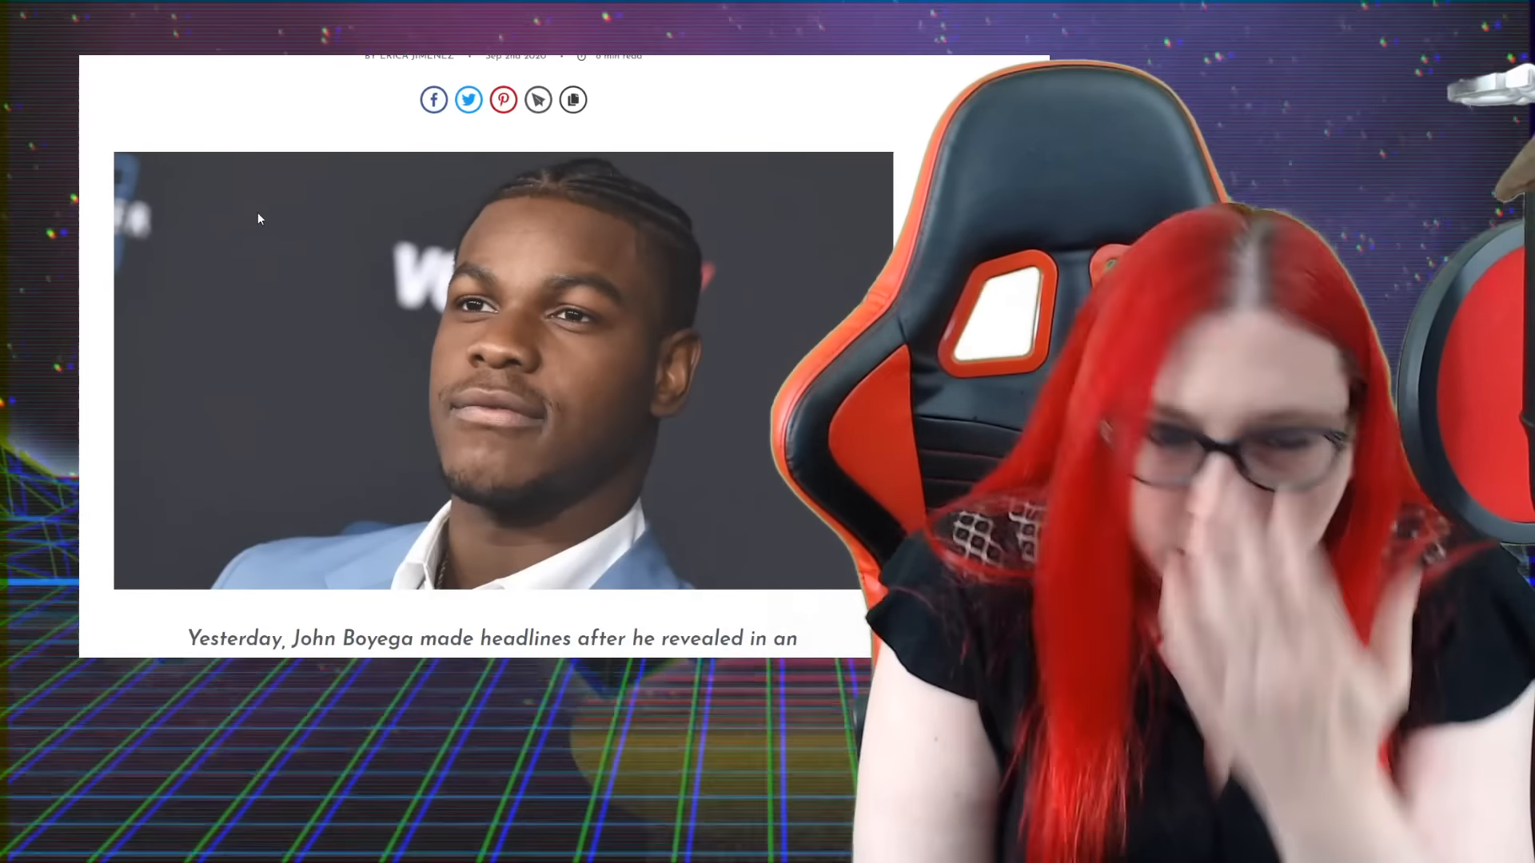
pyautogui.scroll(-3)
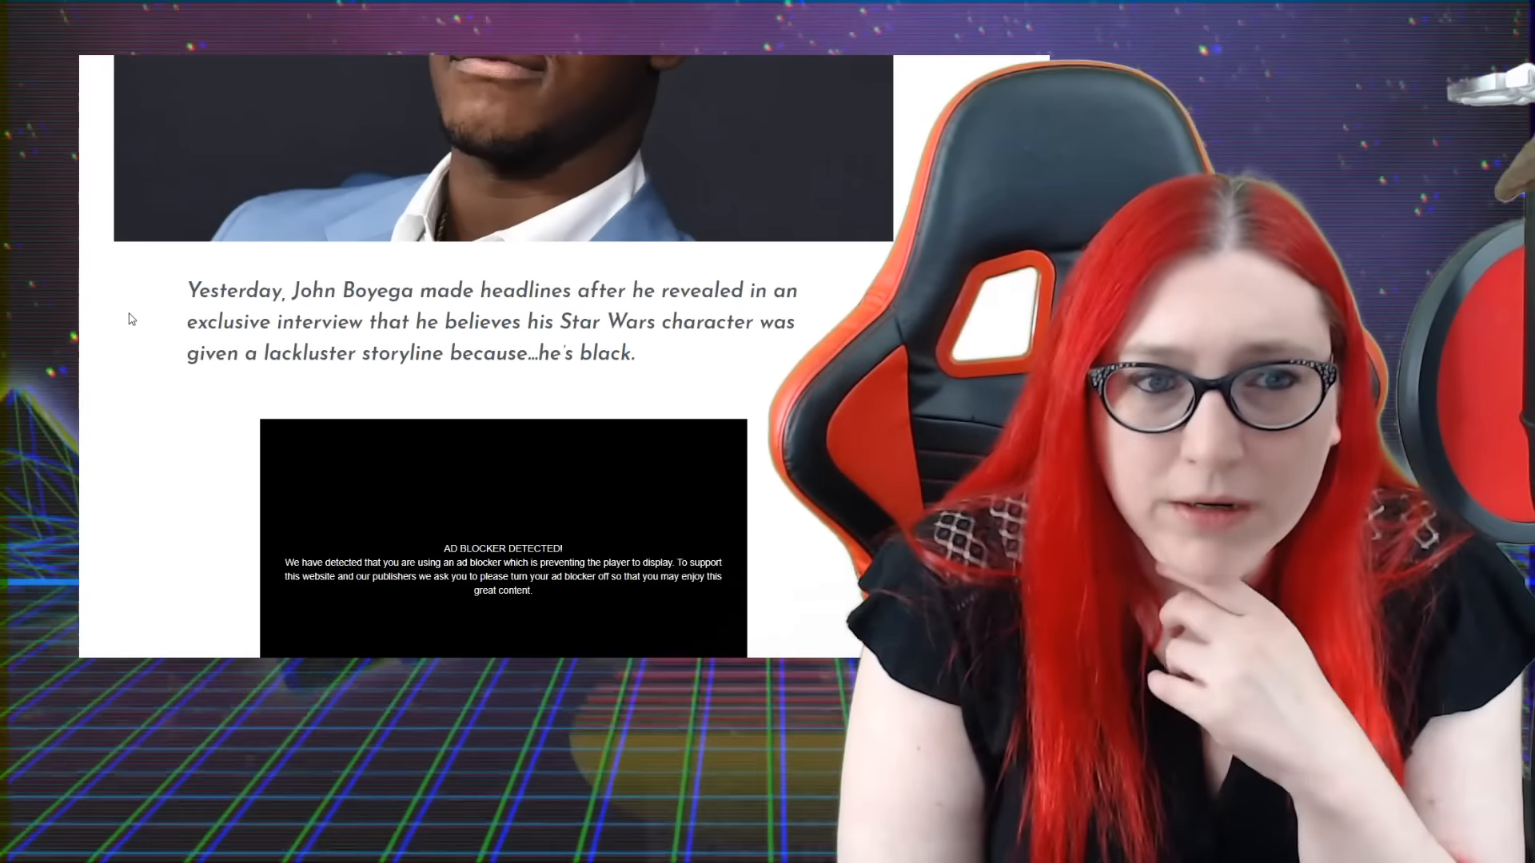
pyautogui.scroll(-3)
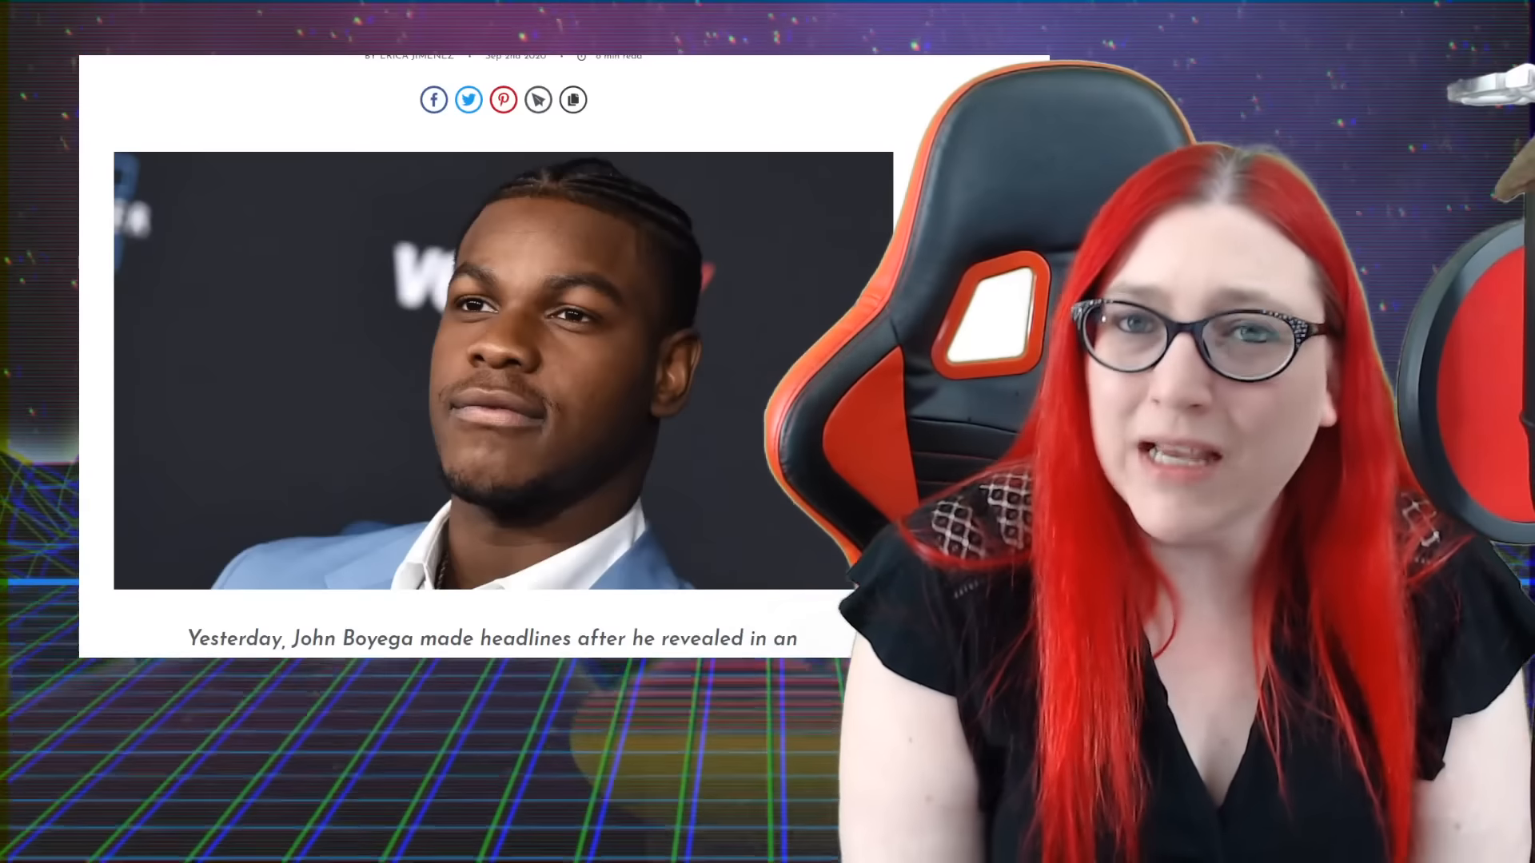
pyautogui.scroll(-3)
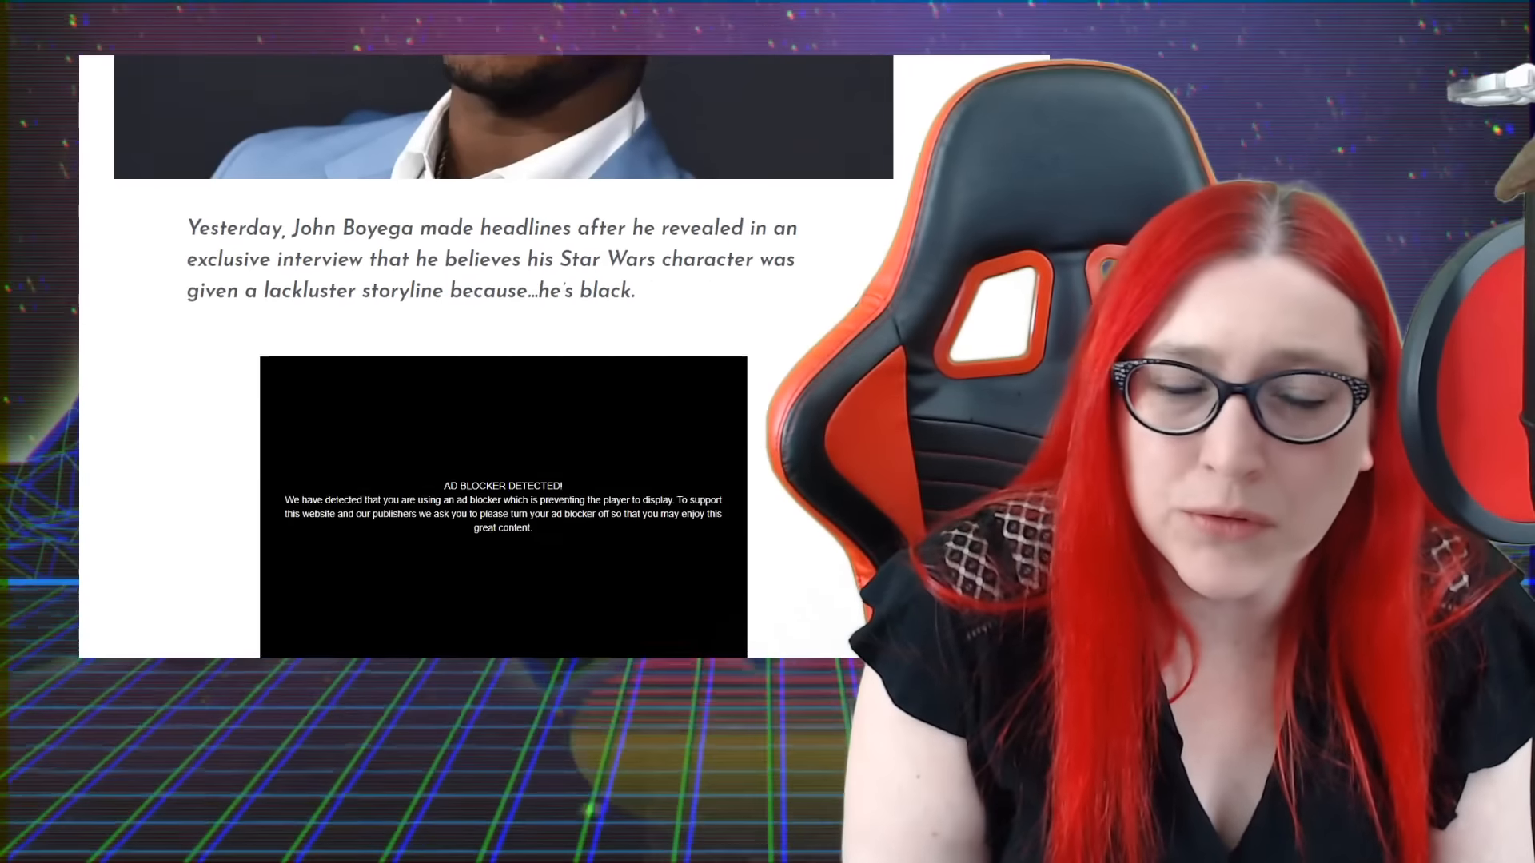
# Scroll through the paragraphs, briefly highlighting the Guatemalan descent phrase, down to the pull quote
pyautogui.scroll(-3)
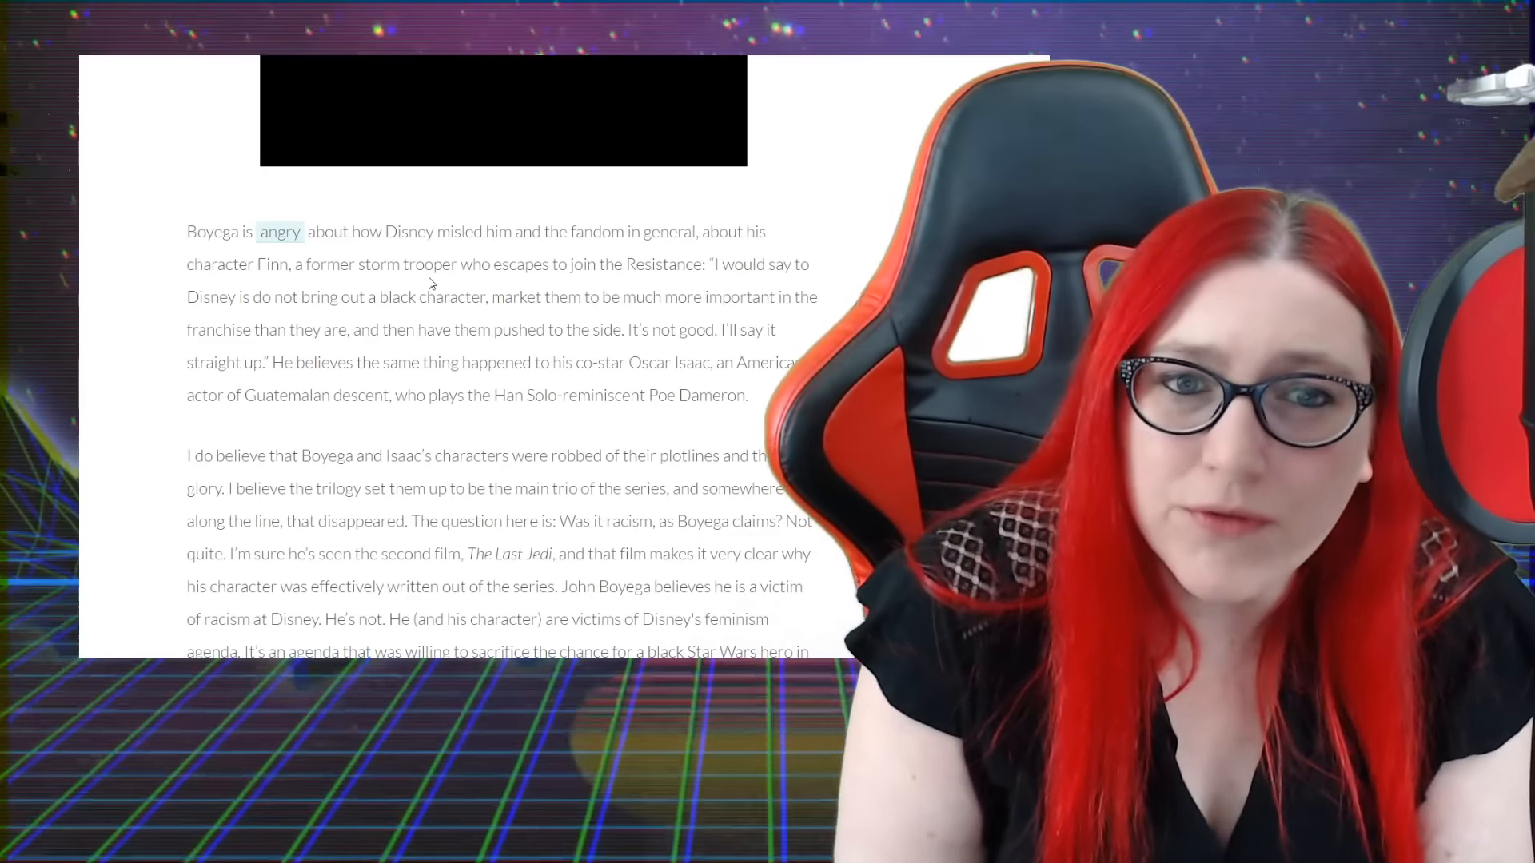
pyautogui.scroll(-3)
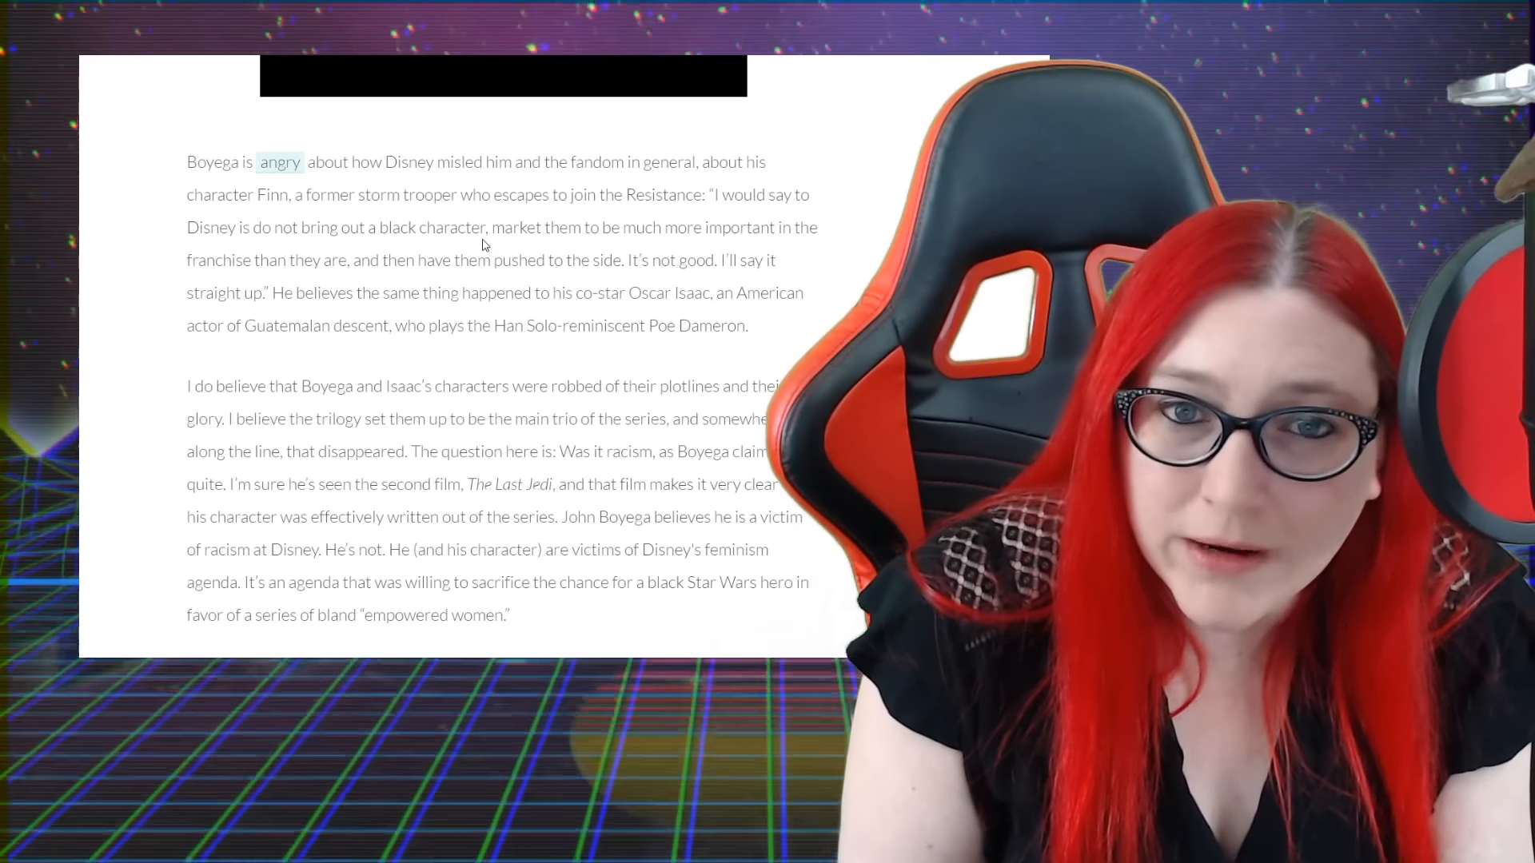
pyautogui.scroll(-3)
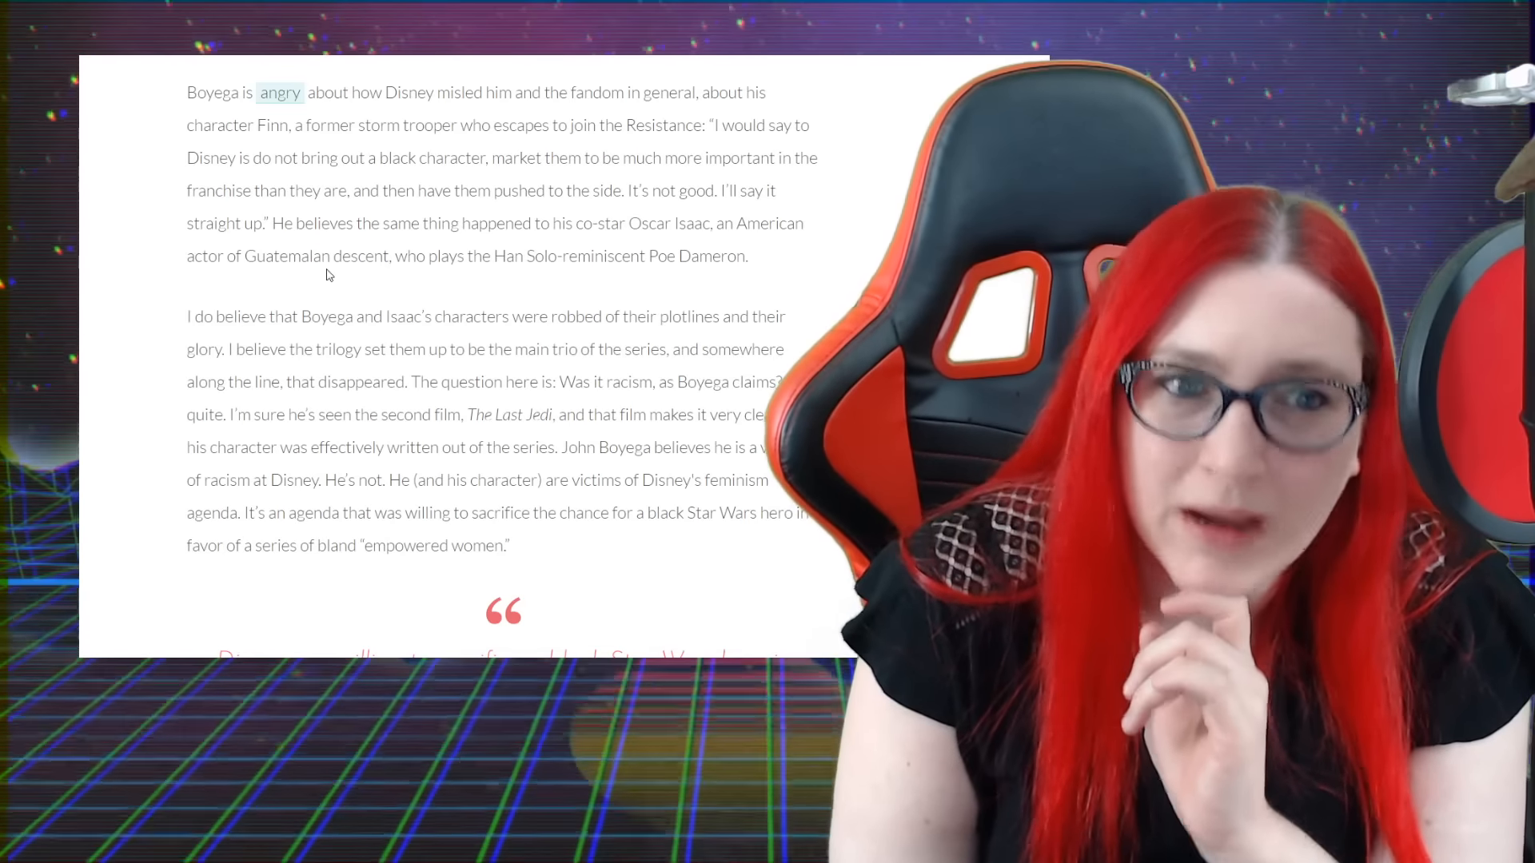
pyautogui.moveTo(246, 256); pyautogui.dragTo(425, 256)
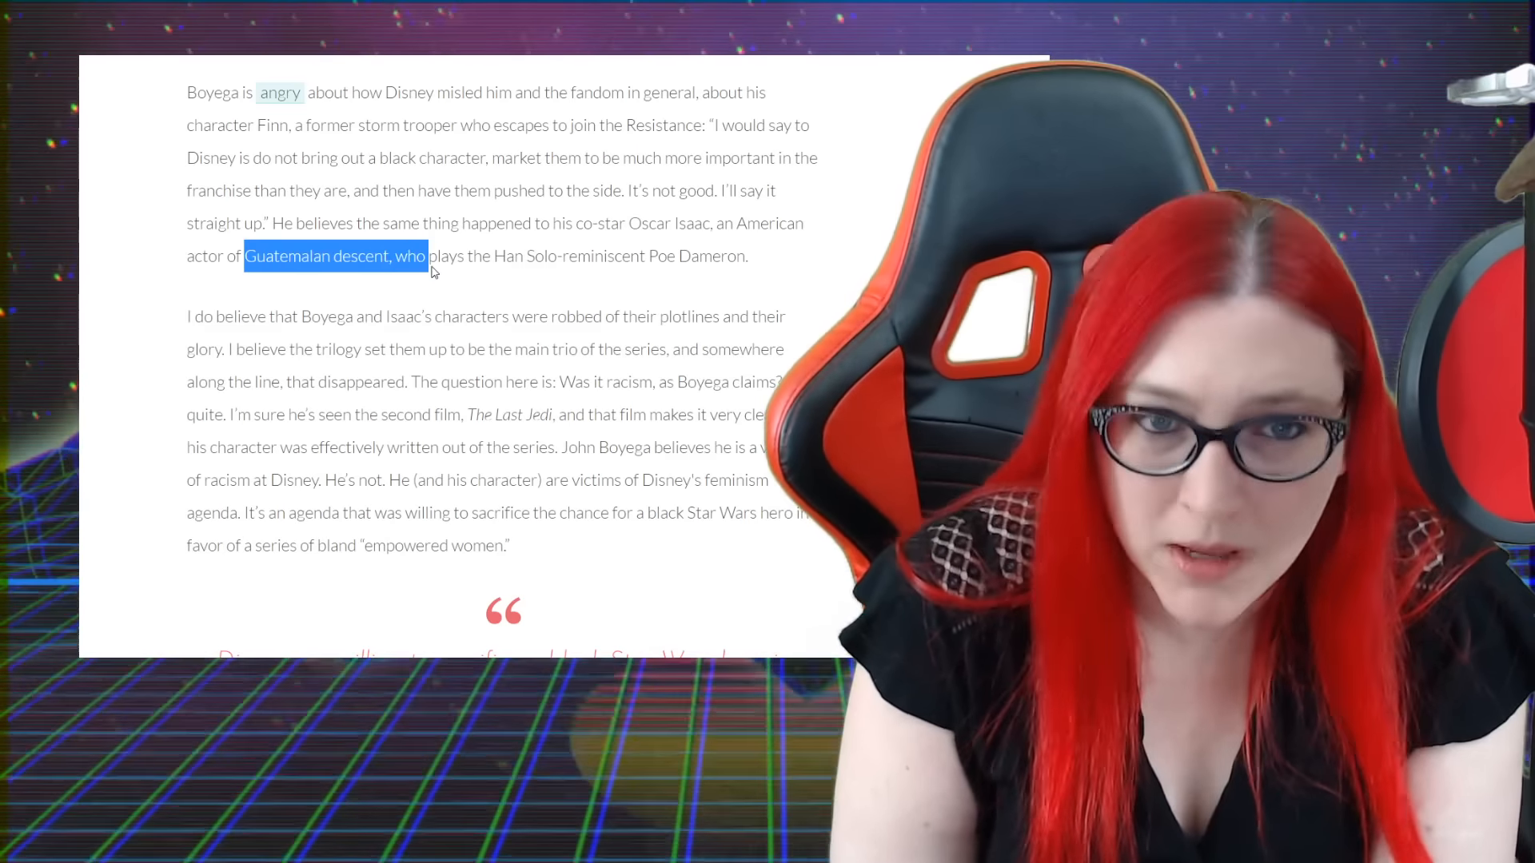
pyautogui.click(518, 273)
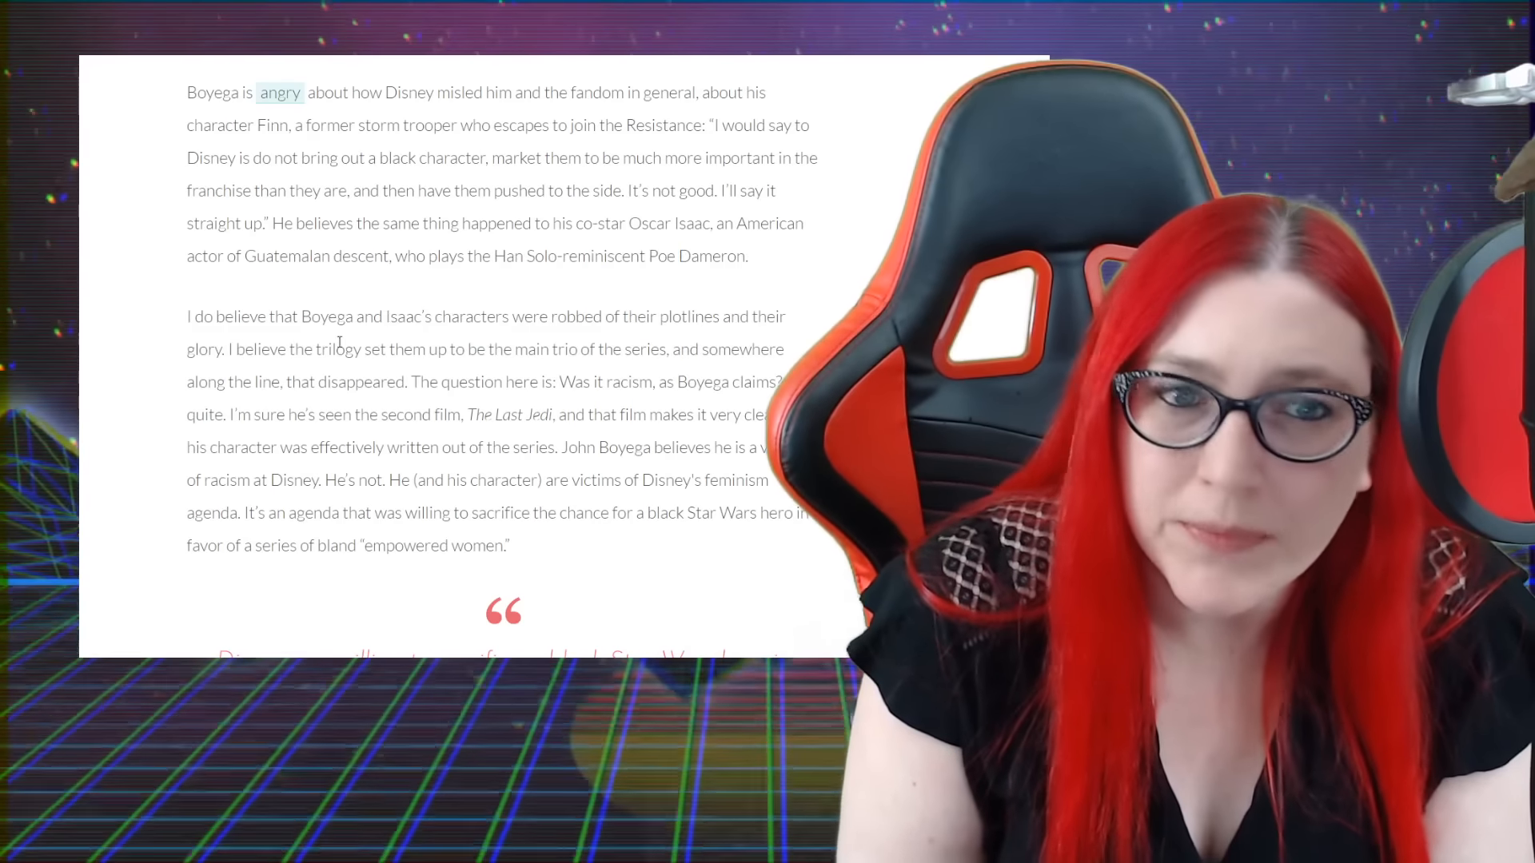
pyautogui.scroll(-3)
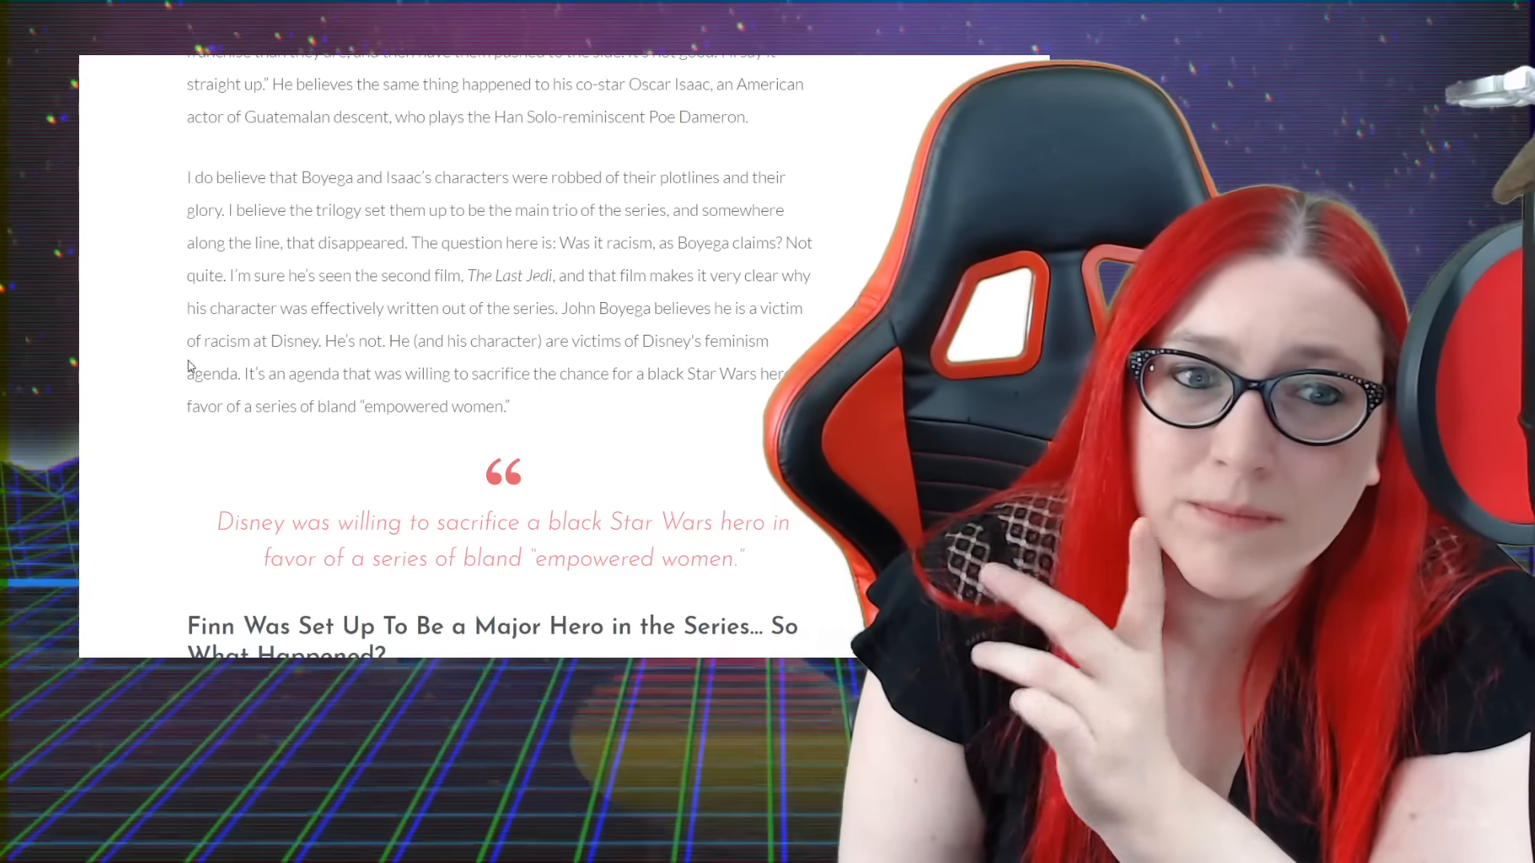
pyautogui.click(322, 340)
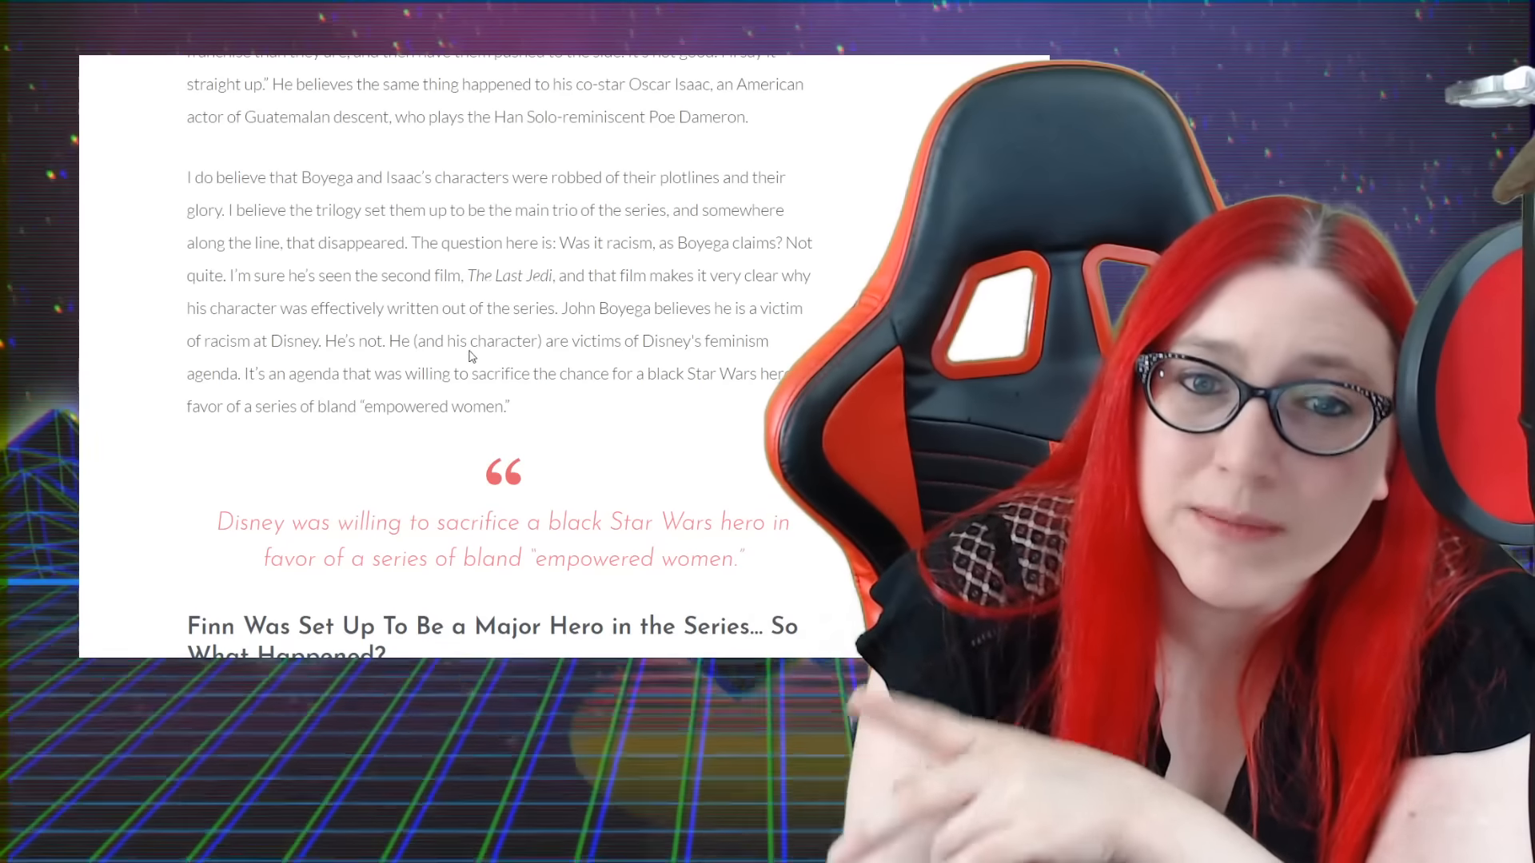
pyautogui.doubleClick(264, 372)
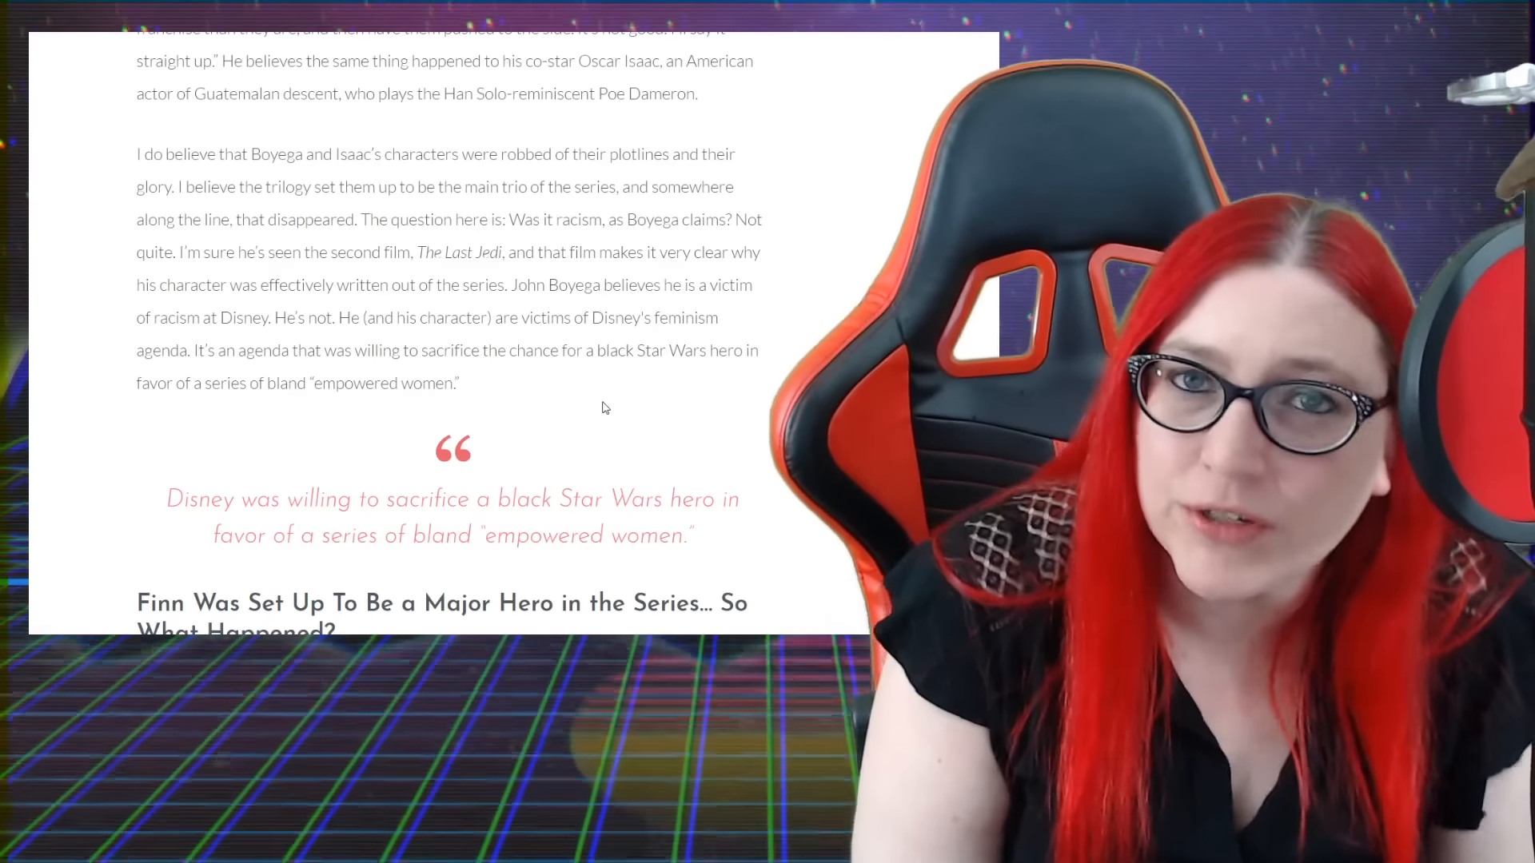
# Scroll through the Finn section and screenshot, briefly highlighting a passage while reading
pyautogui.scroll(-3)
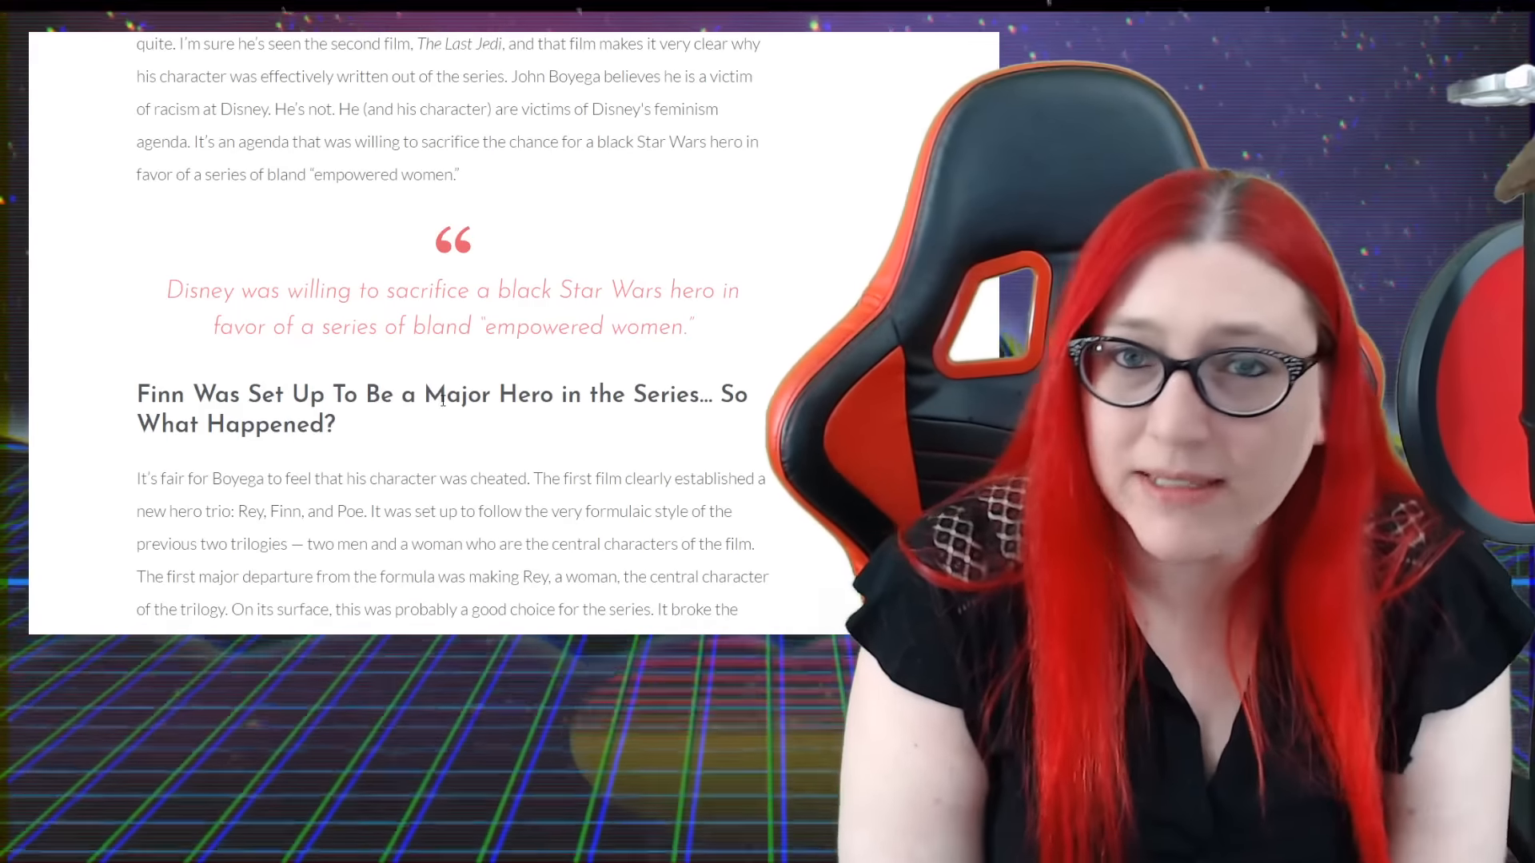
pyautogui.scroll(-3)
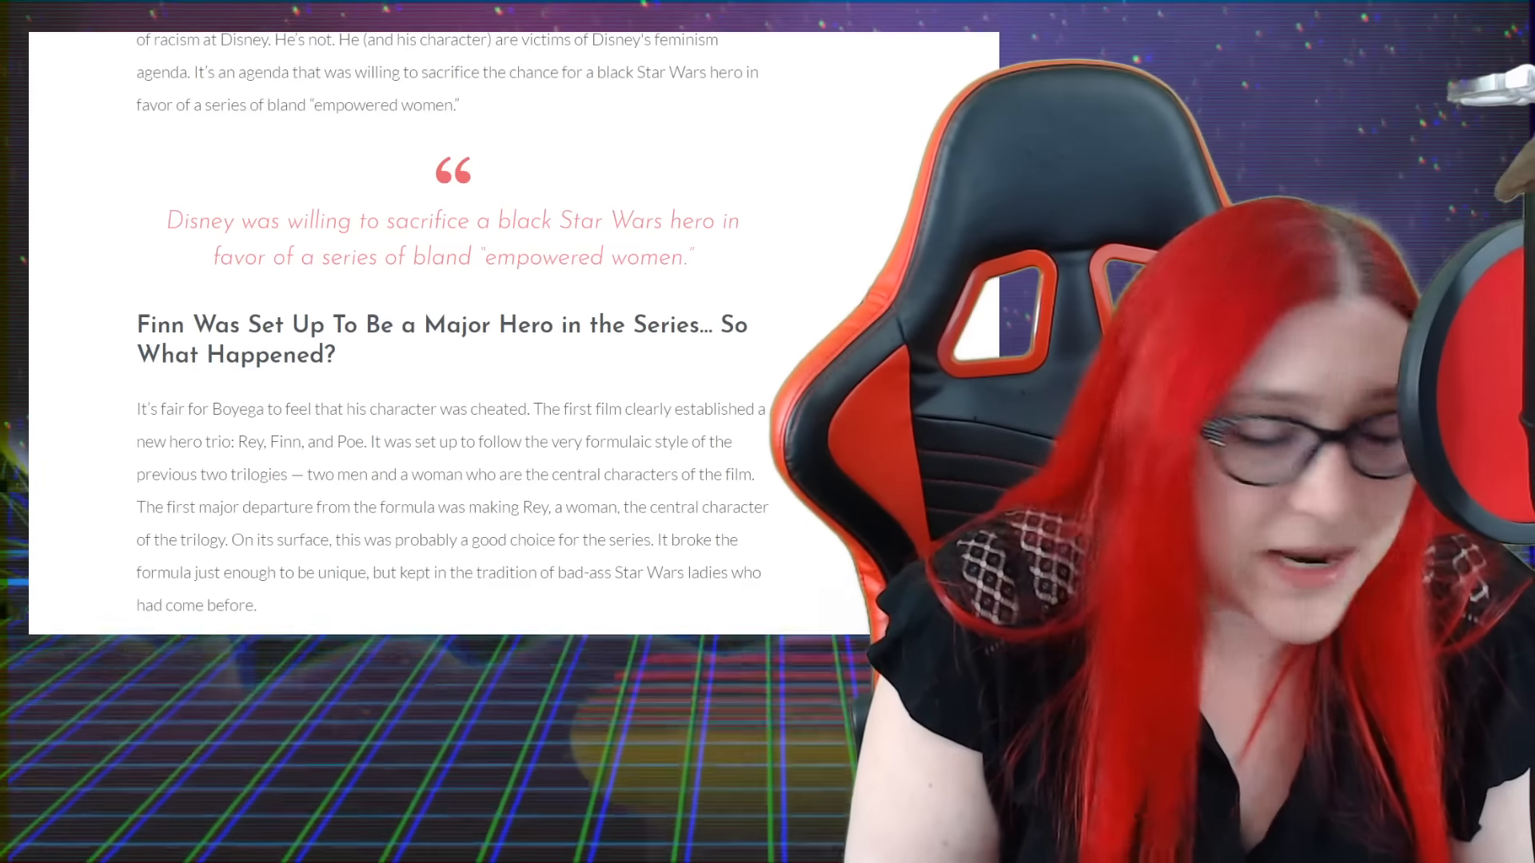
pyautogui.scroll(-3)
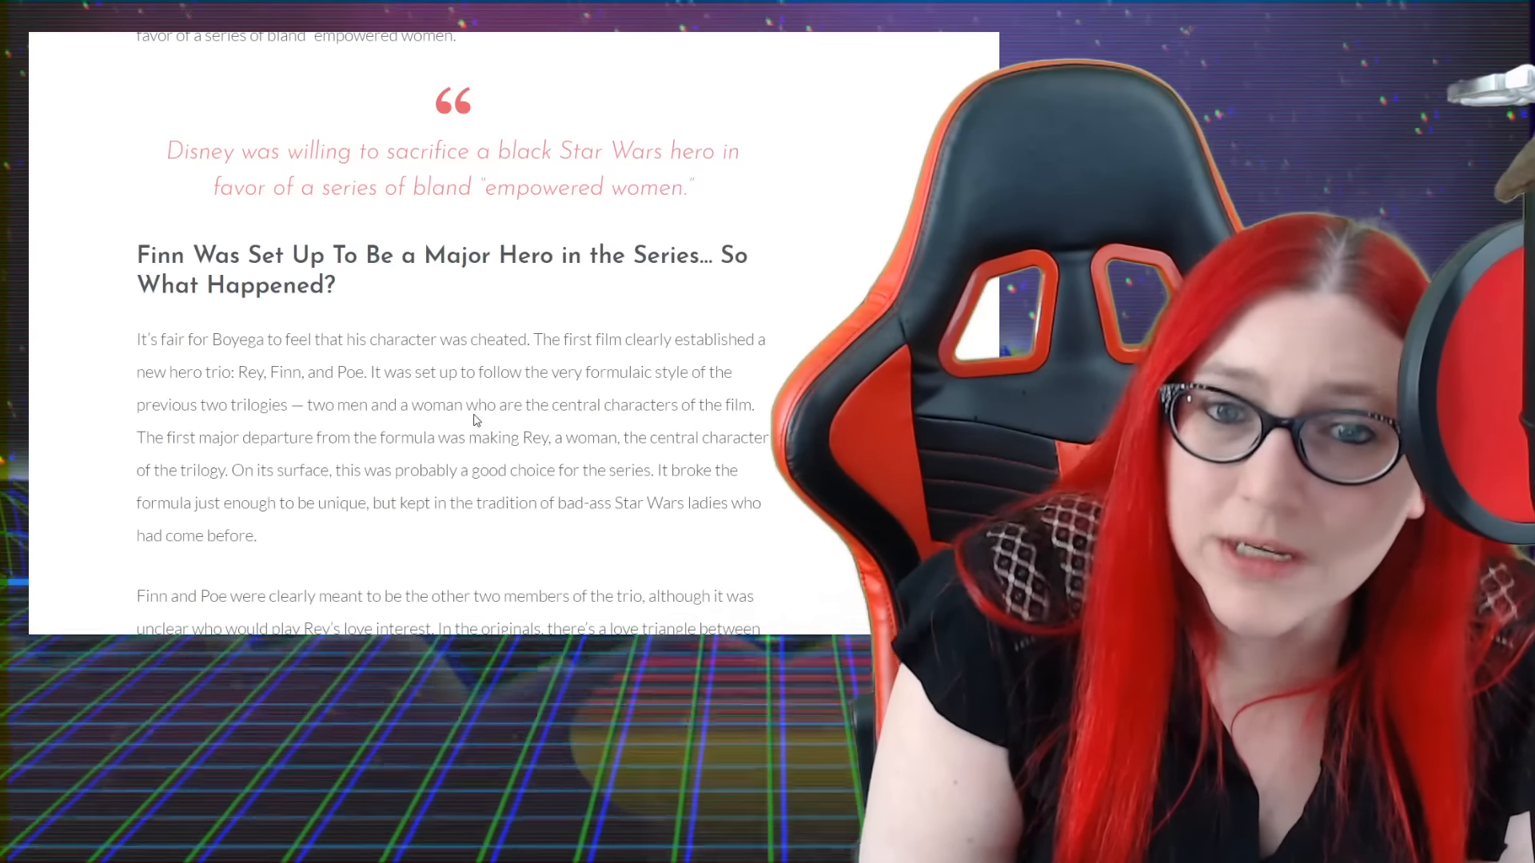
pyautogui.scroll(-3)
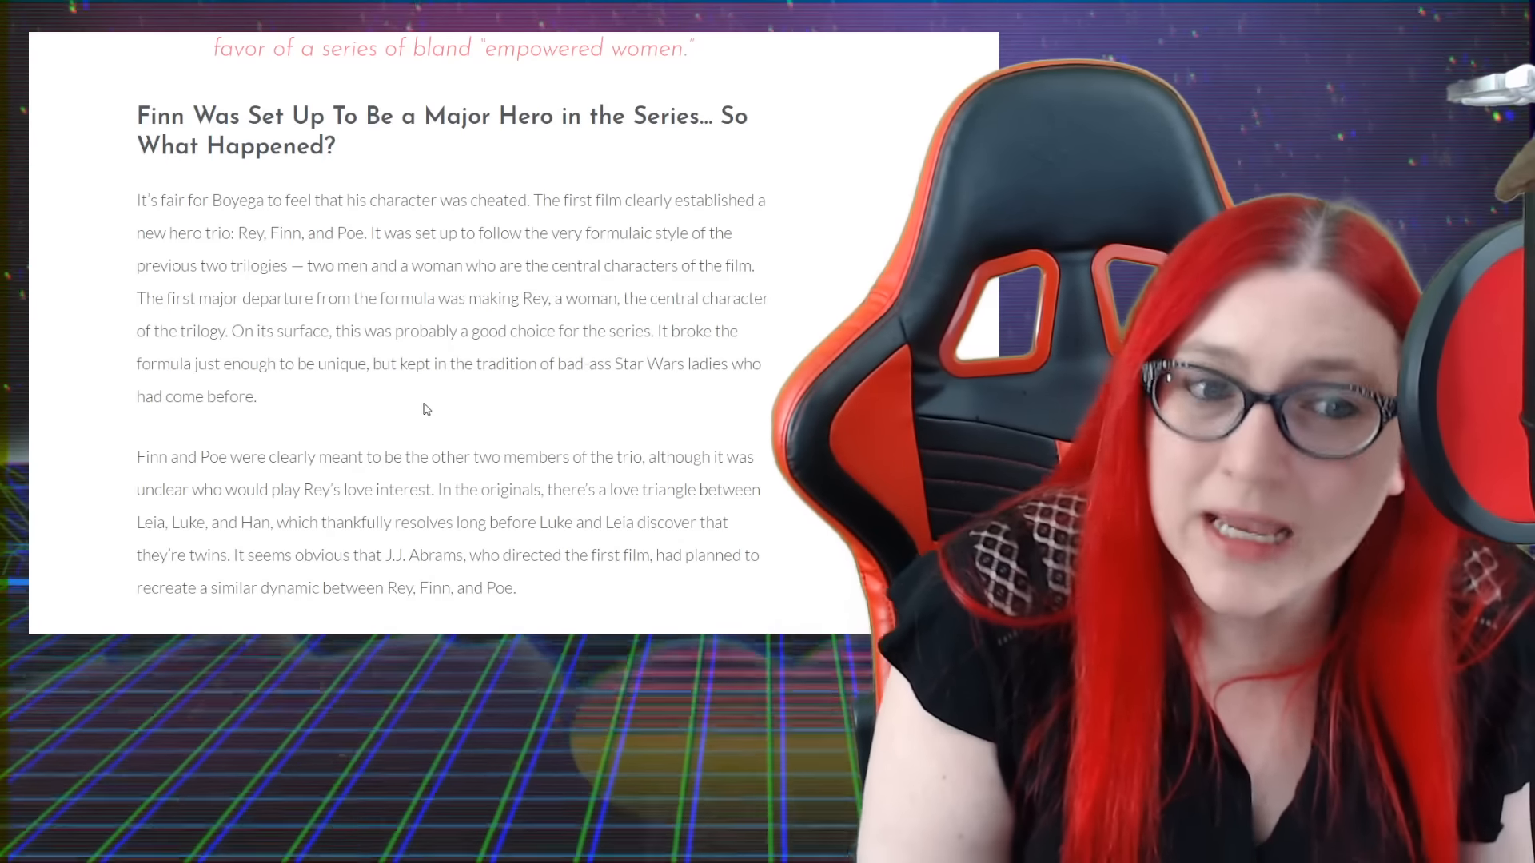
pyautogui.scroll(-3)
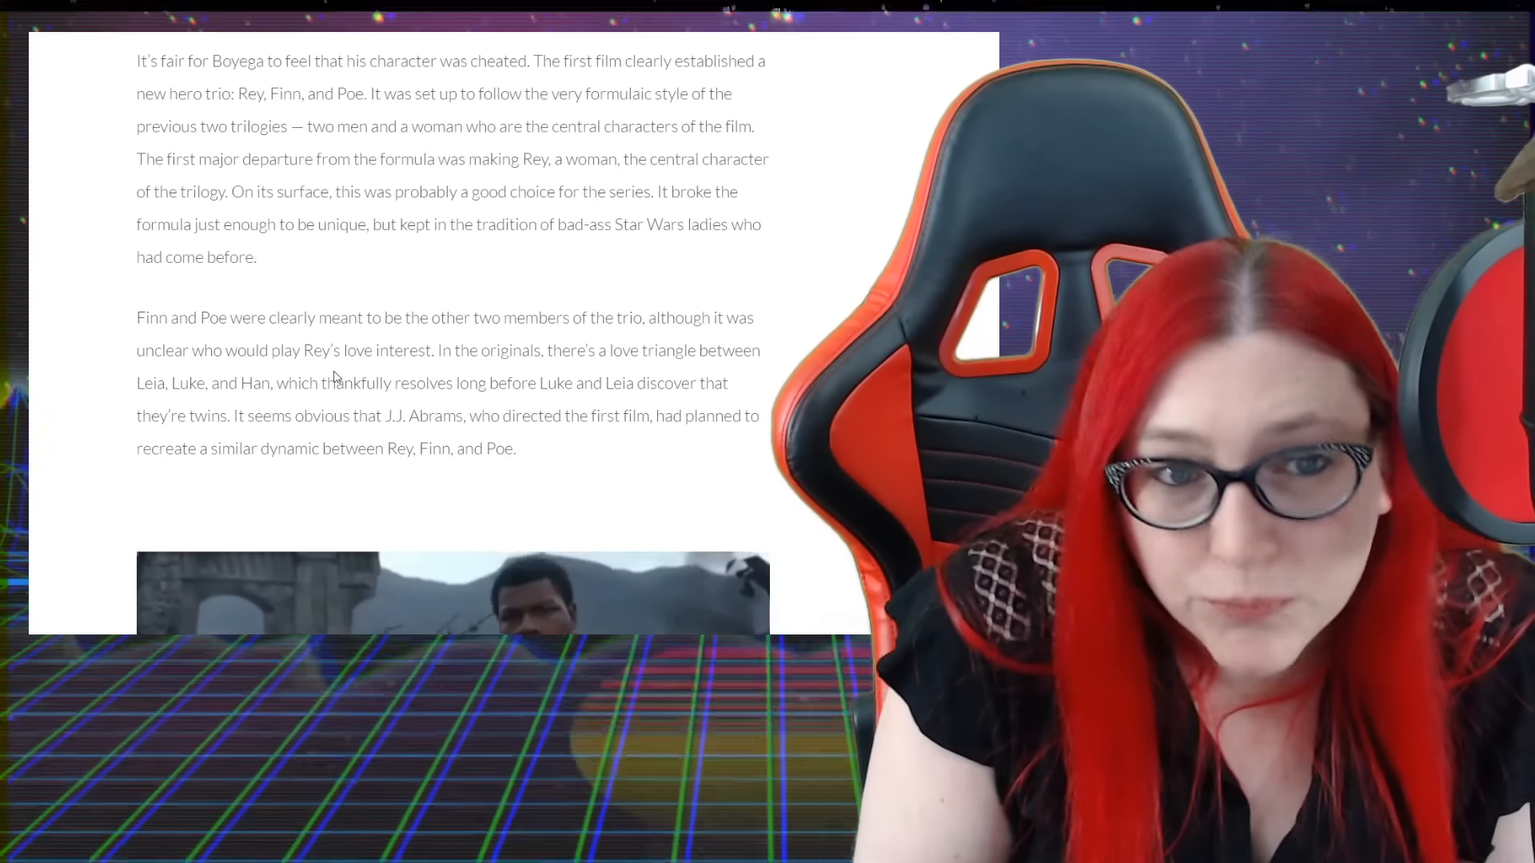
pyautogui.scroll(-3)
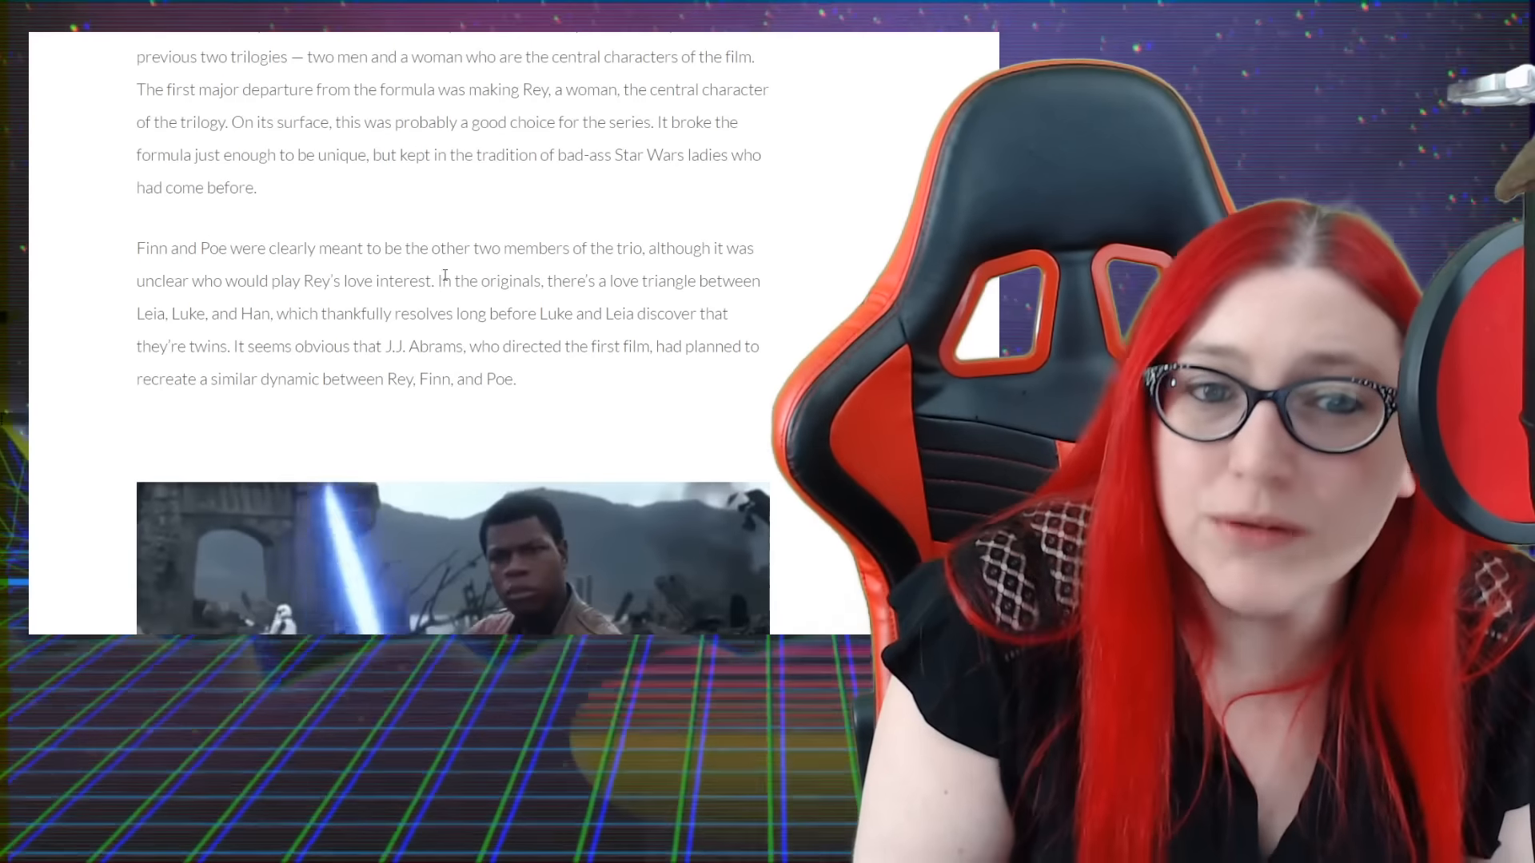
pyautogui.moveTo(433, 281); pyautogui.dragTo(494, 355)
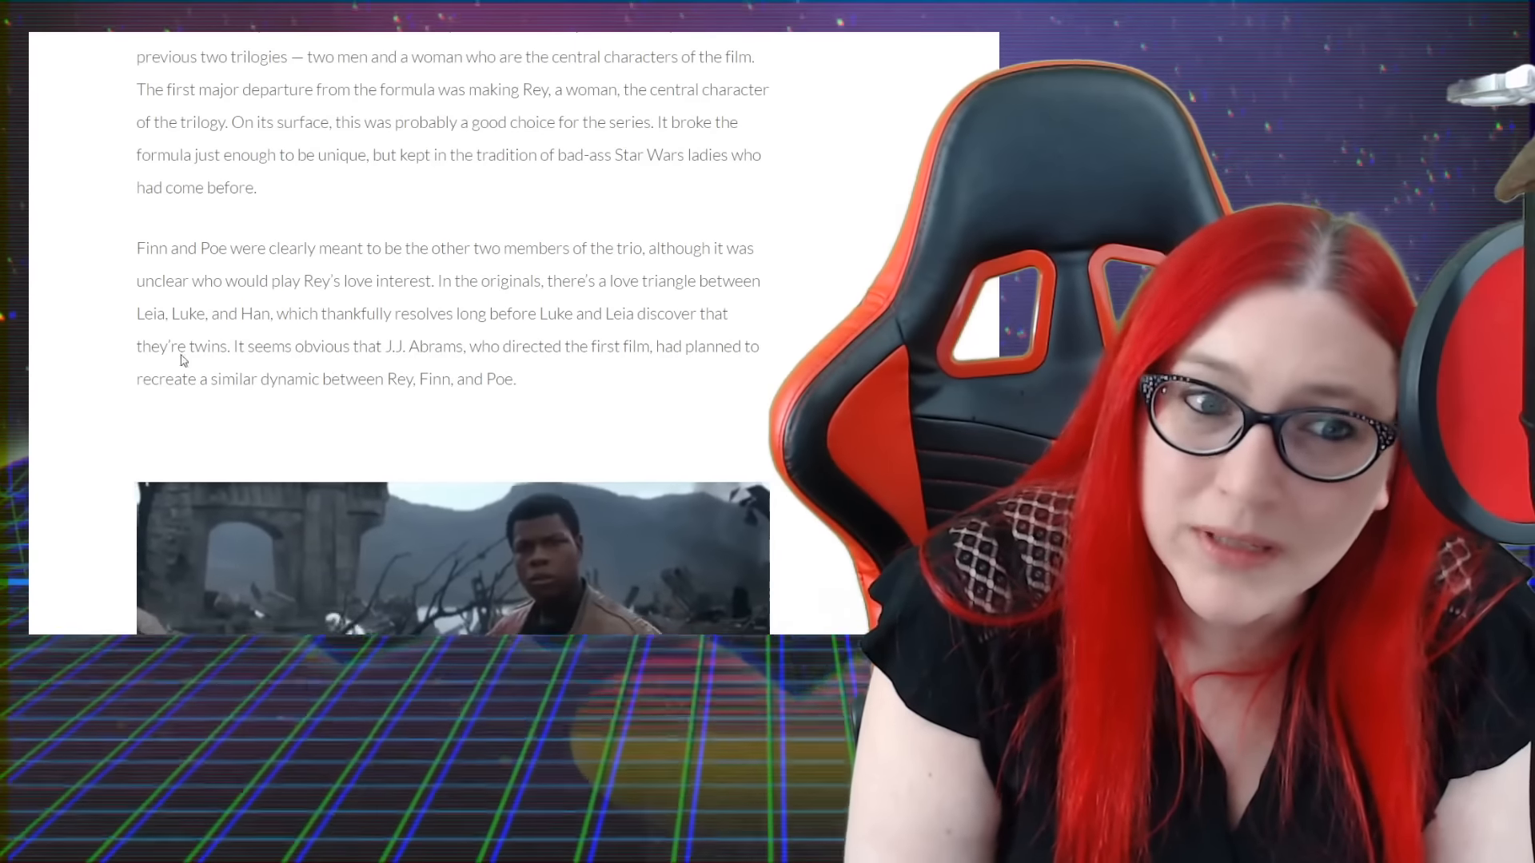
# Continue down until the 'A Galaxy of Empowered Women' heading appears
pyautogui.scroll(-3)
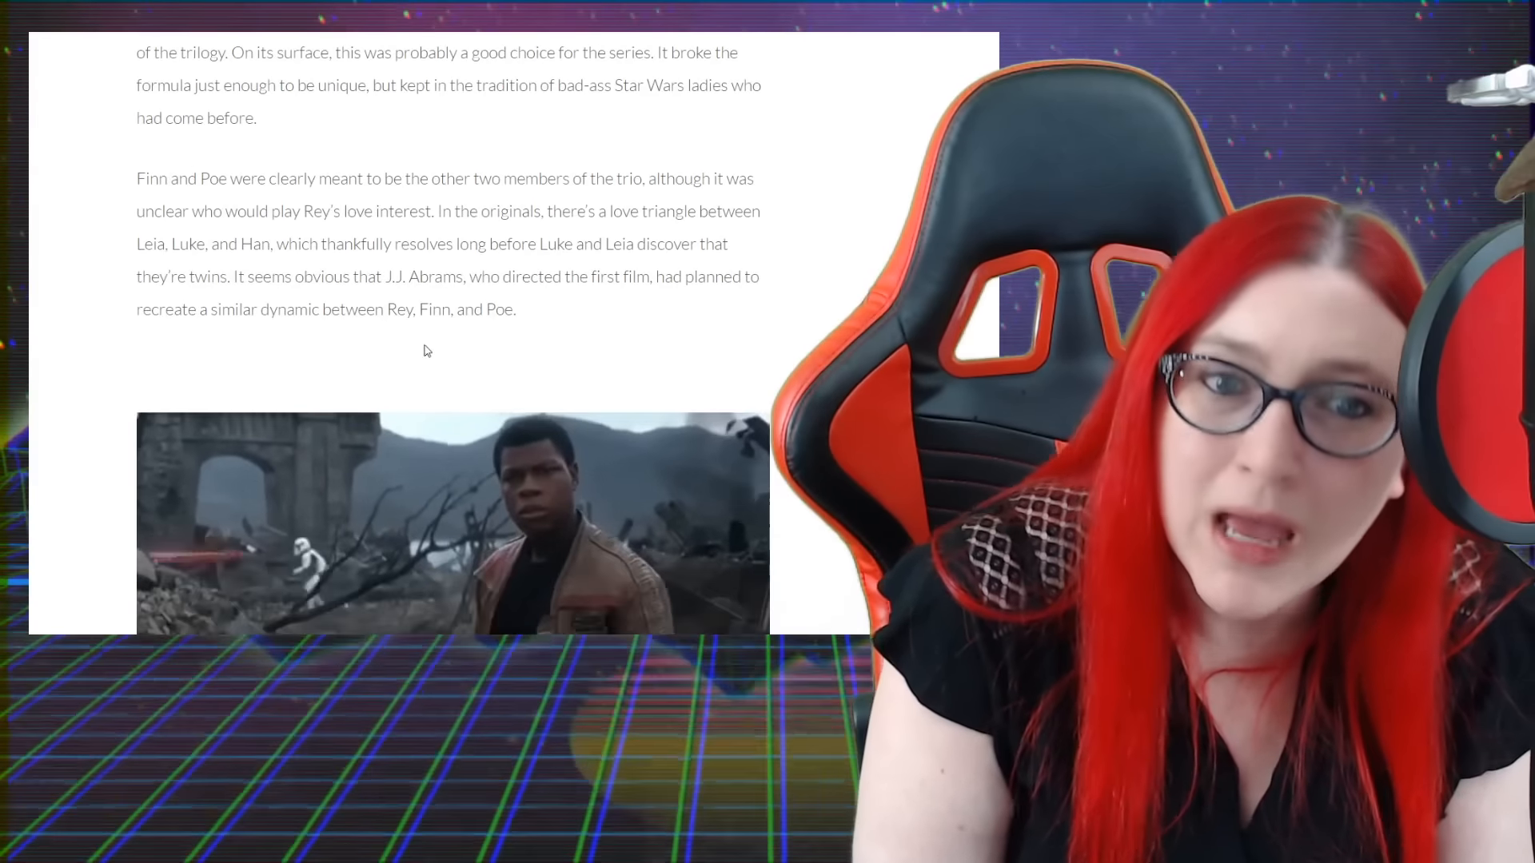
pyautogui.scroll(-3)
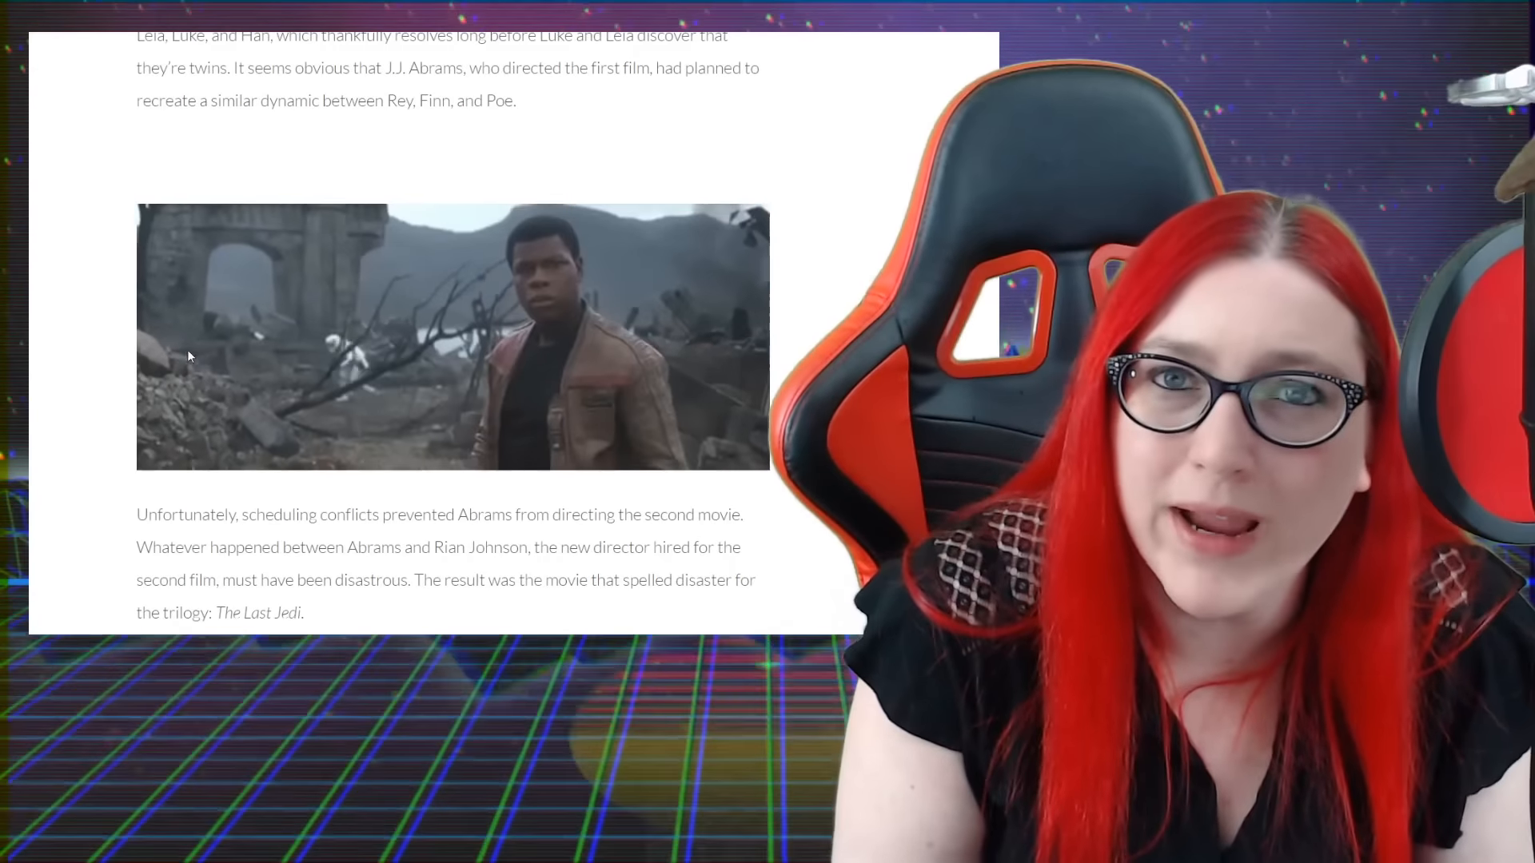
pyautogui.scroll(-3)
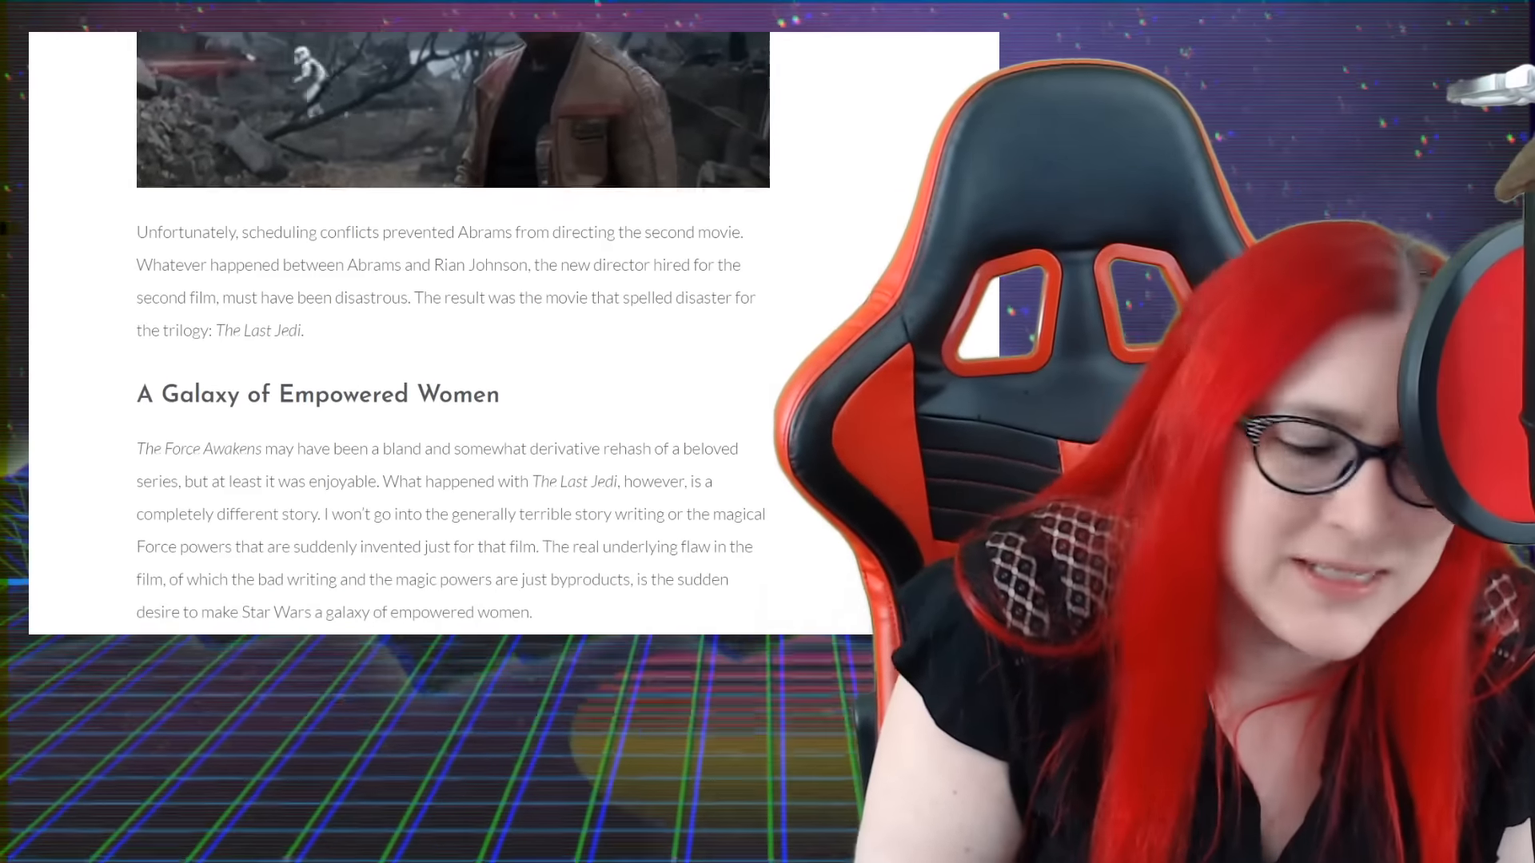
# Read the Rian Johnson paragraph, highlighting the 'spelled disaster' sentence, down to the 'let the ladies rule the day' pull quote
pyautogui.scroll(-3)
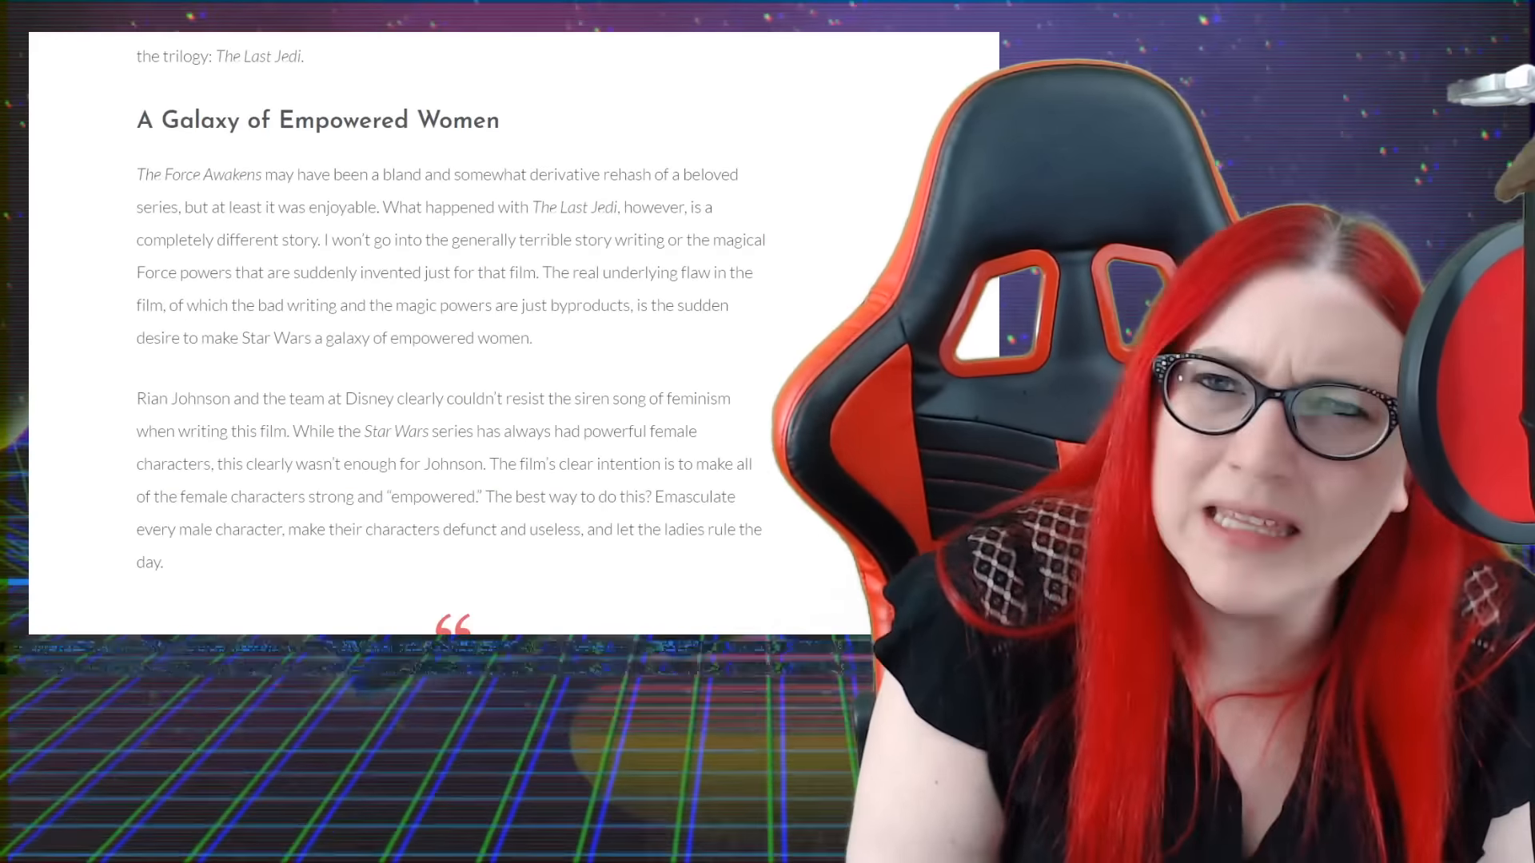
pyautogui.scroll(3)
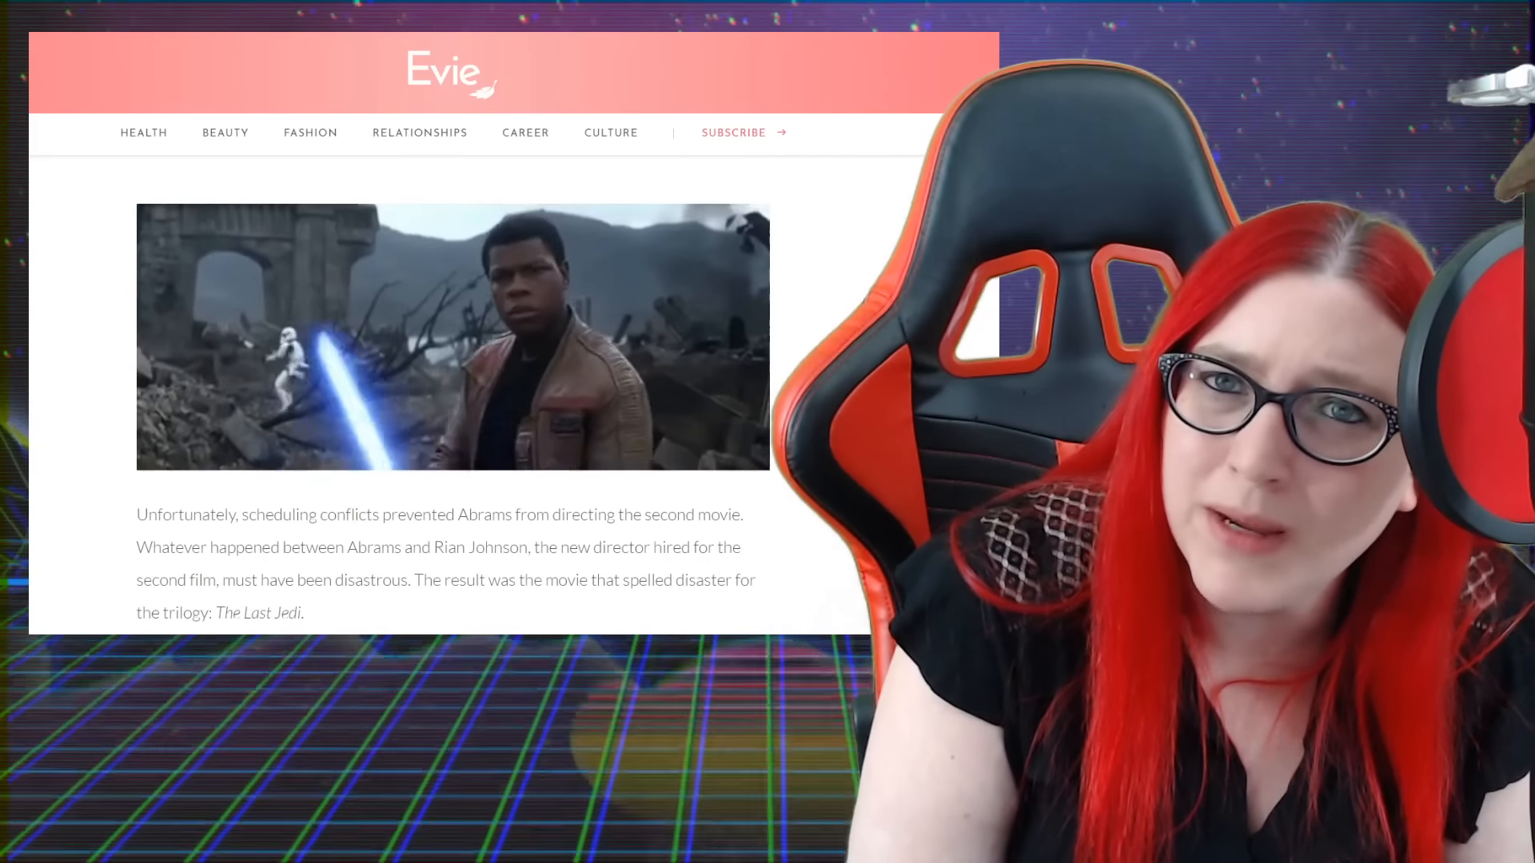
pyautogui.scroll(-3)
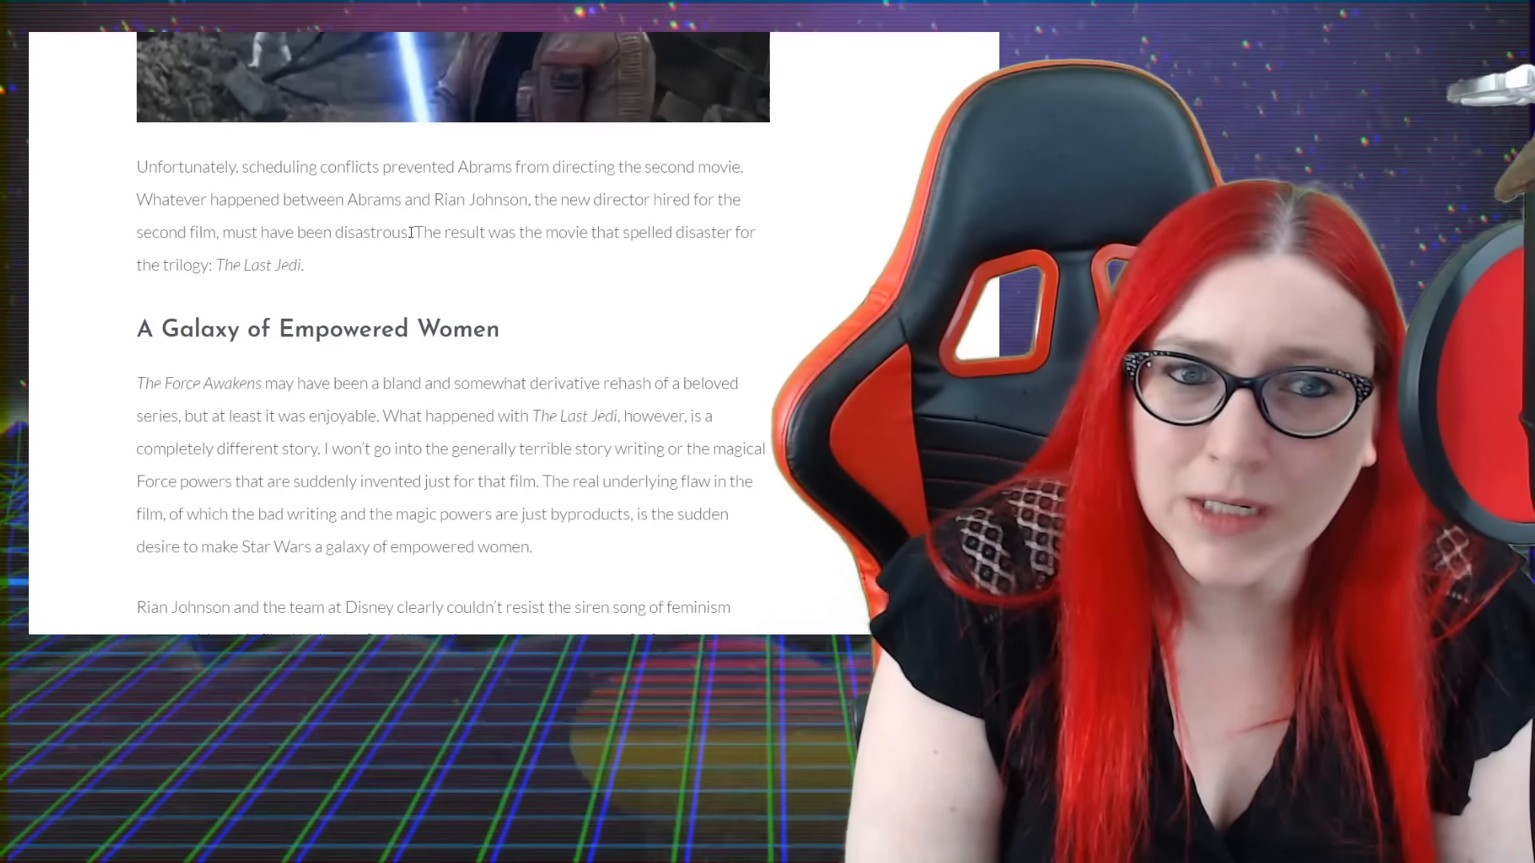
pyautogui.moveTo(411, 231); pyautogui.dragTo(302, 264)
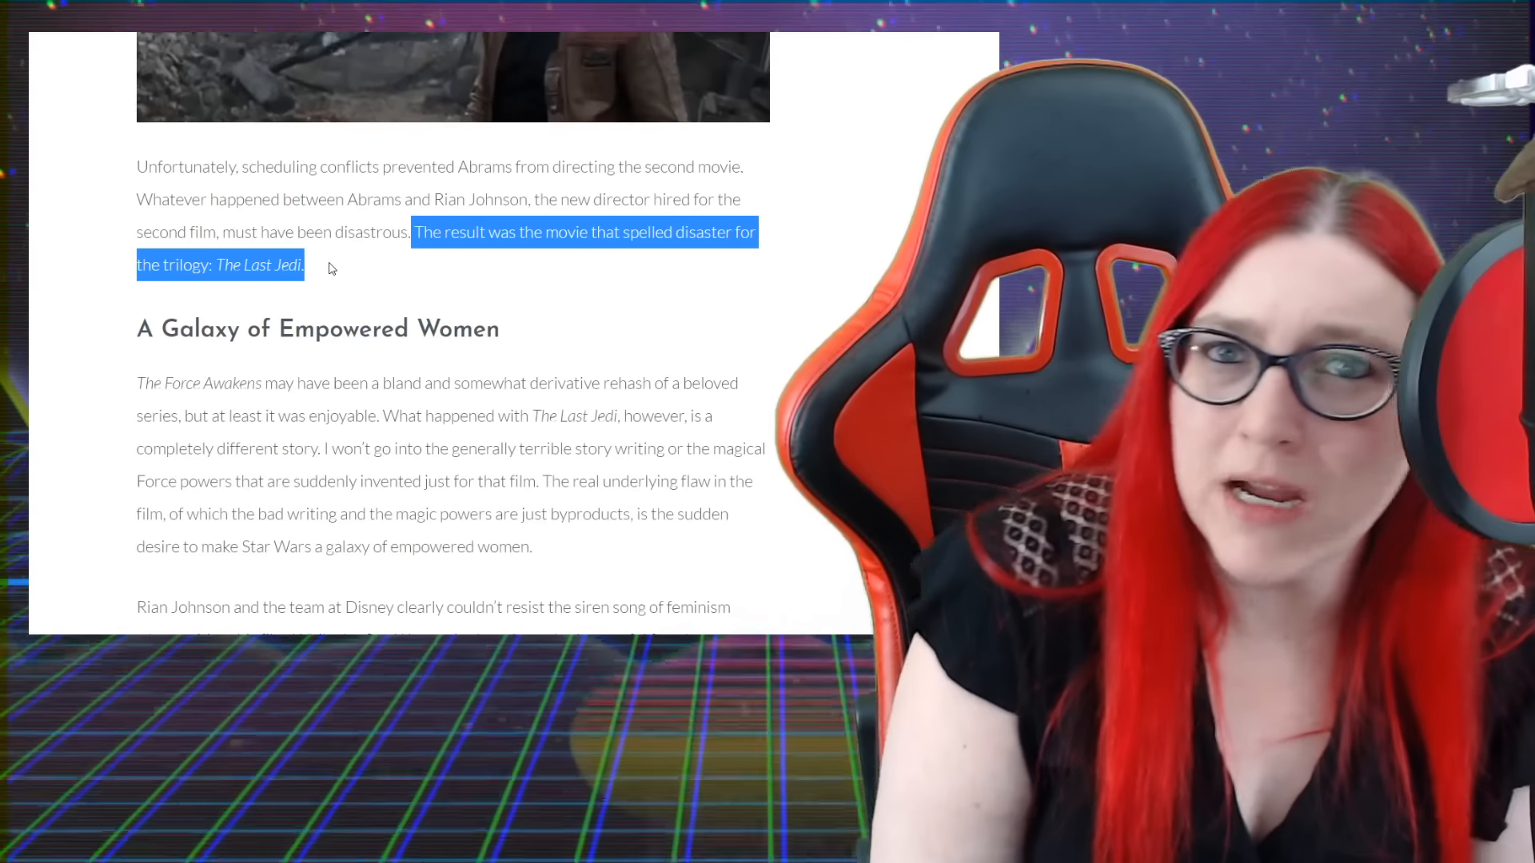
pyautogui.scroll(-3)
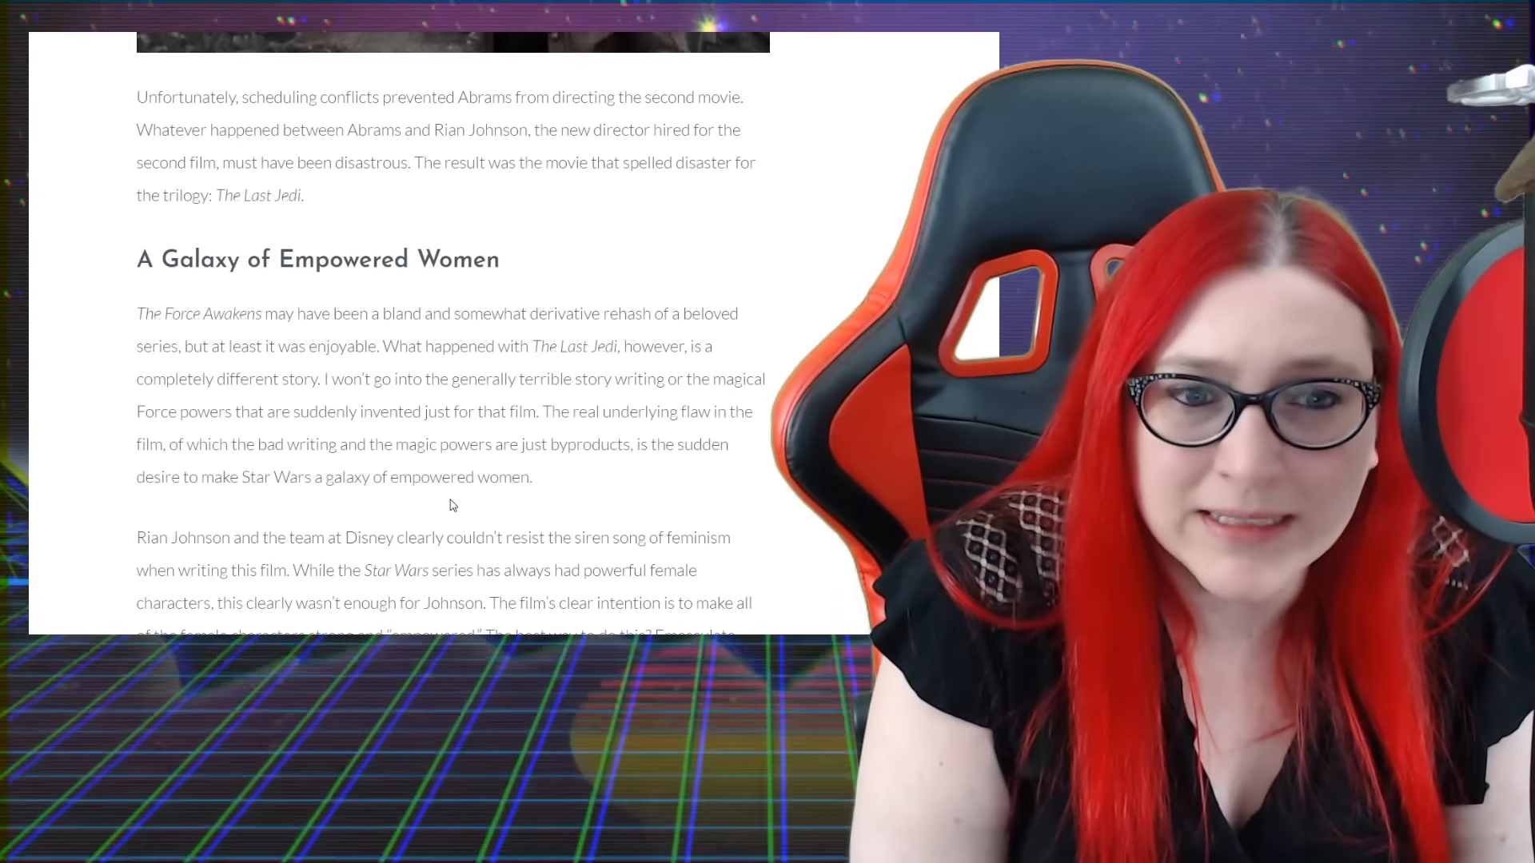
pyautogui.scroll(-3)
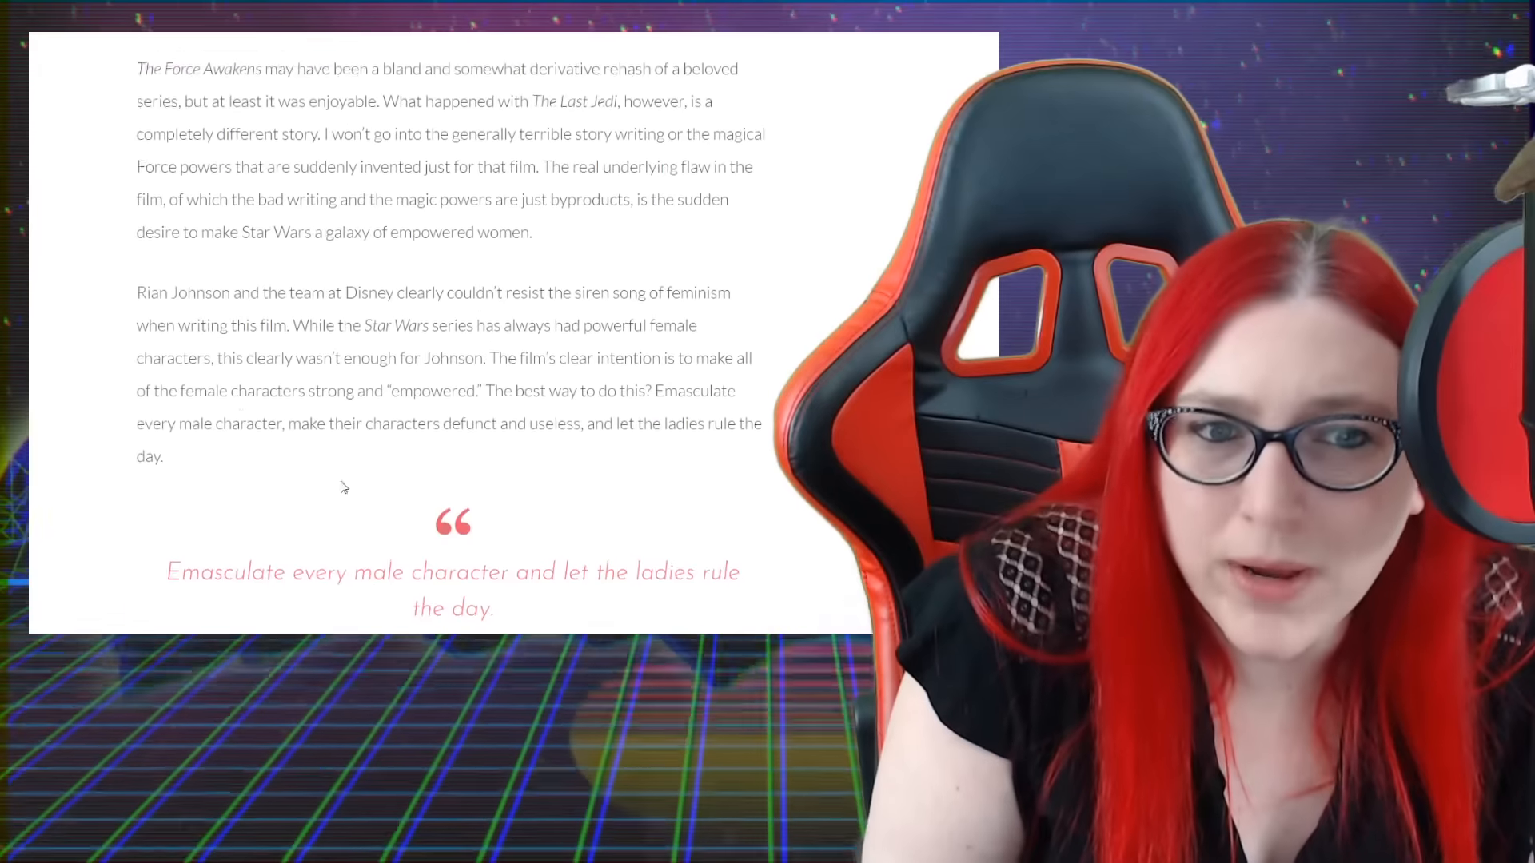
# Scroll past the pull quote to the paragraph about Poe being demoted for Vice Admiral Holdo
pyautogui.scroll(-3)
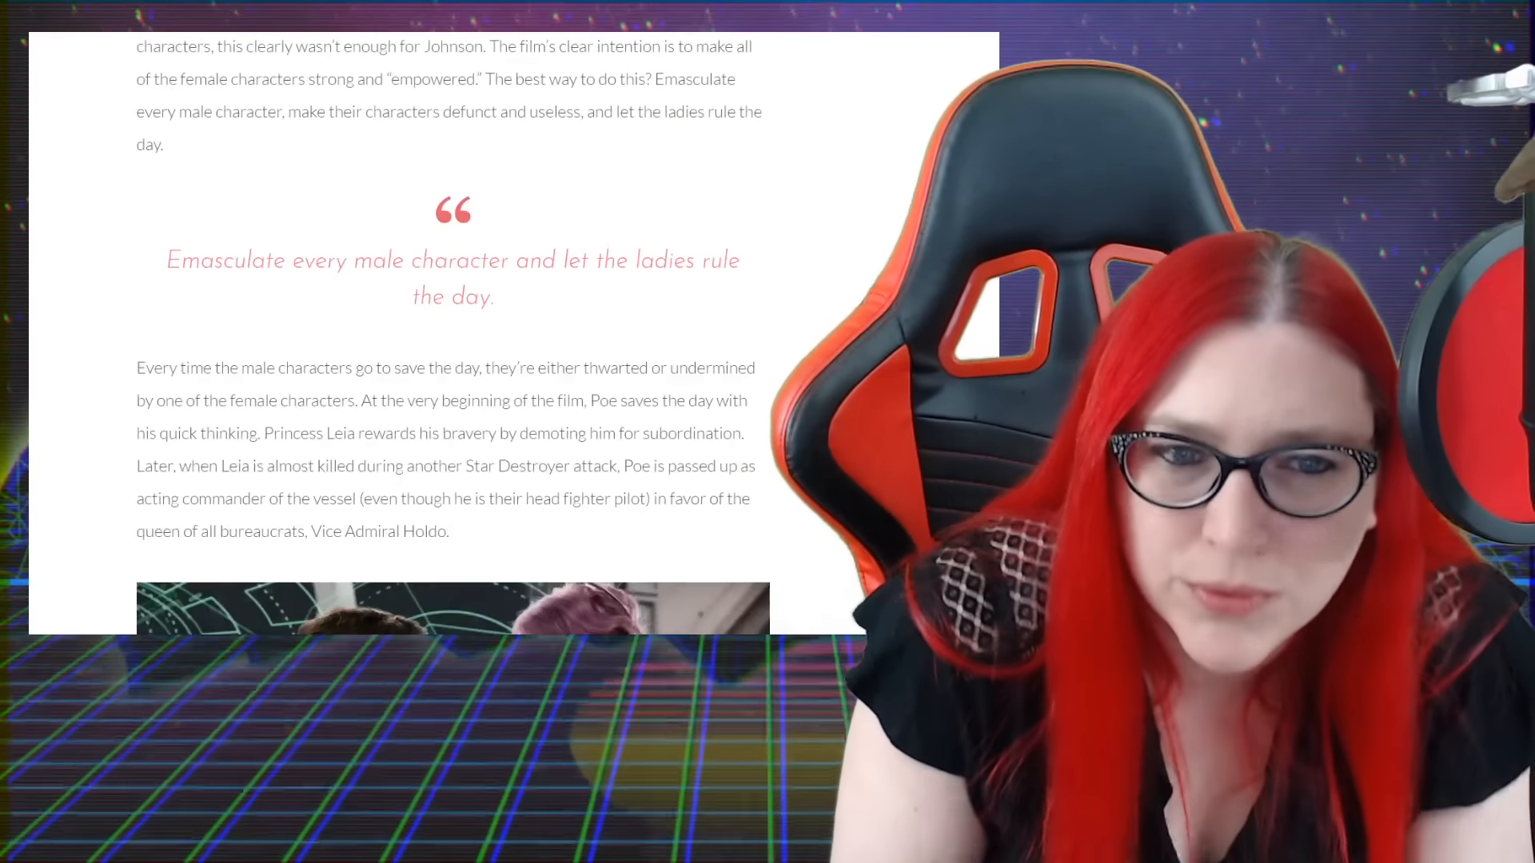
# Scroll past the Poe and Holdo photo to the paragraphs about Holdo's escape plan and Finn sidelined with Rose
pyautogui.scroll(-3)
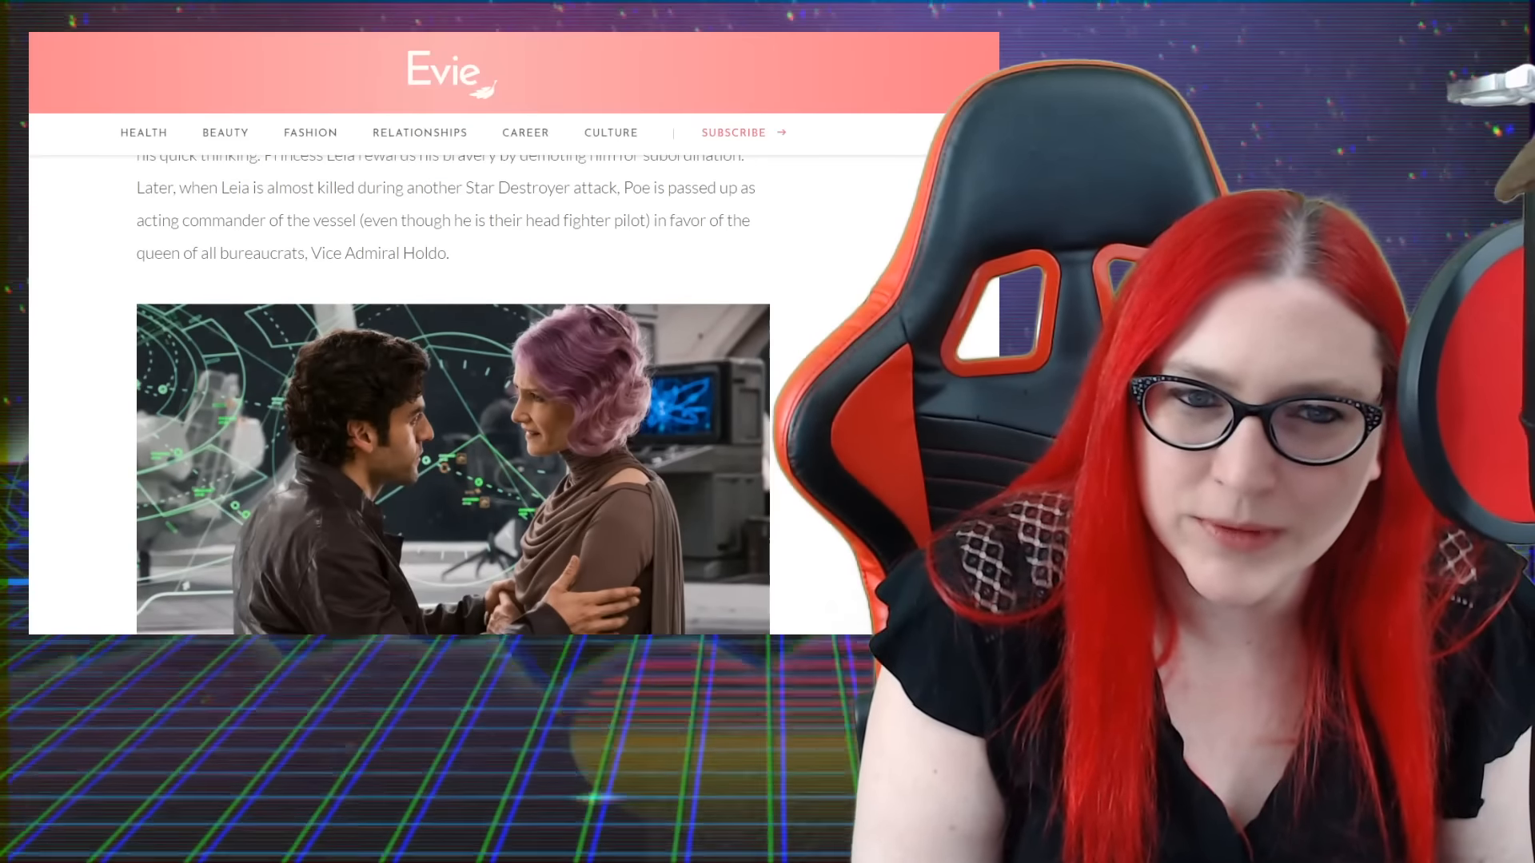
pyautogui.scroll(-3)
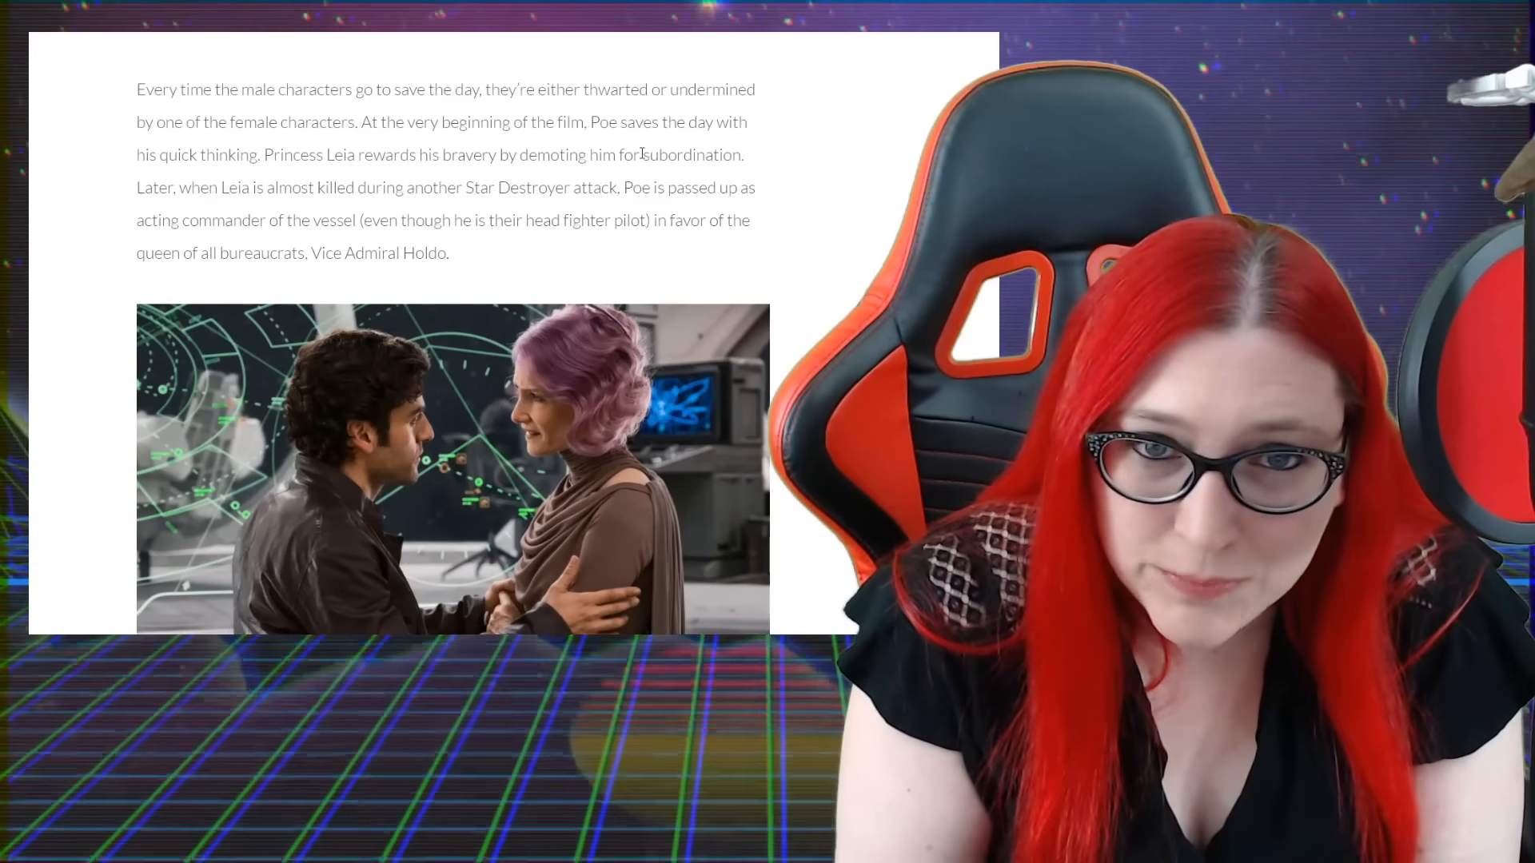
pyautogui.doubleClick(646, 155)
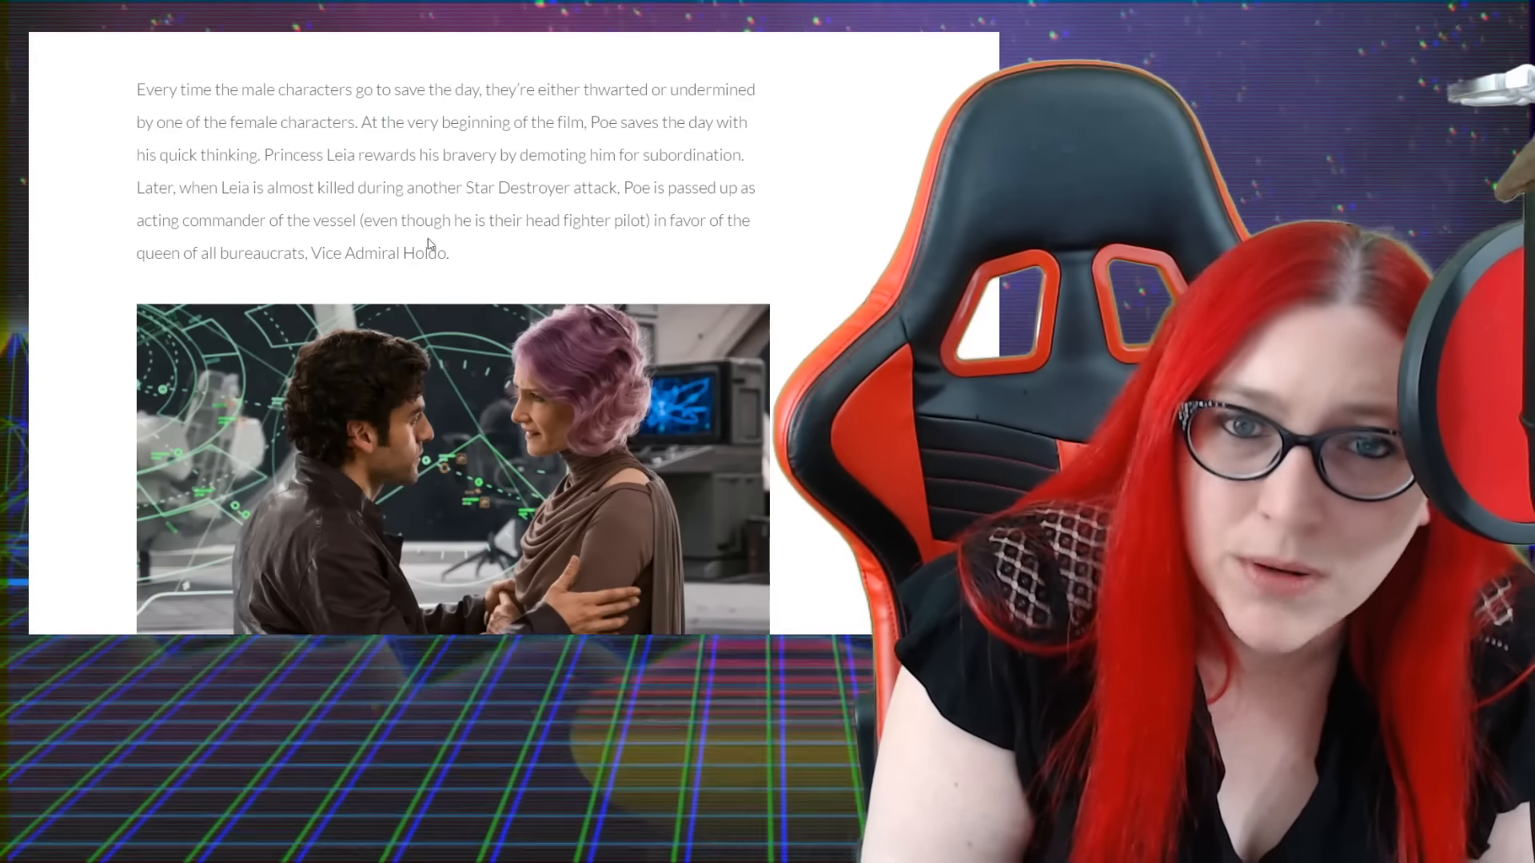
pyautogui.scroll(-3)
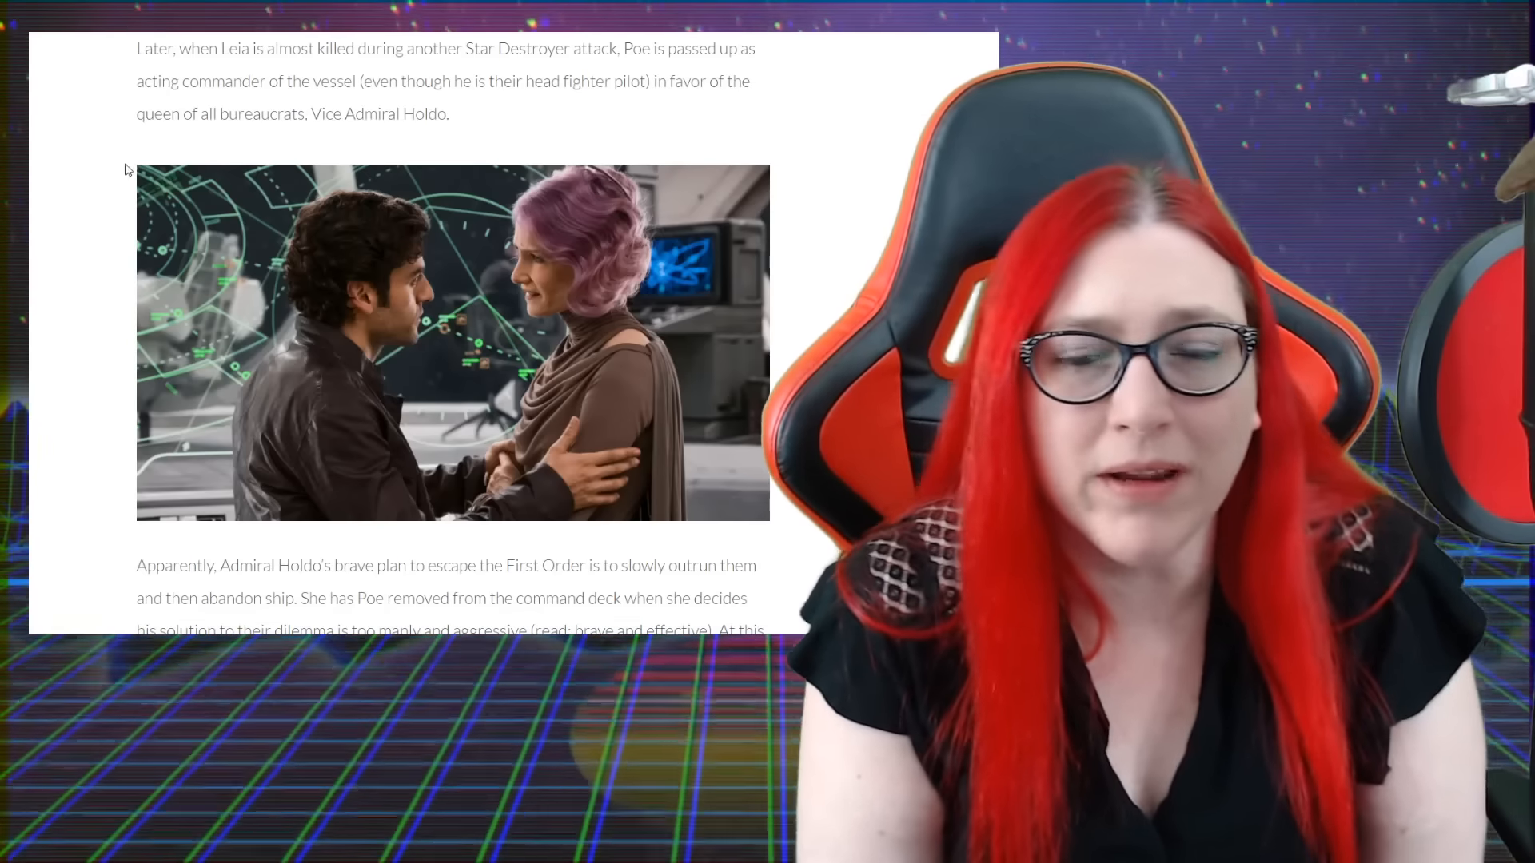
pyautogui.scroll(-3)
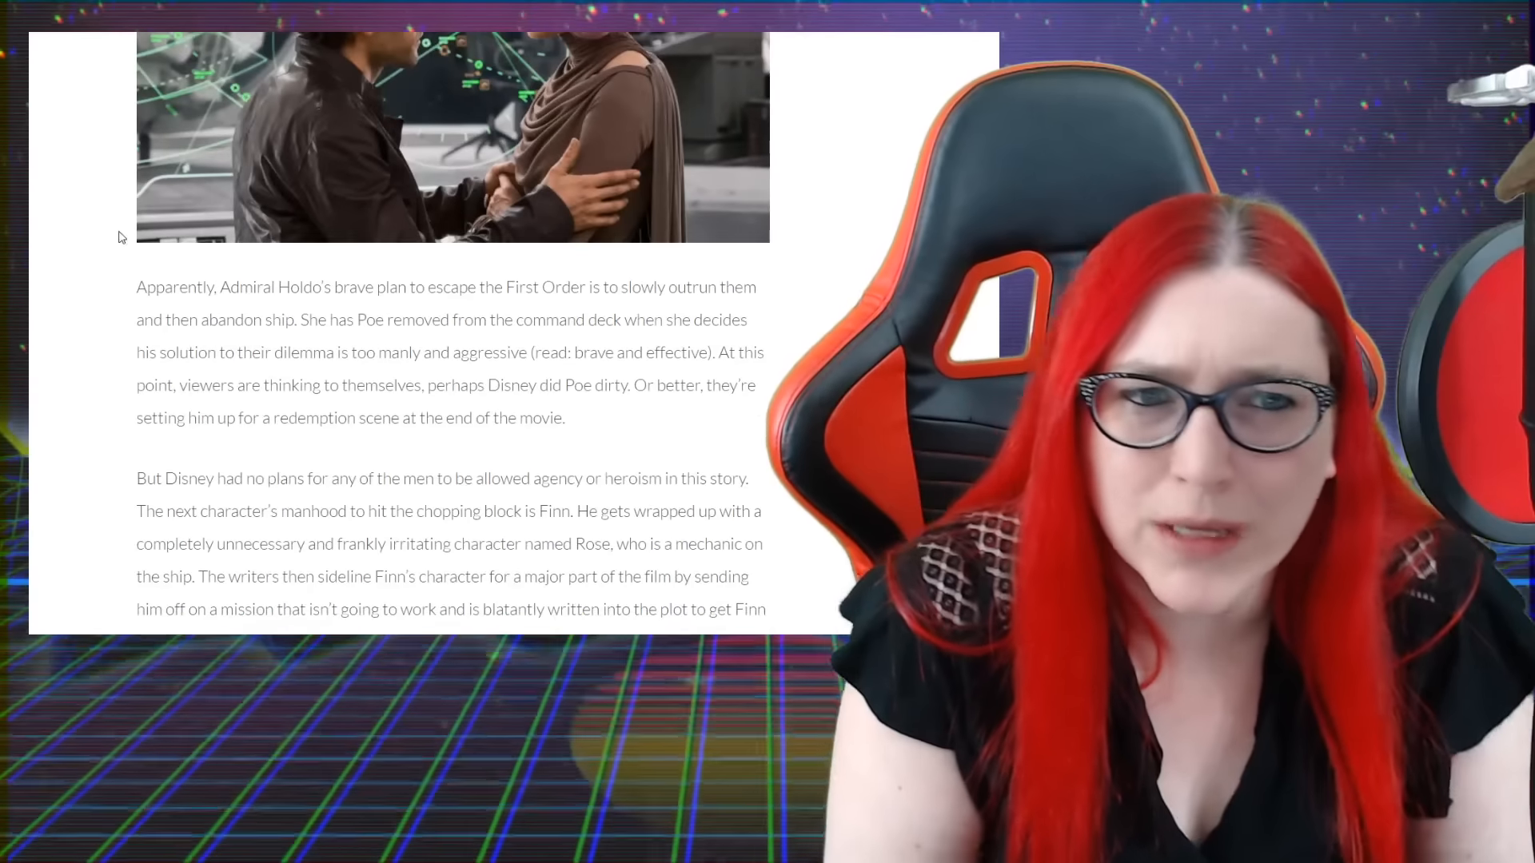
# Highlight the phrase about Admiral Holdo's brave plan, then continue down the paragraph
pyautogui.moveTo(185, 286); pyautogui.dragTo(497, 286)
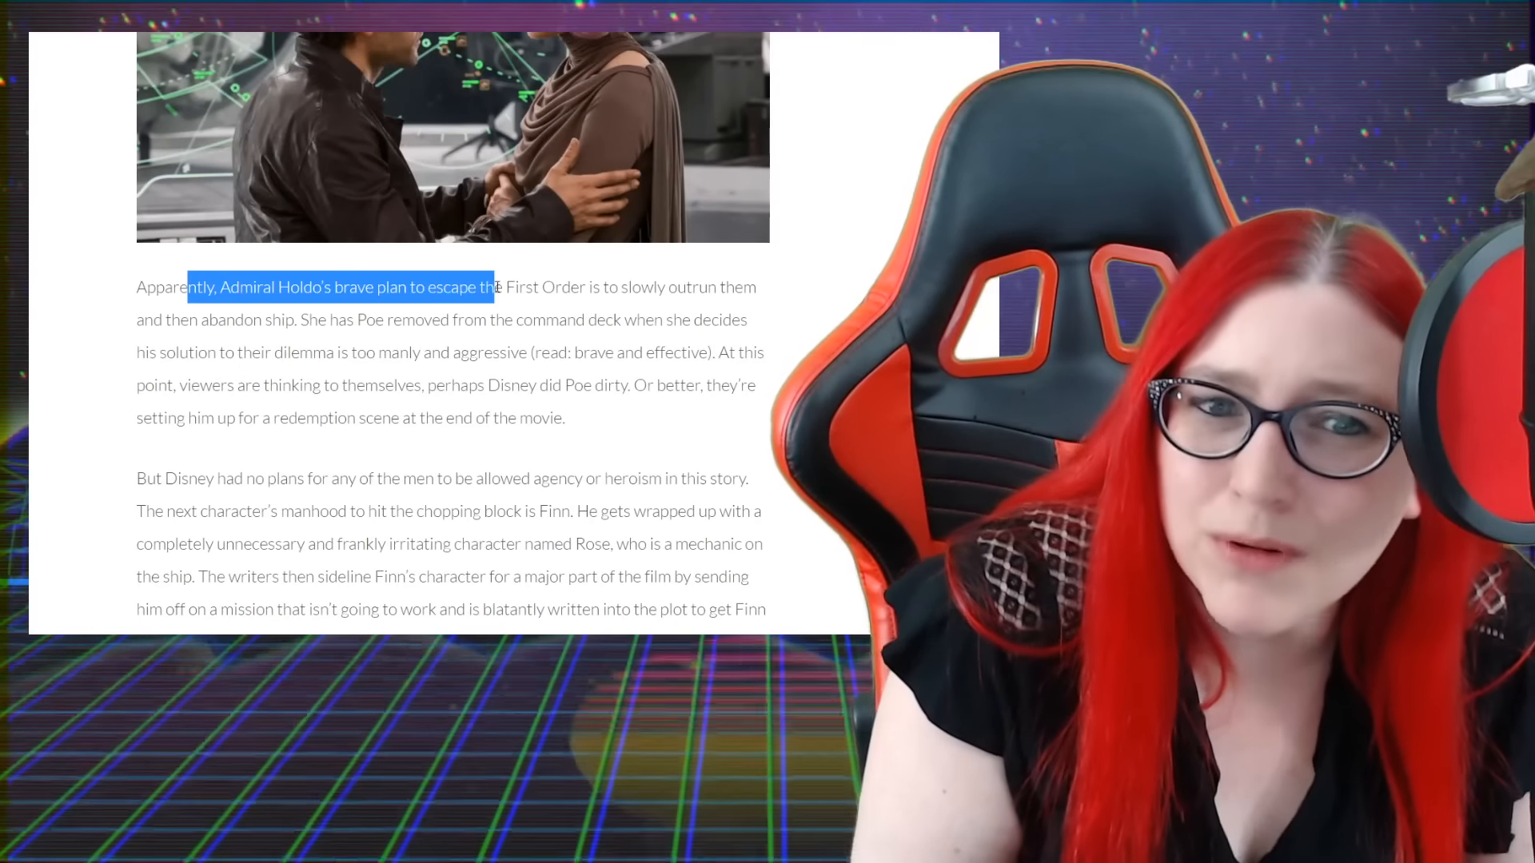
pyautogui.click(412, 448)
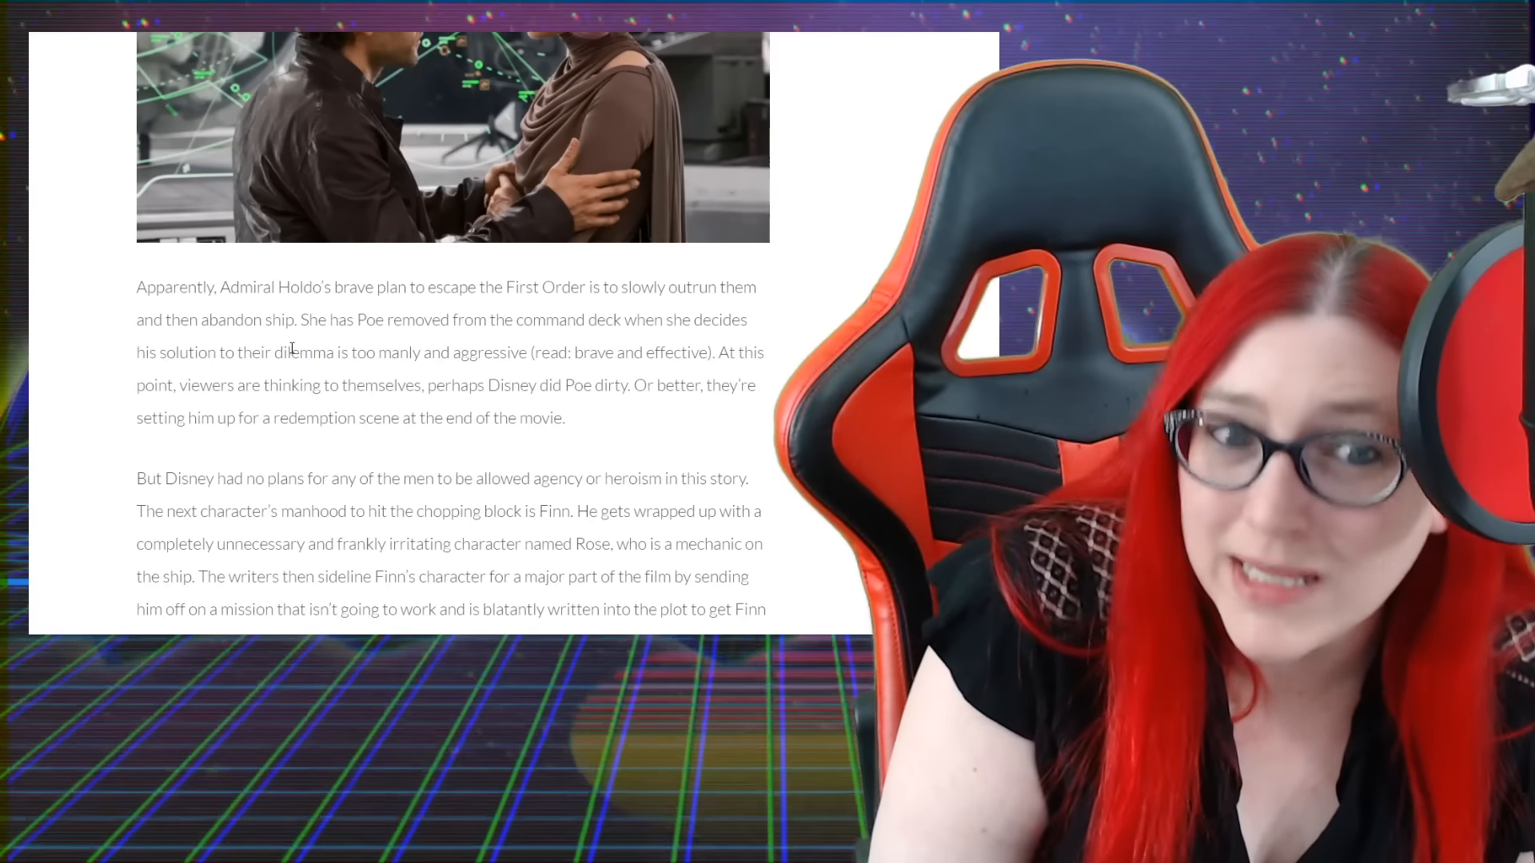
pyautogui.scroll(-3)
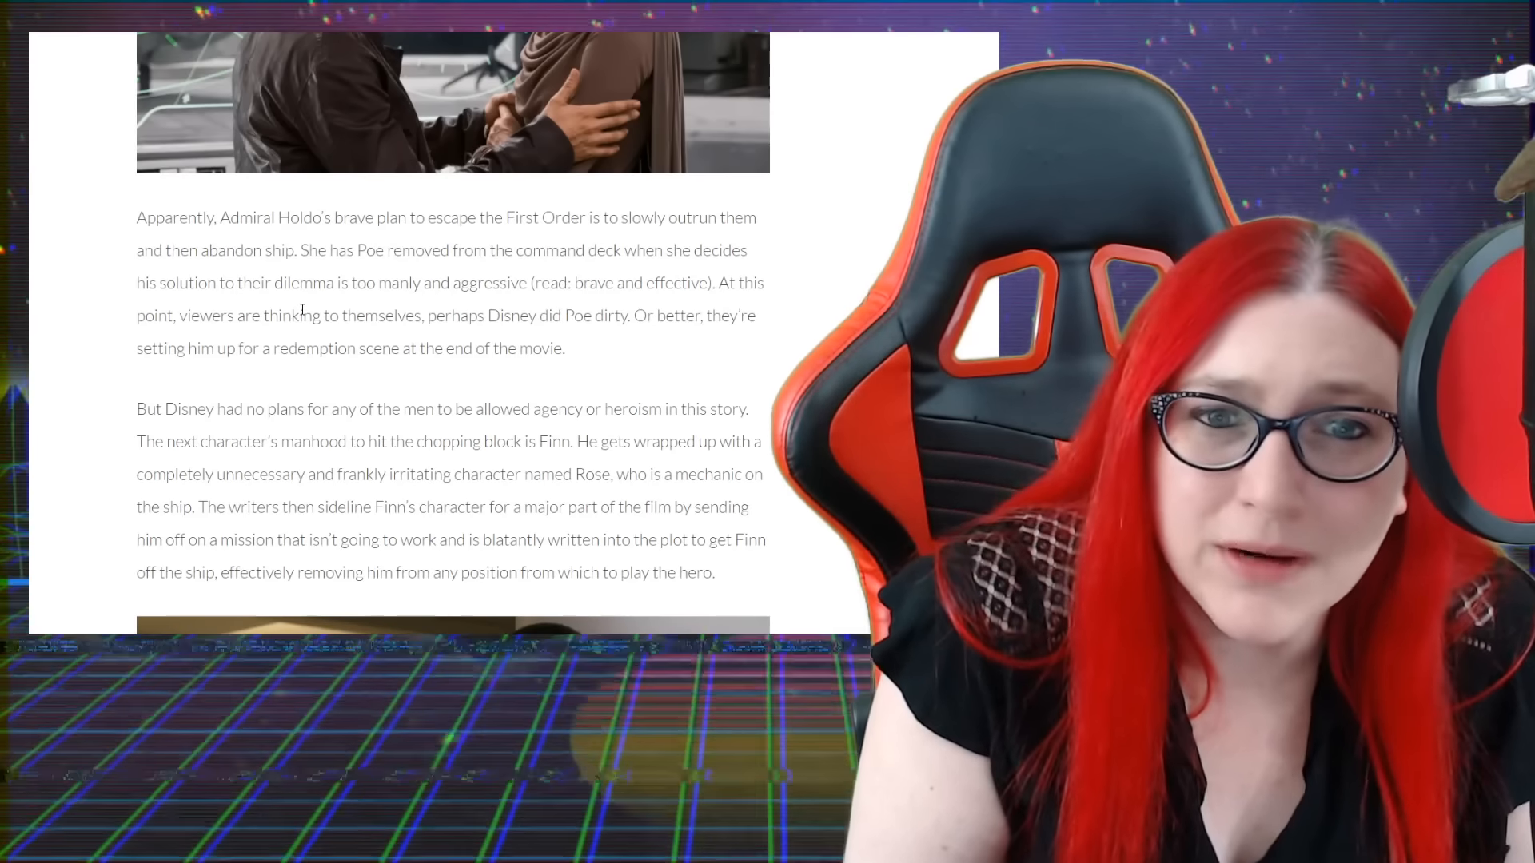
# Highlight the 'brave and effective' aside, then scroll to the Rose and Finn photo
pyautogui.moveTo(537, 283); pyautogui.dragTo(727, 283)
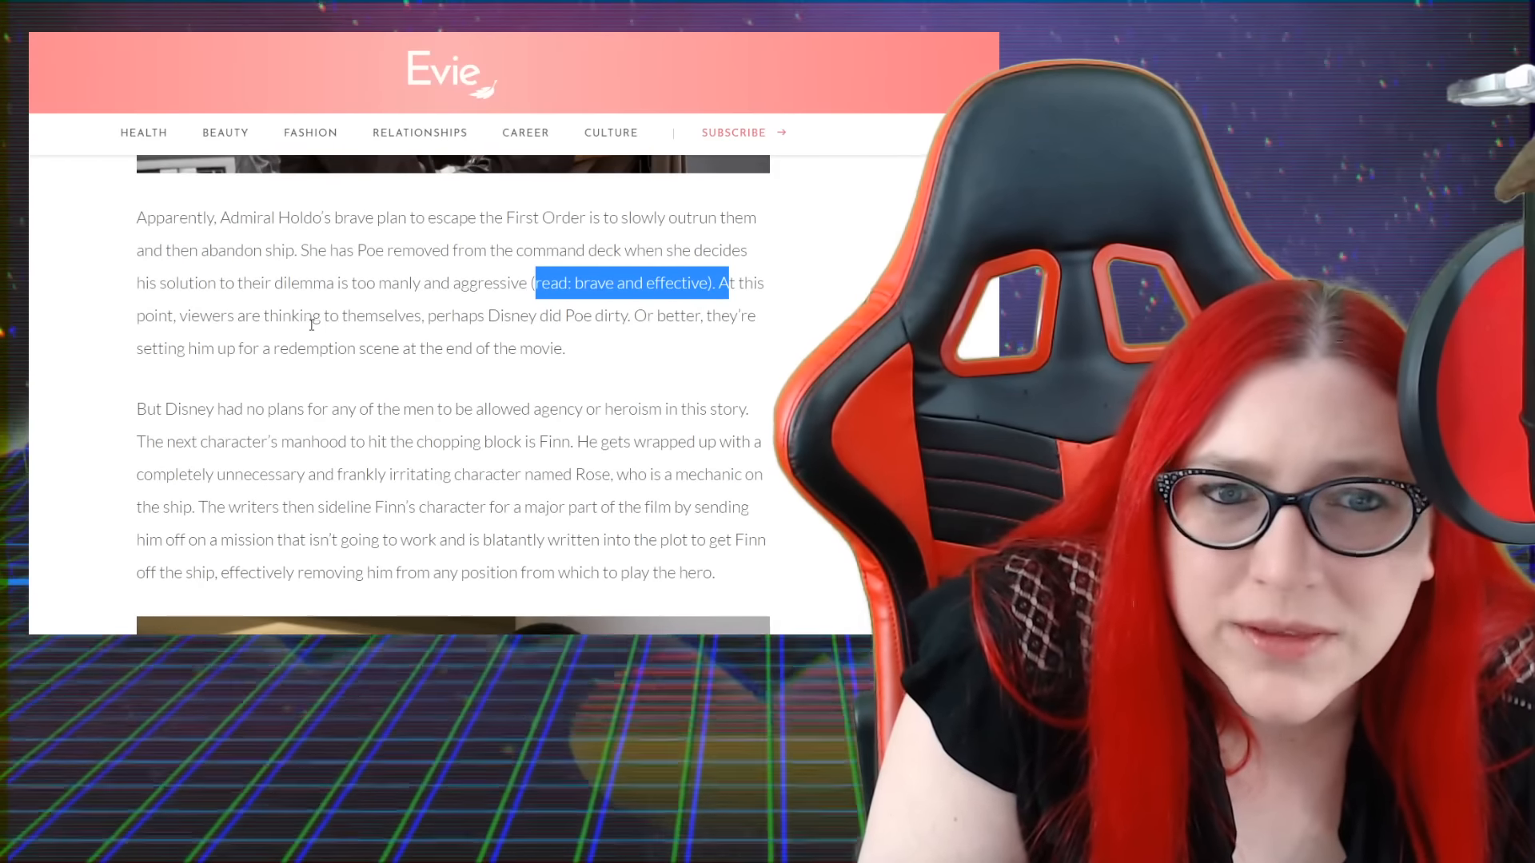
pyautogui.click(391, 315)
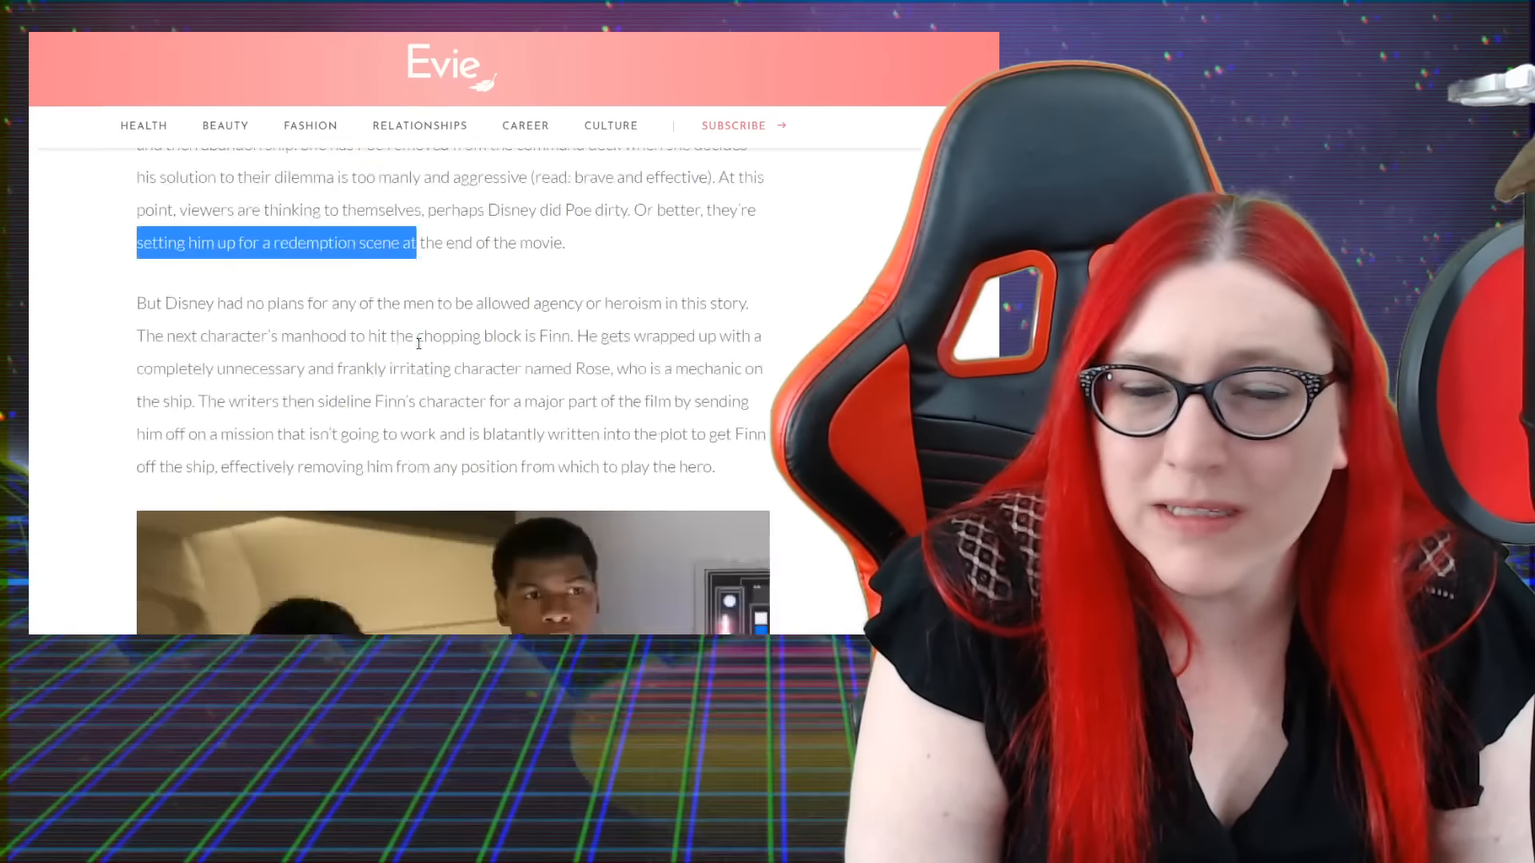
pyautogui.scroll(-3)
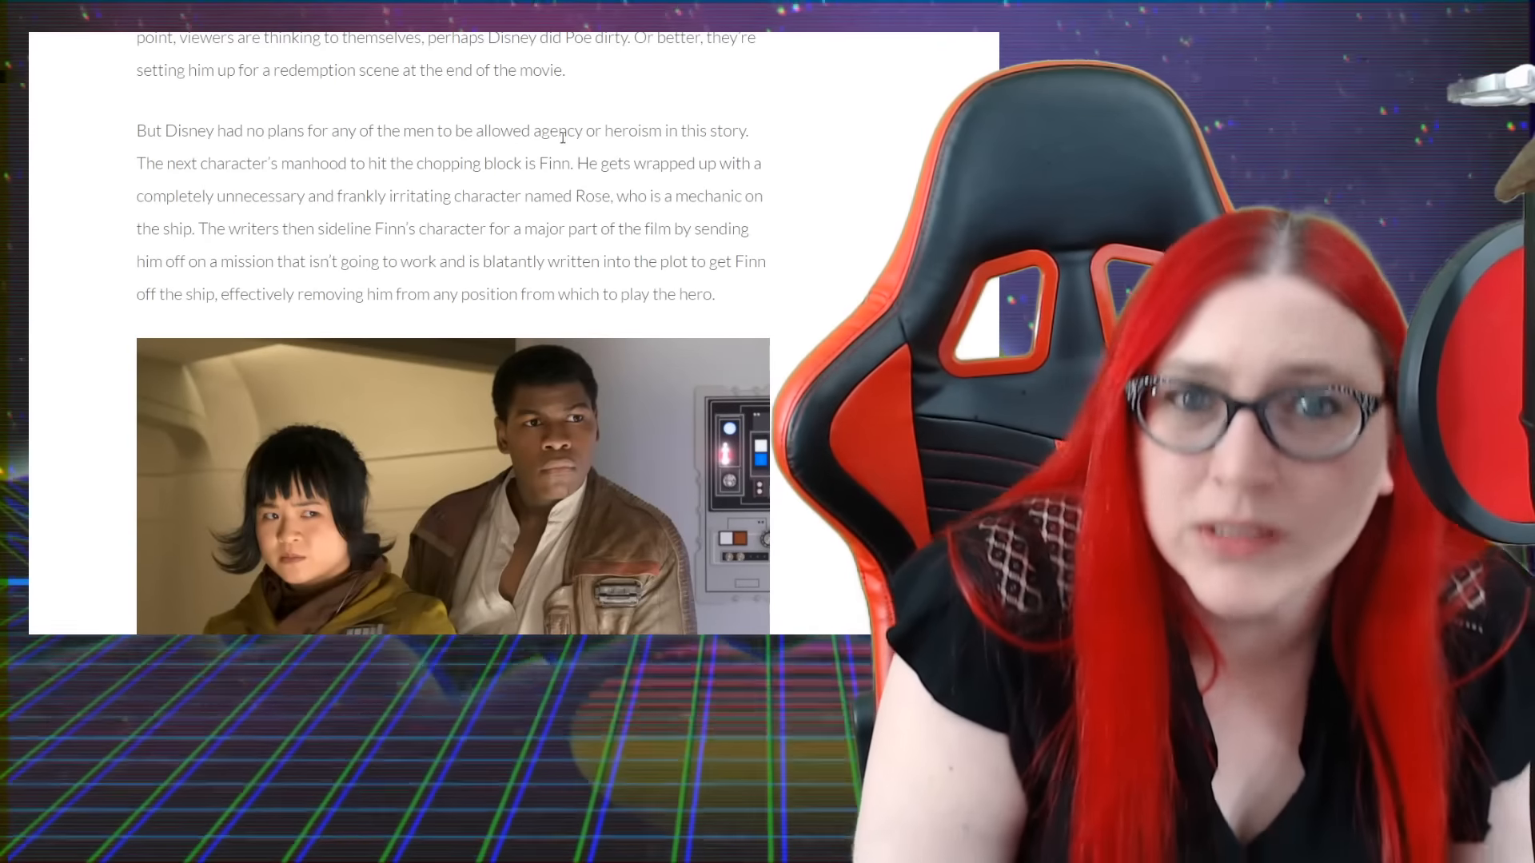
# Read through the Rose and Finn mission critique down to the embedded 'Rose Saves Finn' clip
pyautogui.doubleClick(182, 163)
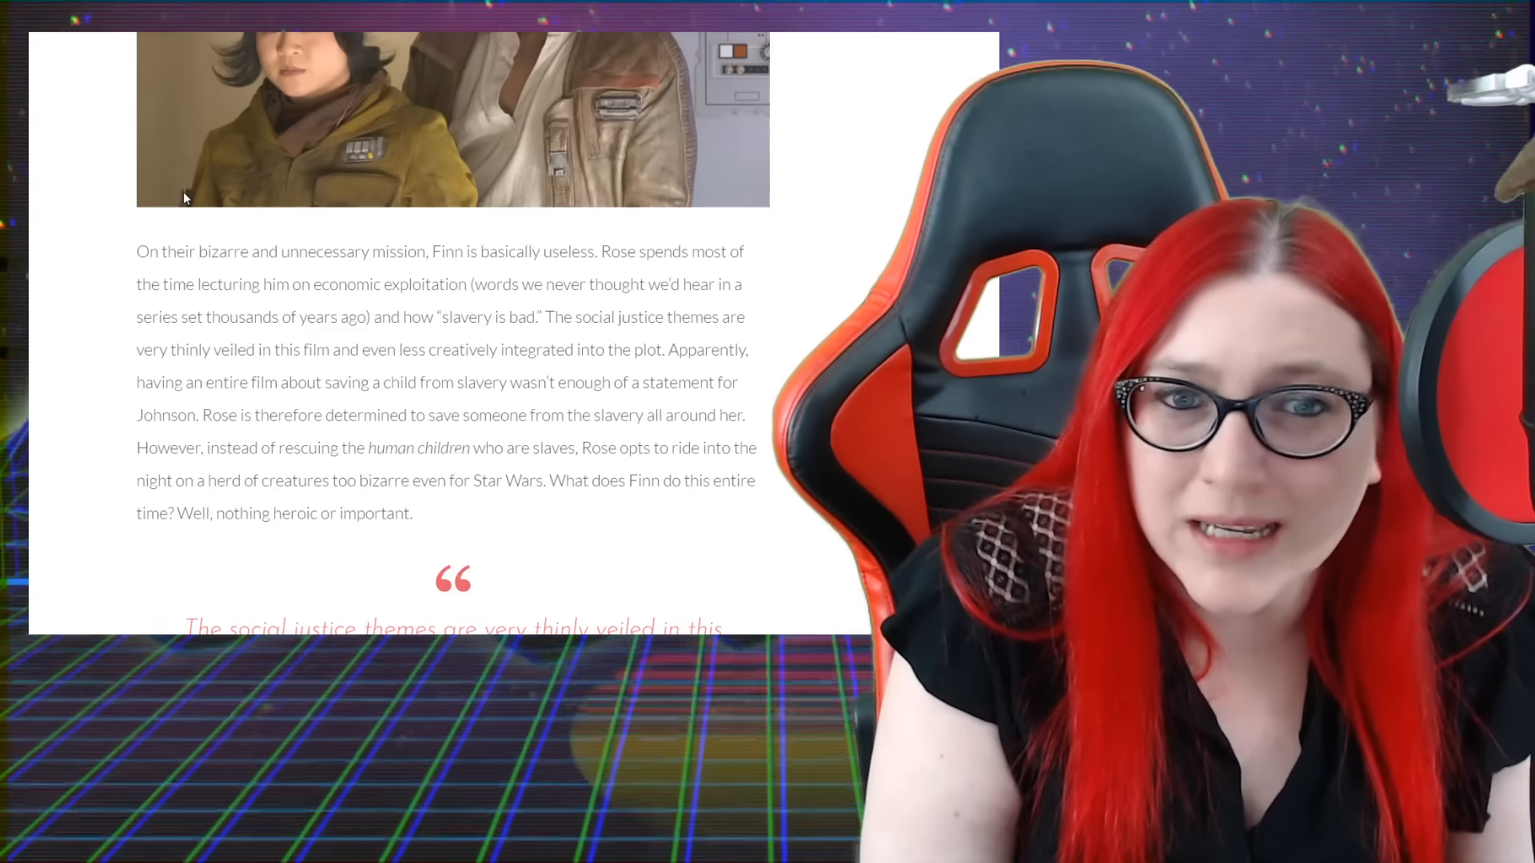
pyautogui.scroll(-3)
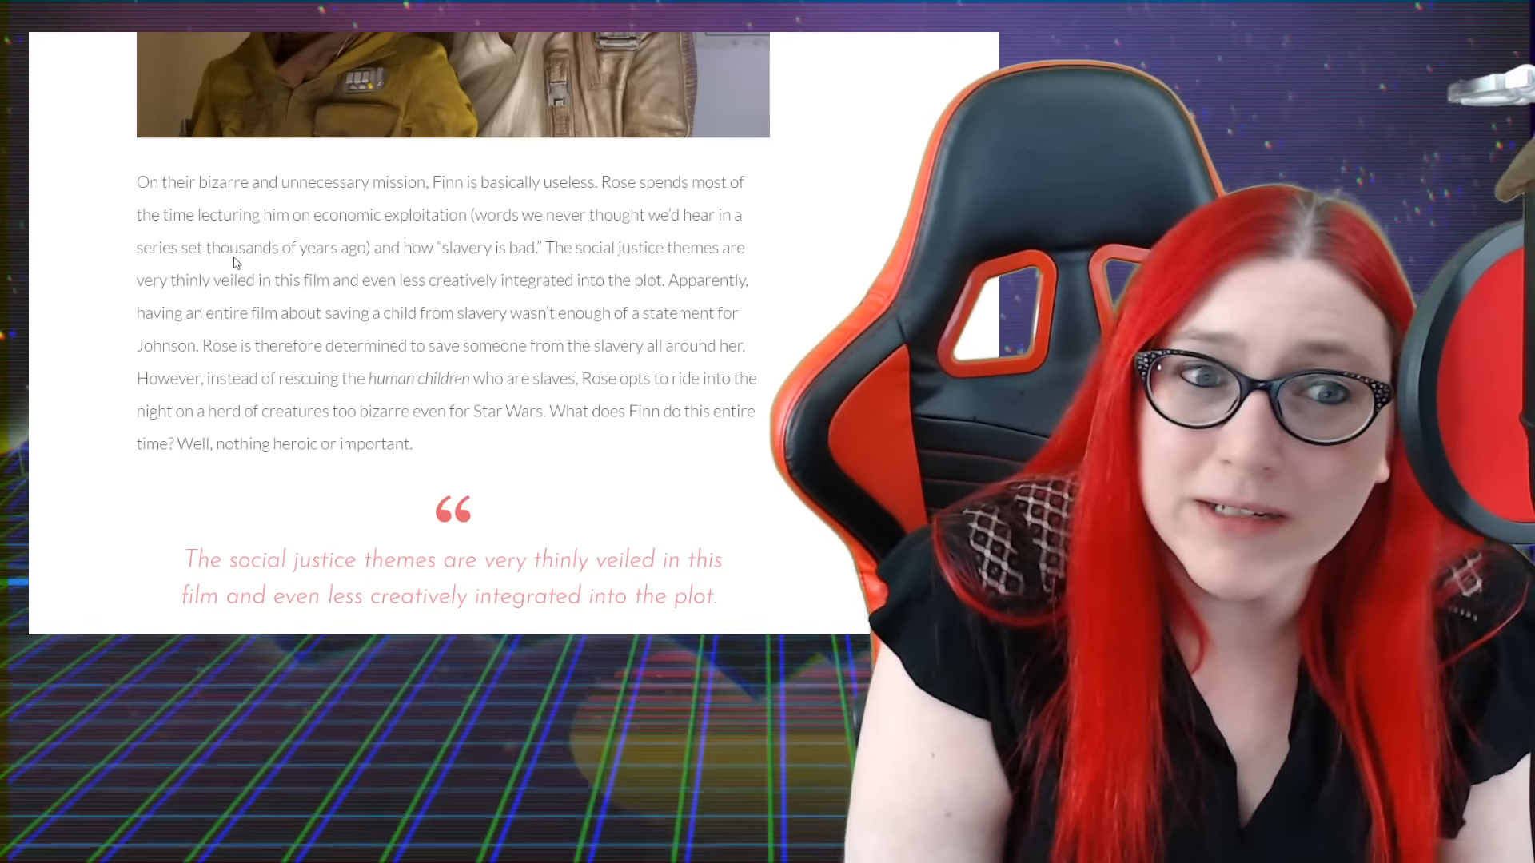
pyautogui.scroll(-3)
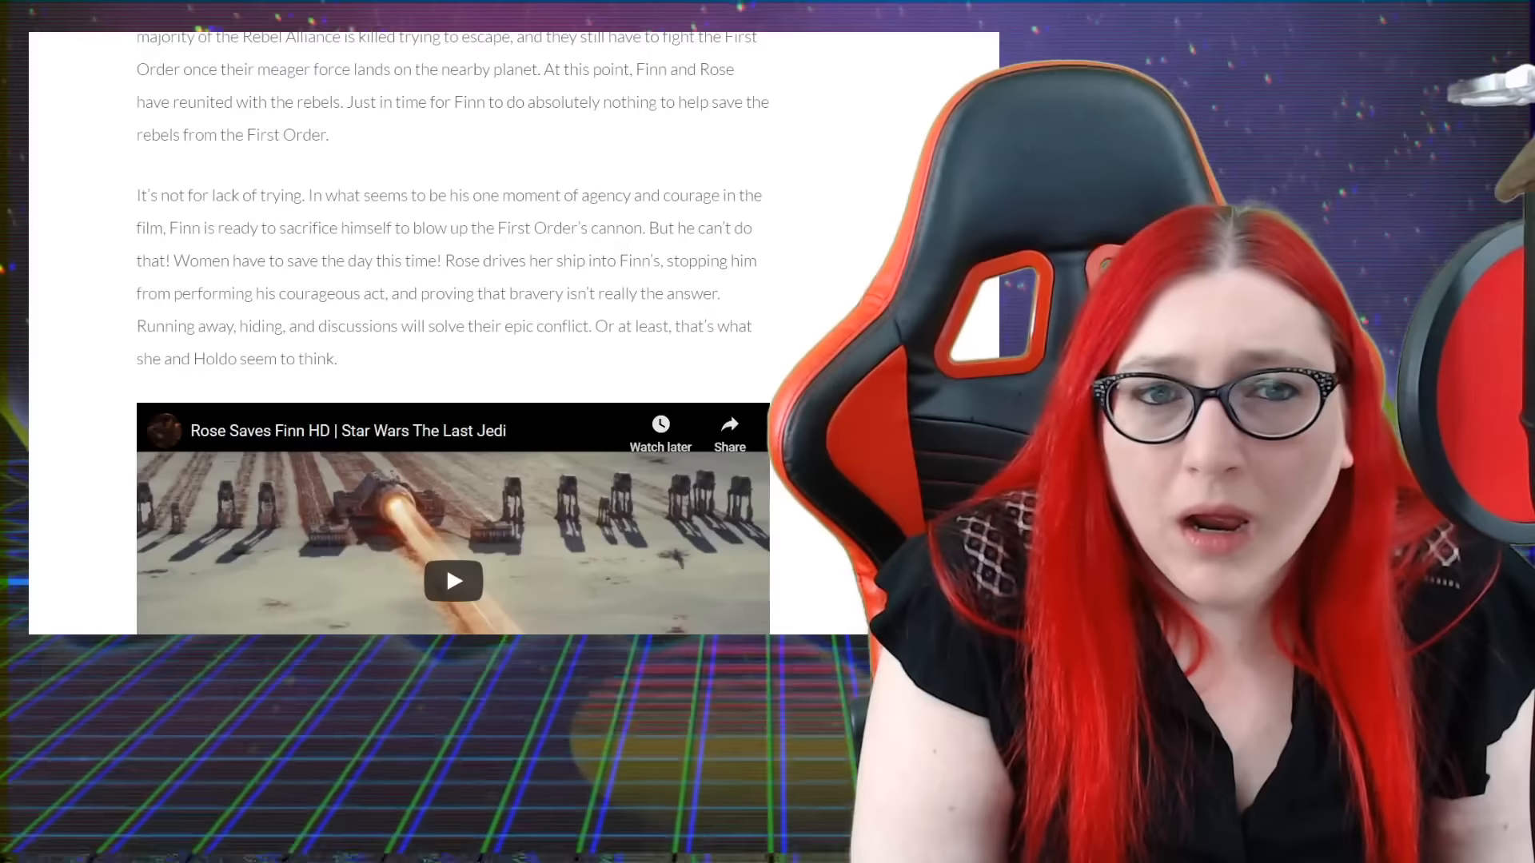